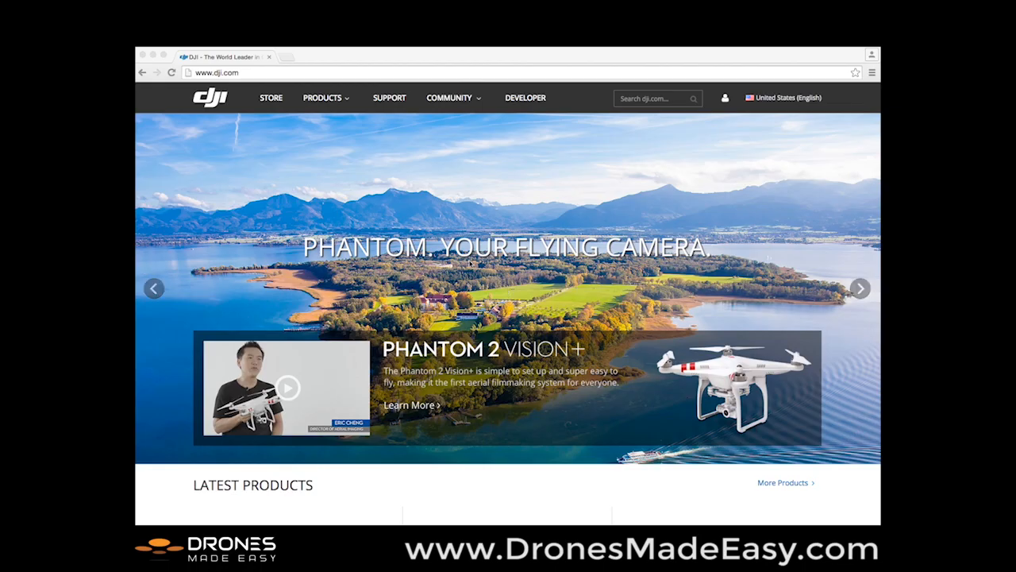
# Step: Navigate from the DJI Products menu to the Phantom 2 product page's Downloads section
pyautogui.click(861, 289)
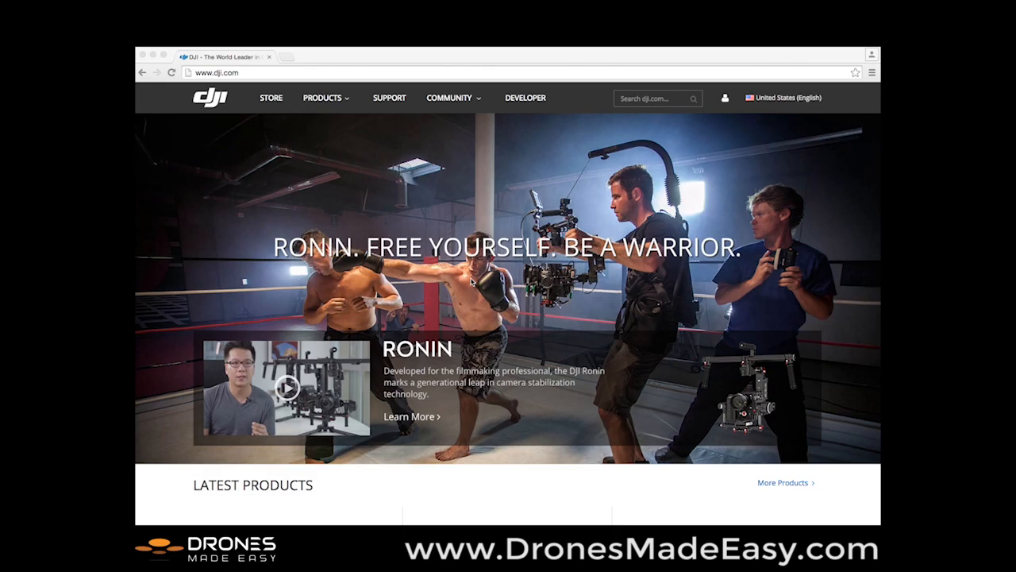
pyautogui.moveTo(473, 282)
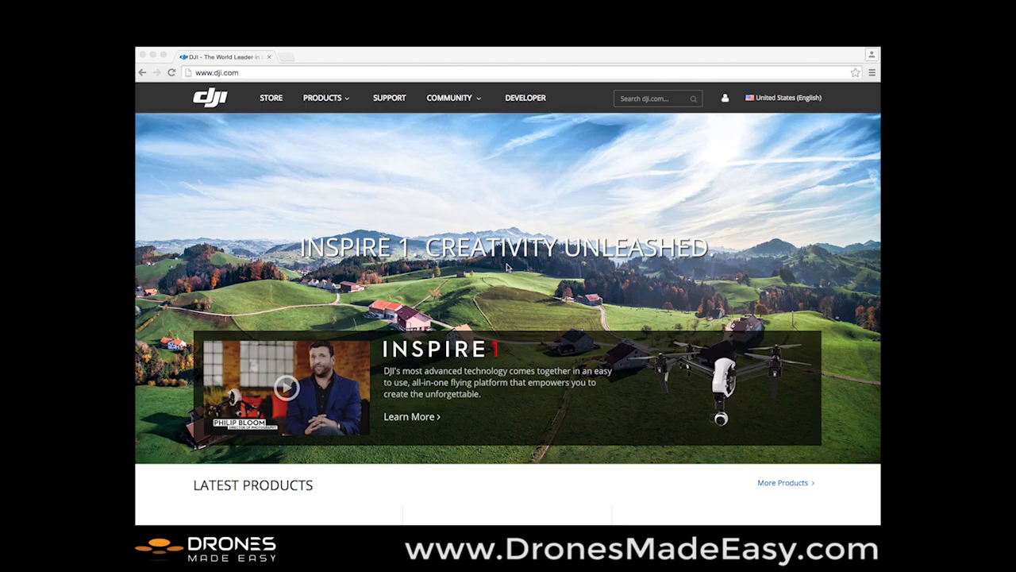
pyautogui.moveTo(366, 198)
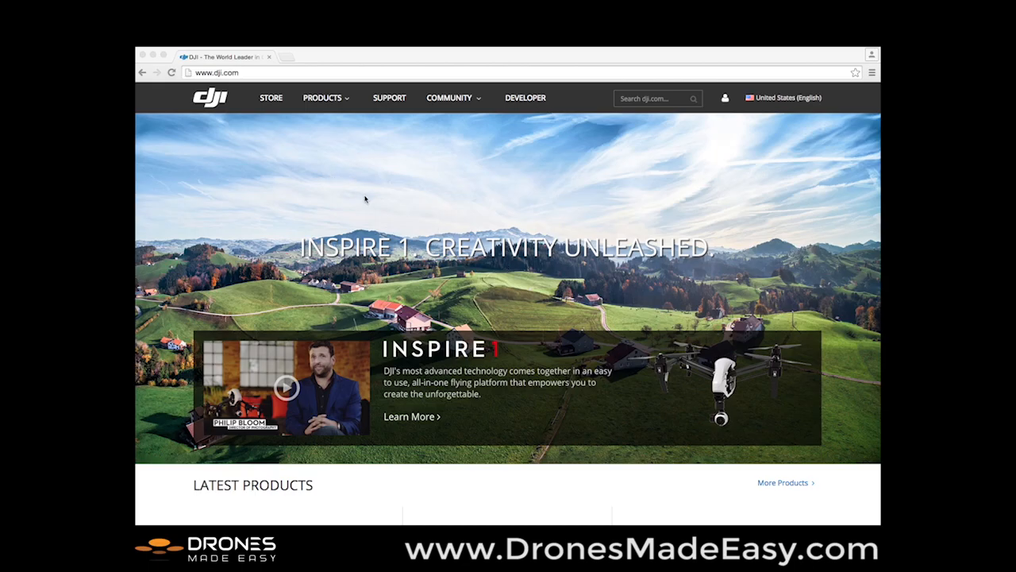
pyautogui.moveTo(325, 115)
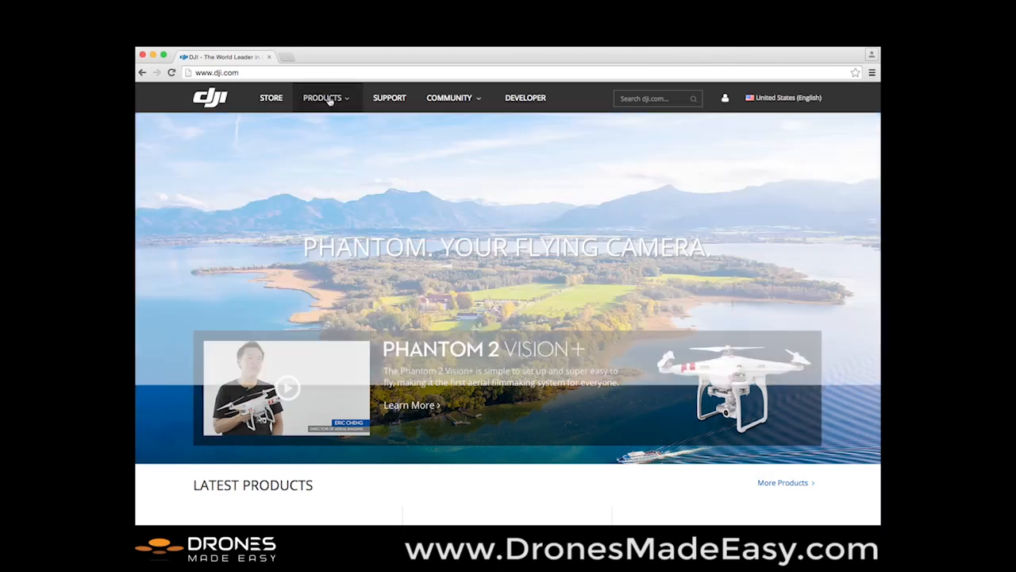
pyautogui.click(324, 98)
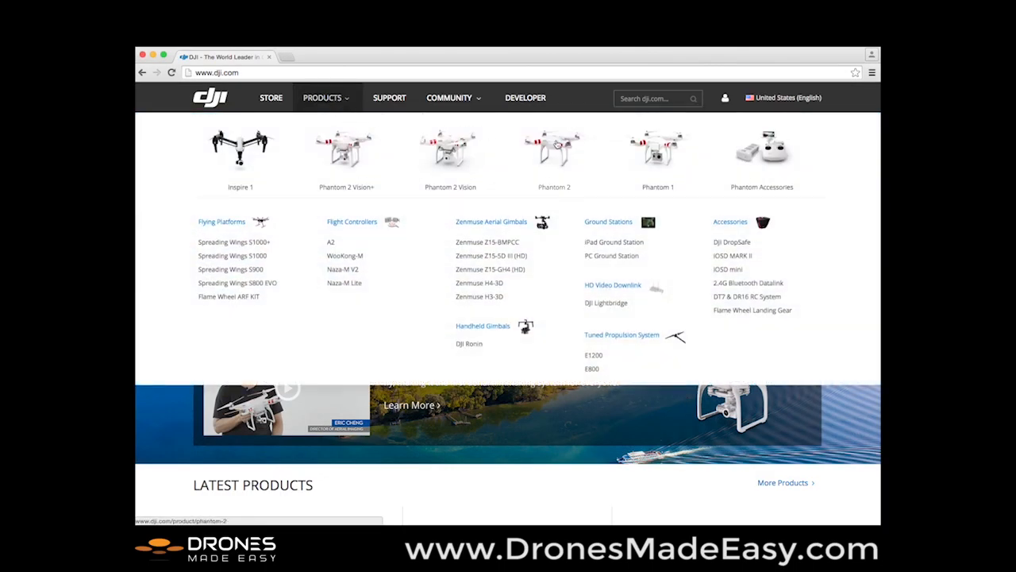
pyautogui.click(552, 151)
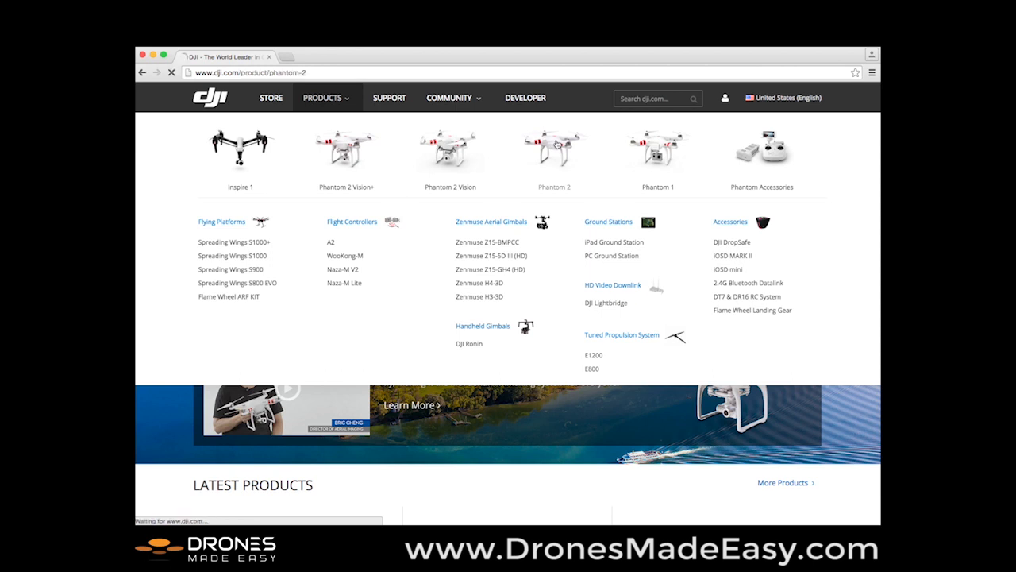
pyautogui.click(554, 146)
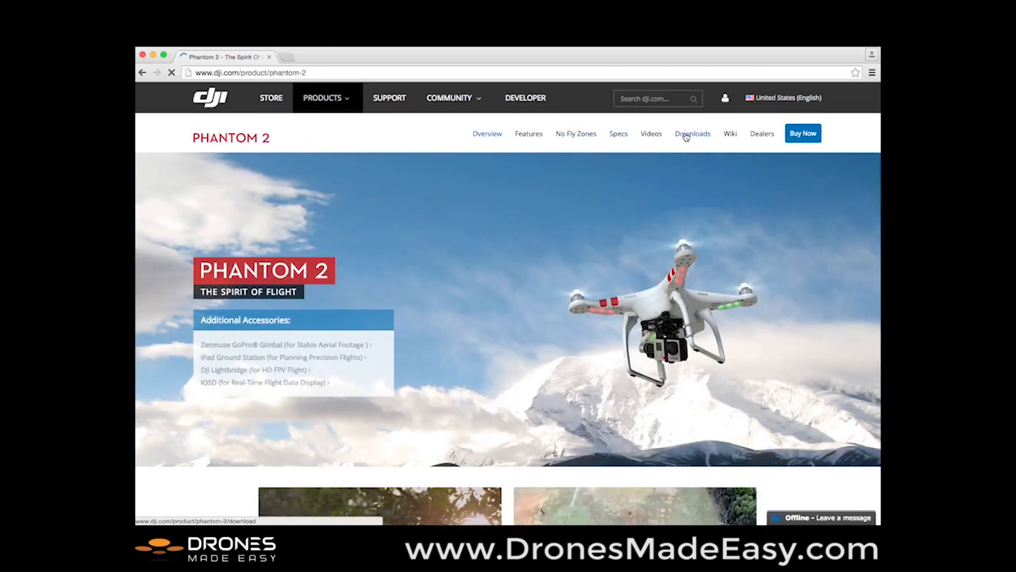
pyautogui.click(692, 134)
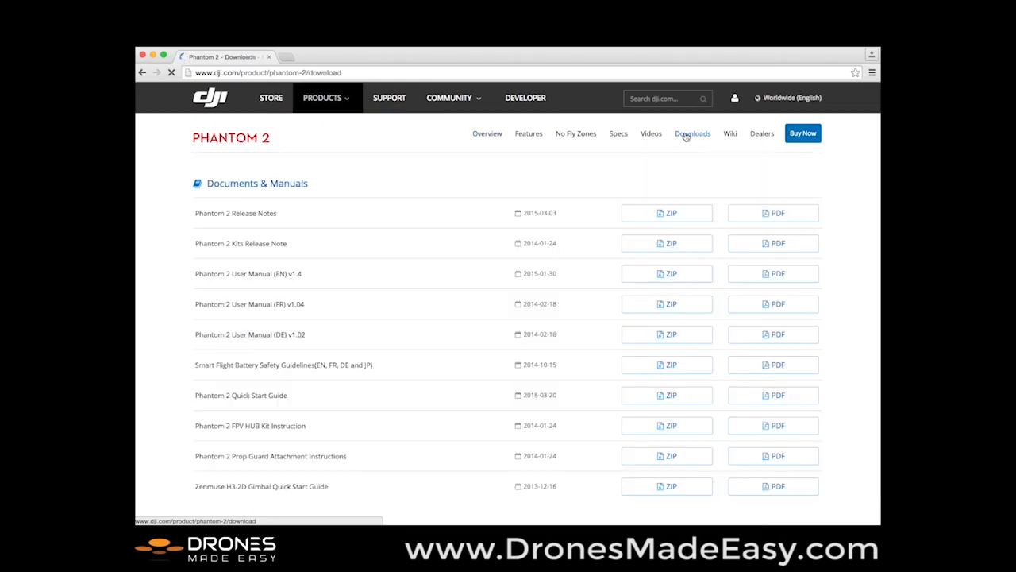
# Step: Scroll past Documents & Manuals to the Assistant Software & Driver downloads for Windows
pyautogui.scroll(-3)
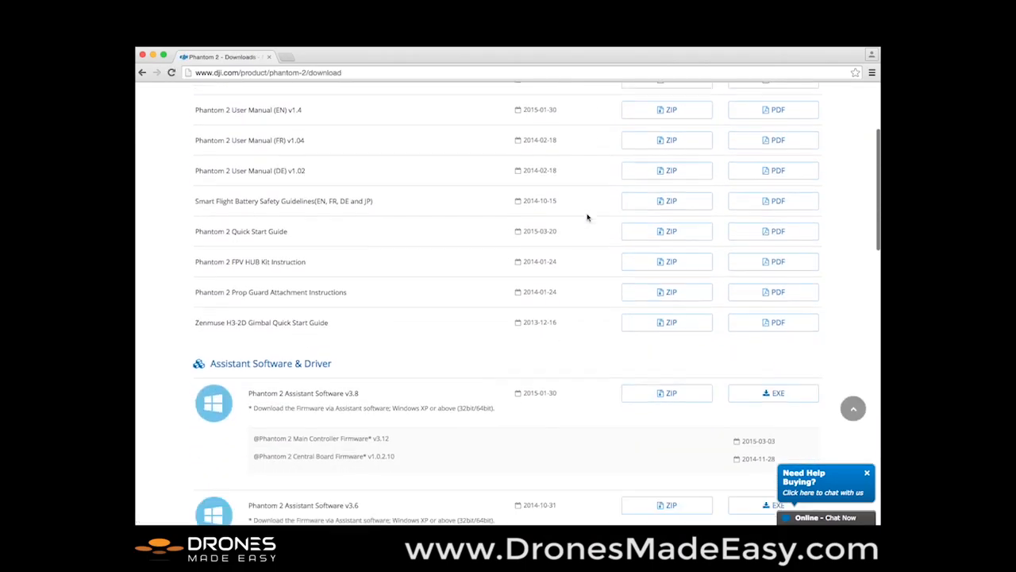
pyautogui.scroll(-3)
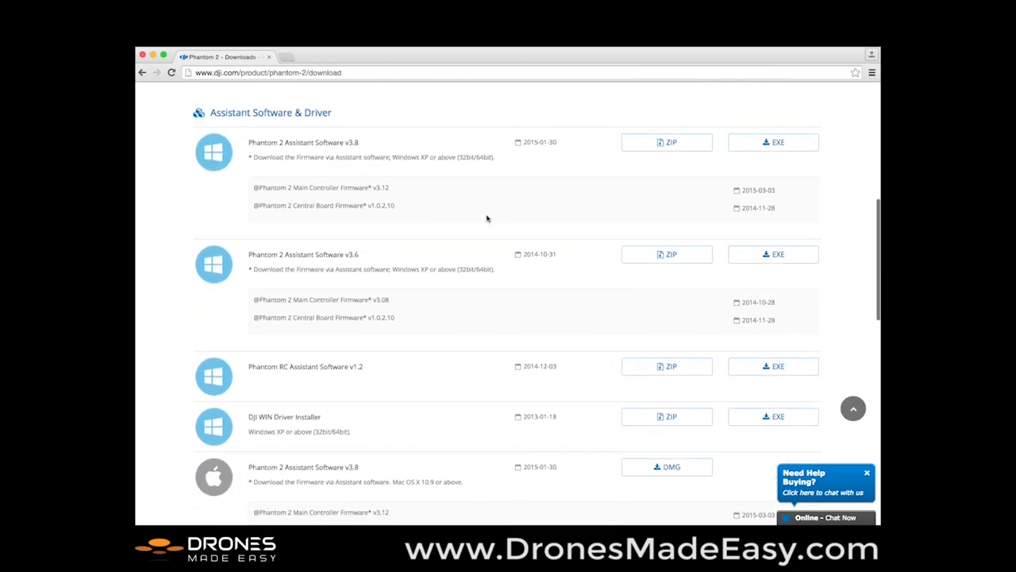
pyautogui.scroll(-3)
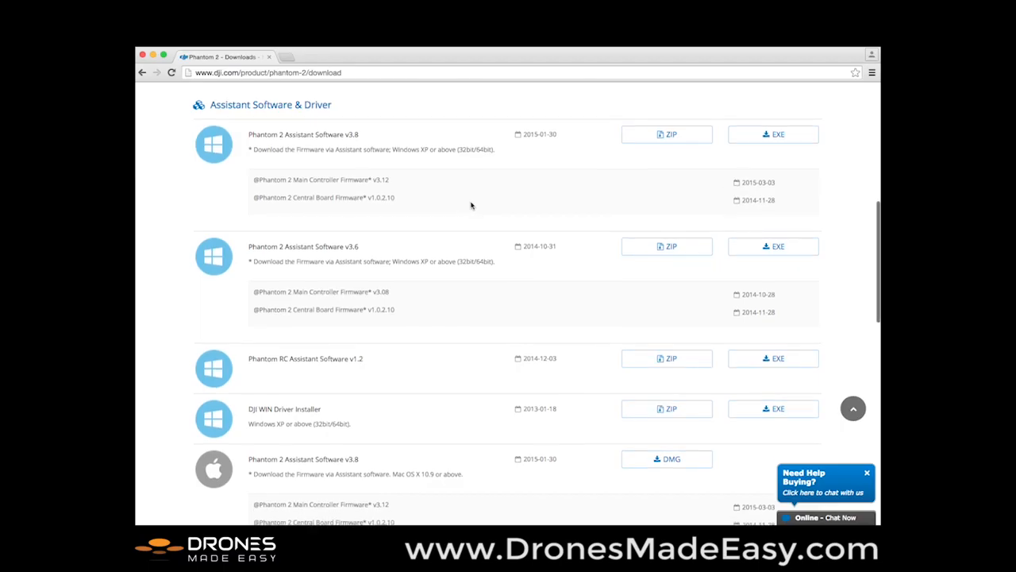
pyautogui.scroll(-3)
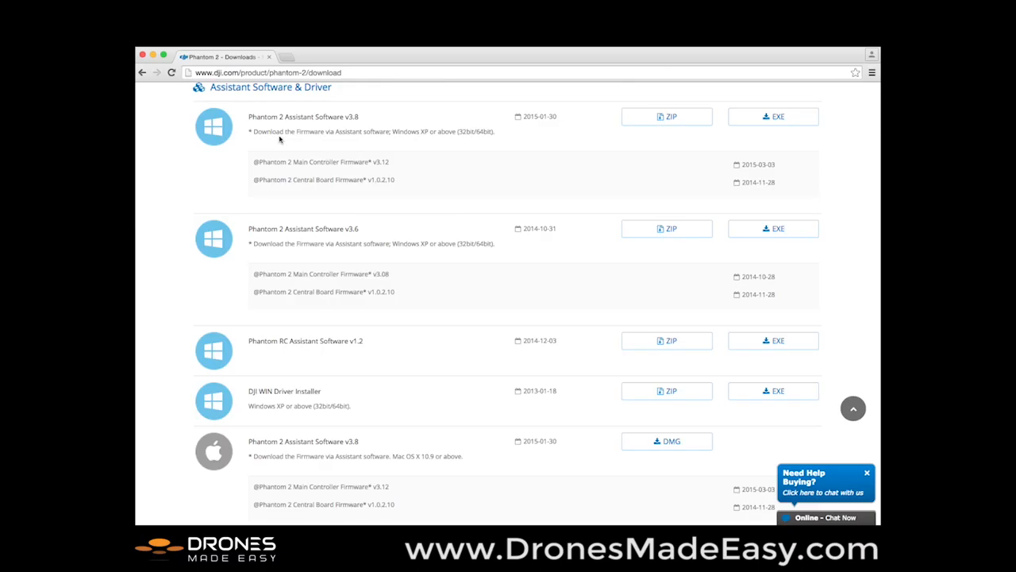
pyautogui.moveTo(285, 108)
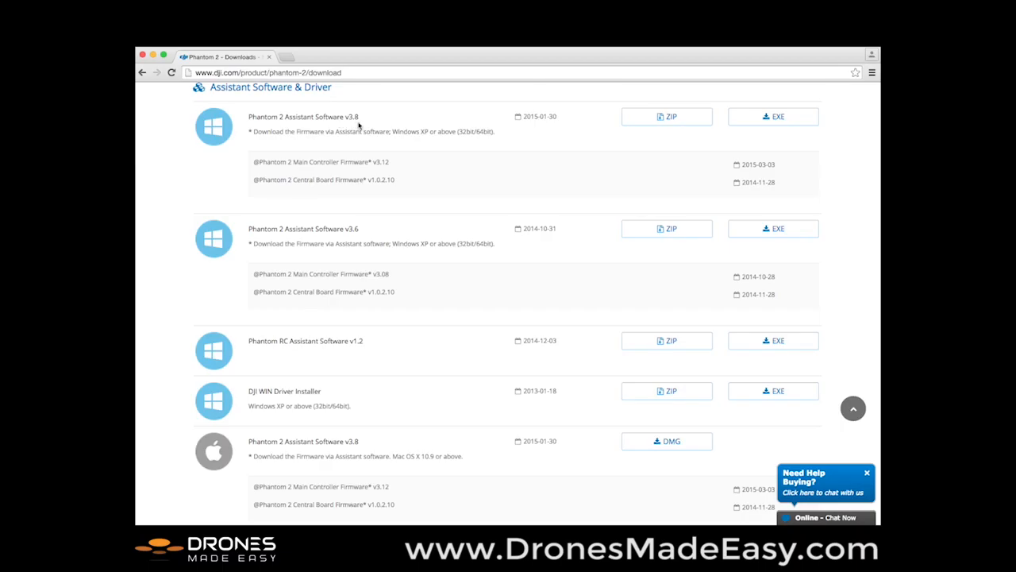
pyautogui.moveTo(451, 154)
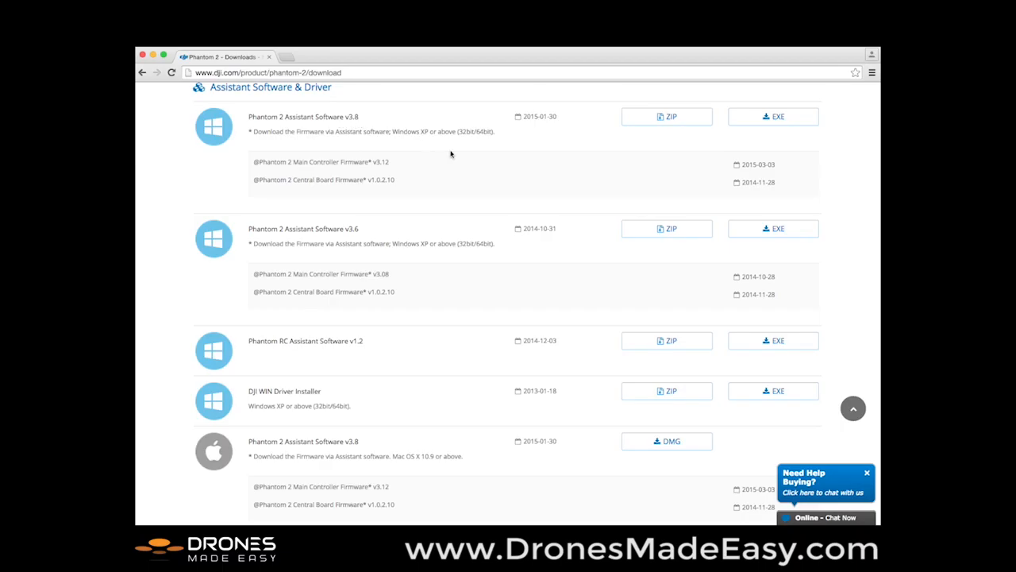
pyautogui.scroll(-3)
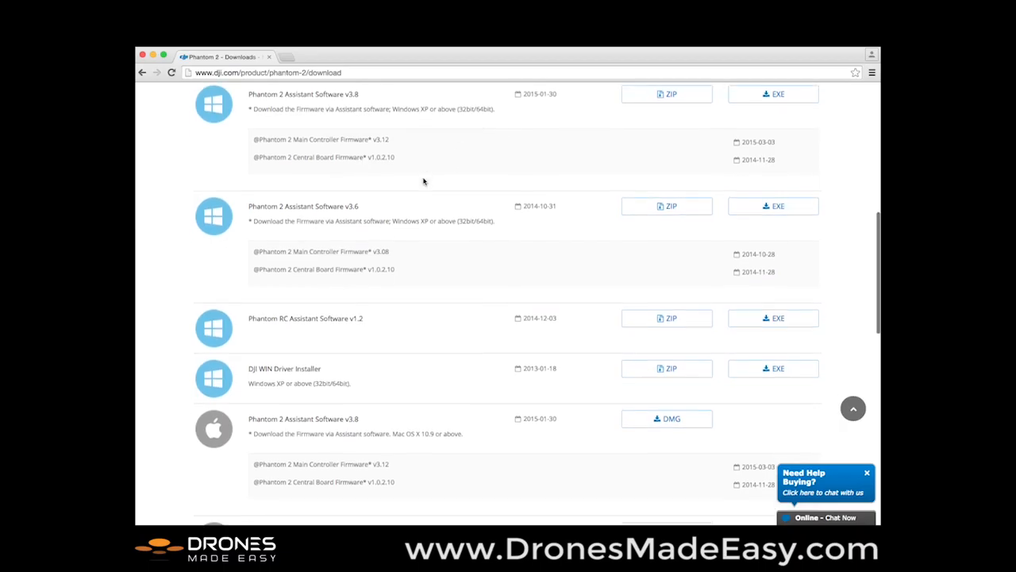
pyautogui.scroll(-3)
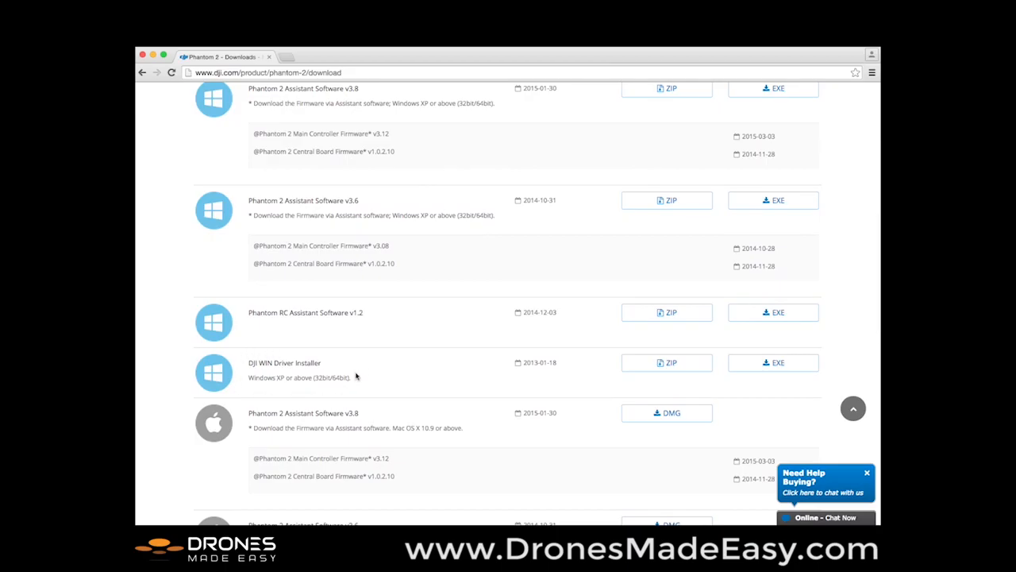
pyautogui.moveTo(405, 340)
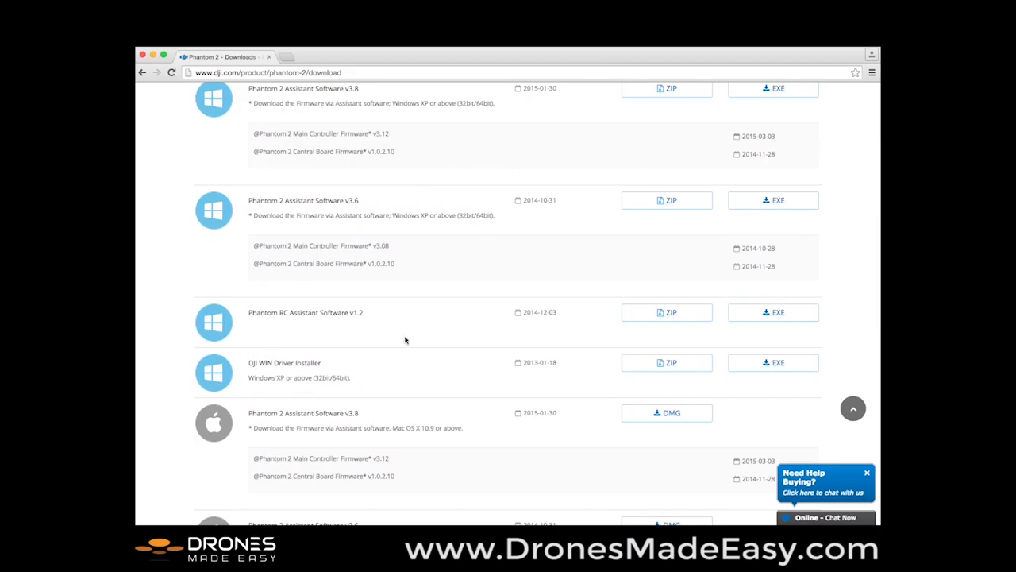
pyautogui.moveTo(323, 338)
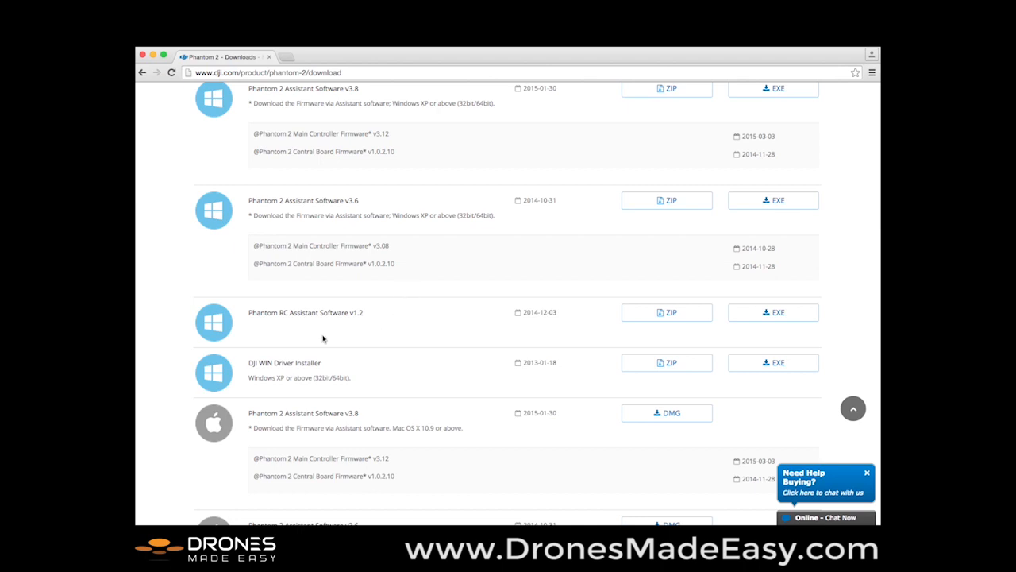
pyautogui.moveTo(308, 327)
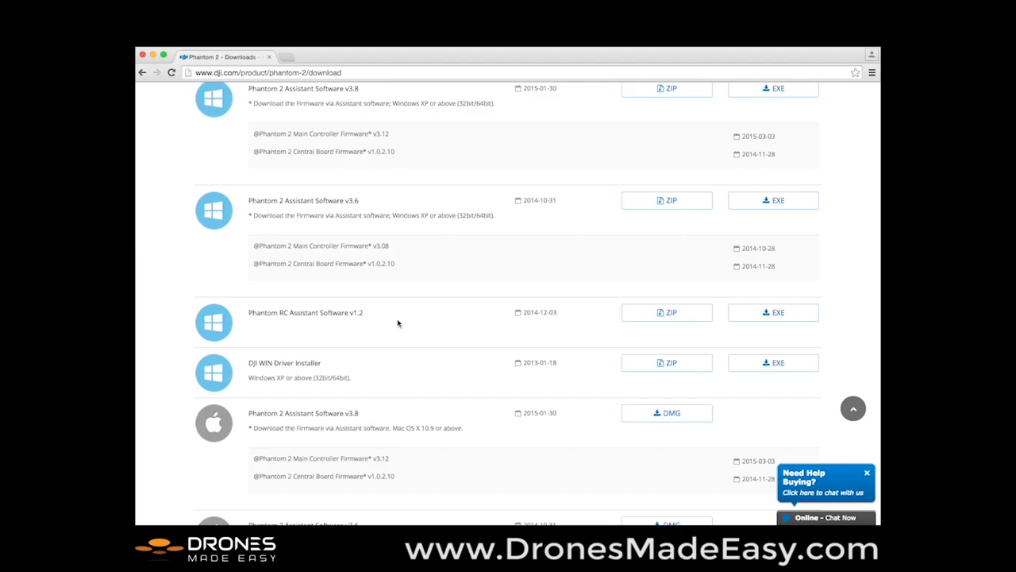
pyautogui.moveTo(423, 329)
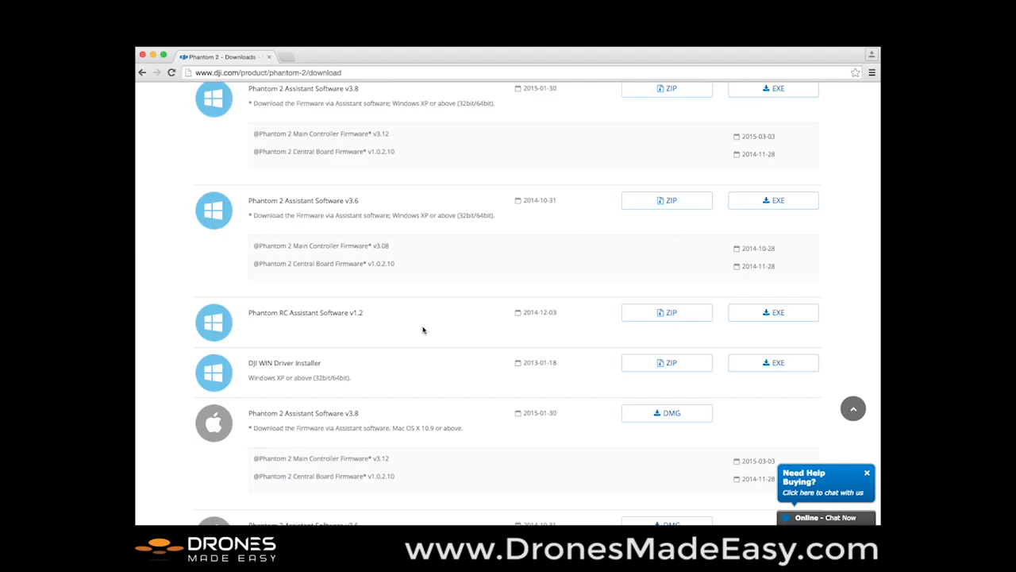
pyautogui.moveTo(445, 324)
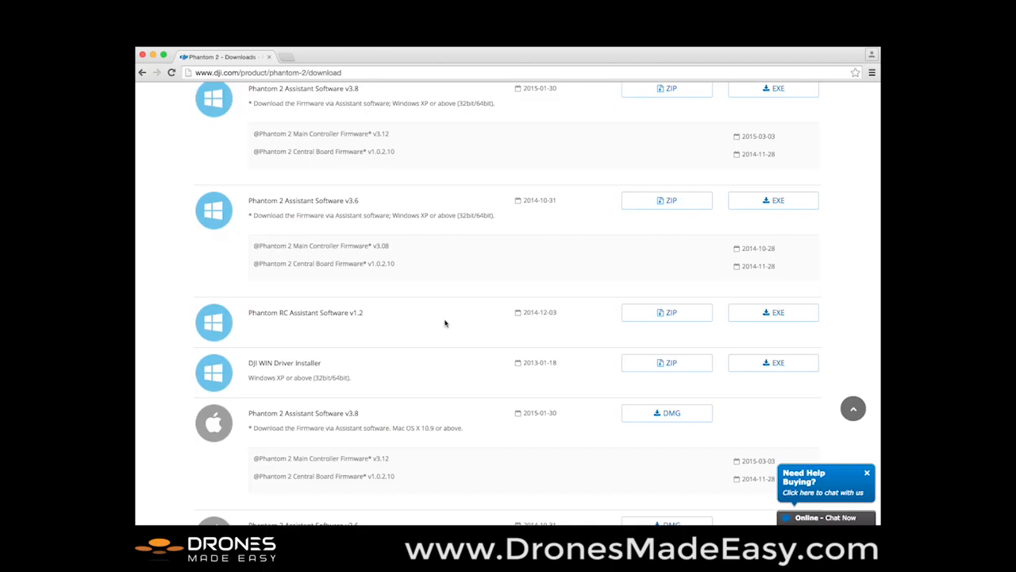
pyautogui.scroll(-3)
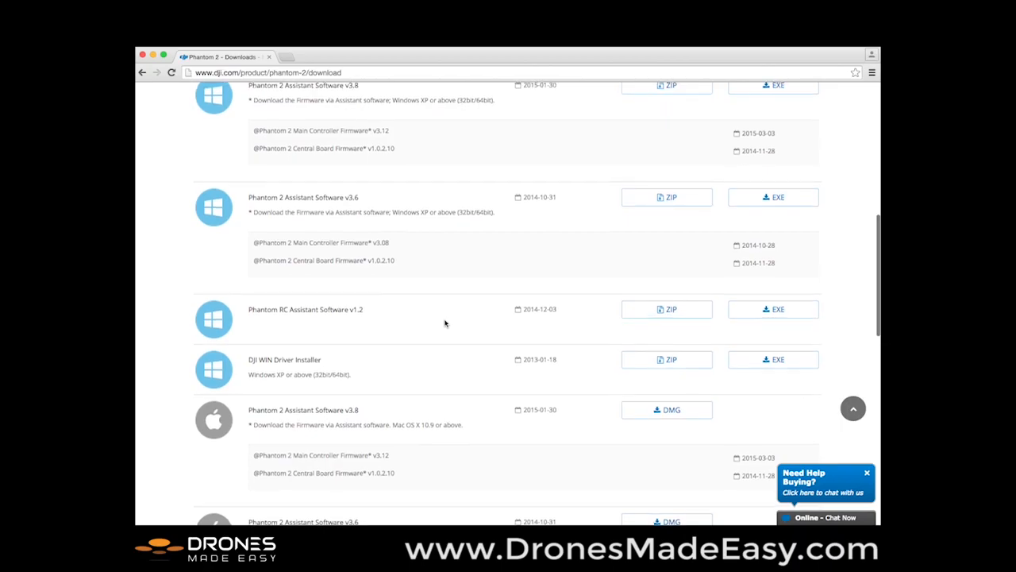
# Step: Scroll down to the Mac DMG entries and Phantom RC Assistant Software v1.2
pyautogui.scroll(-3)
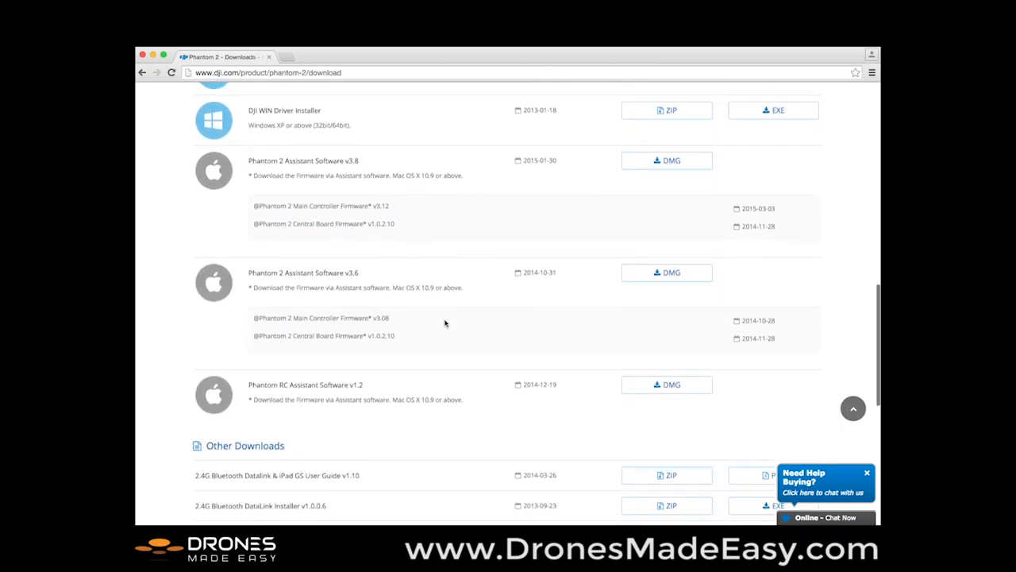
pyautogui.scroll(-3)
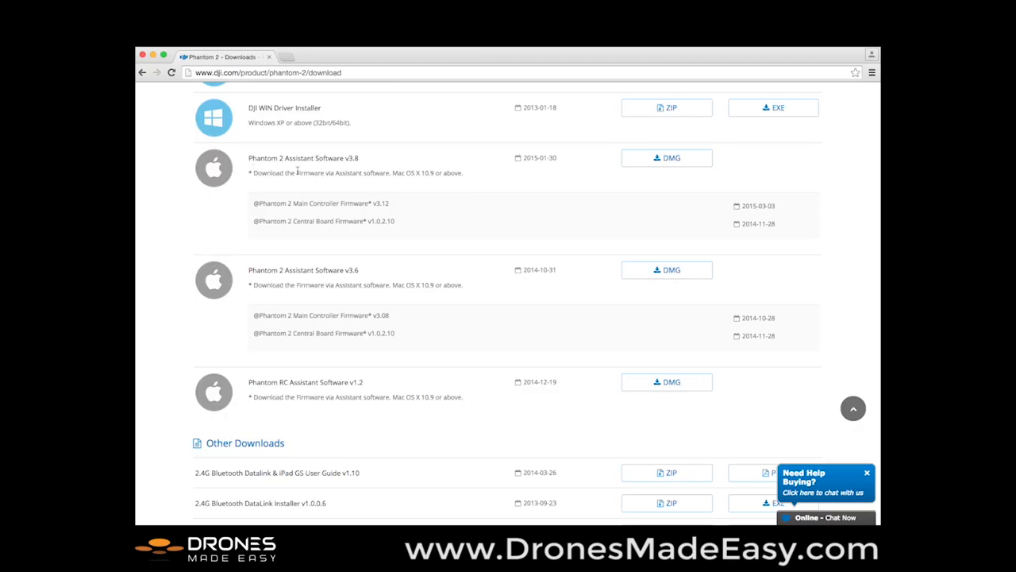
pyautogui.moveTo(298, 171)
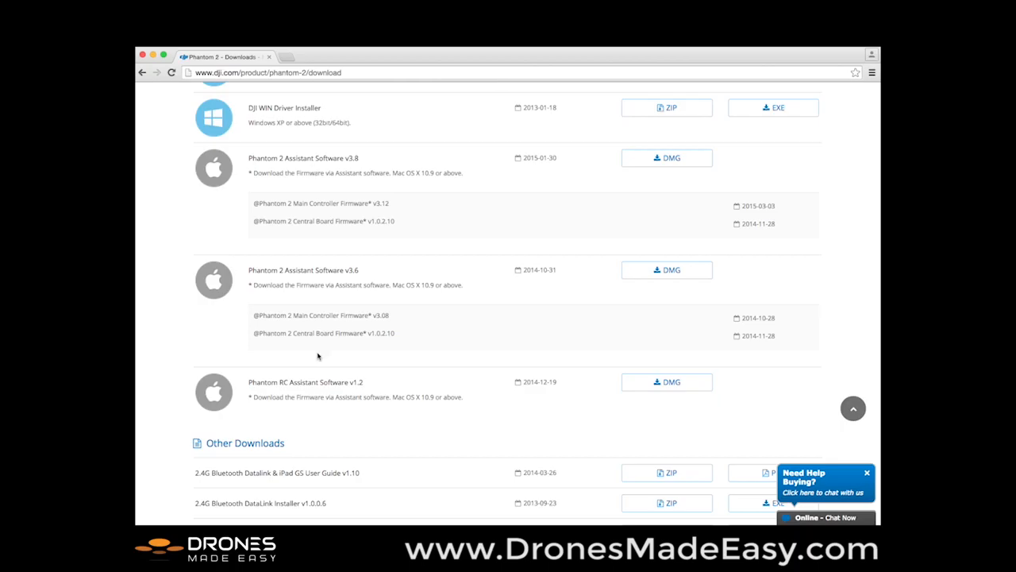
pyautogui.moveTo(309, 394)
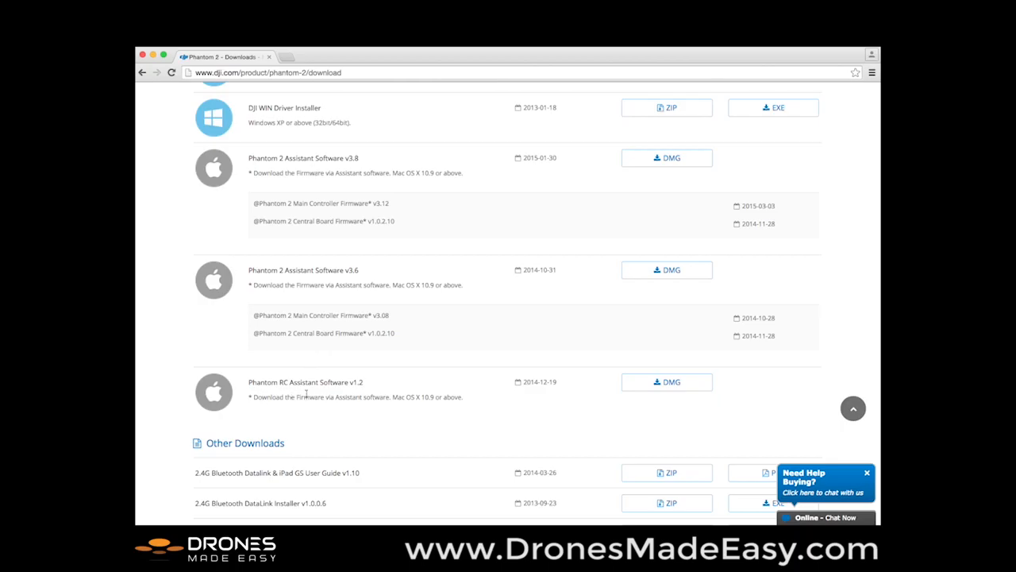
pyautogui.moveTo(368, 393)
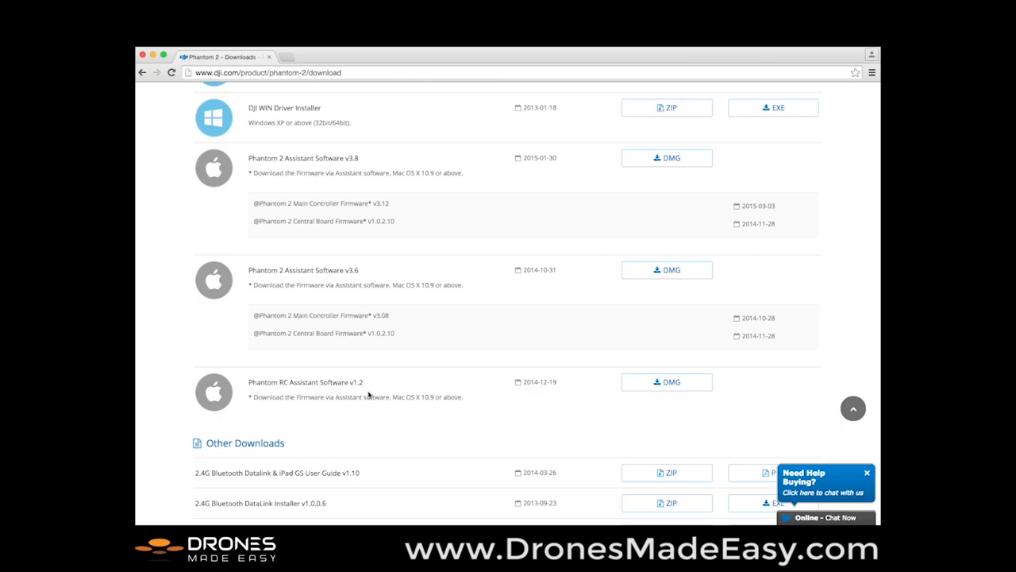
pyautogui.scroll(-3)
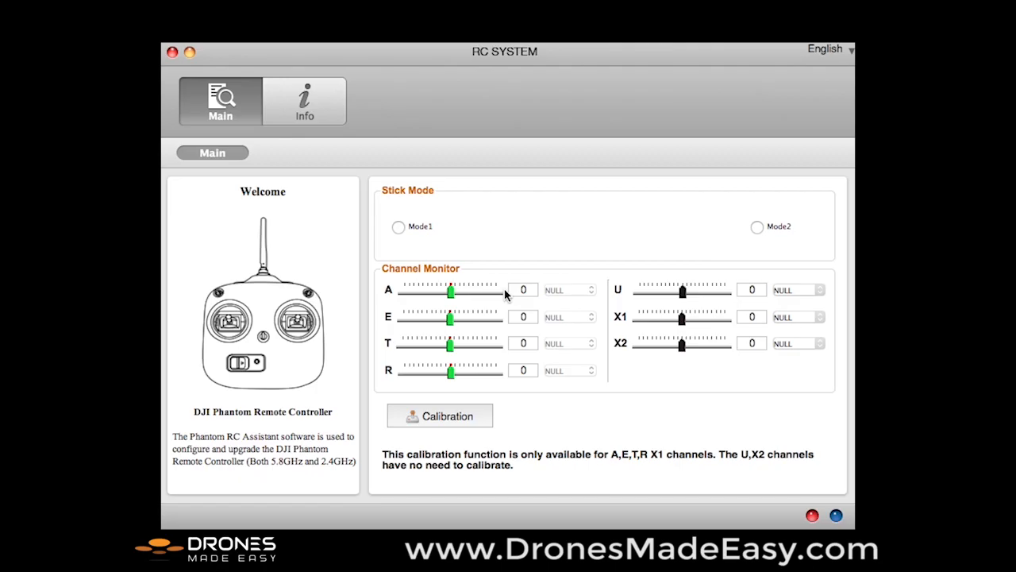
pyautogui.moveTo(714, 253)
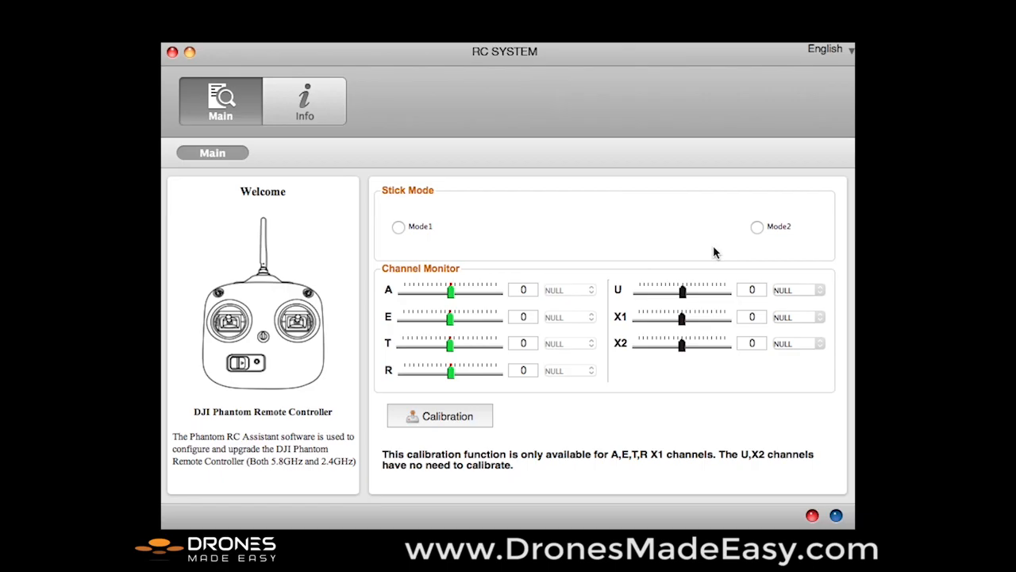
pyautogui.moveTo(543, 232)
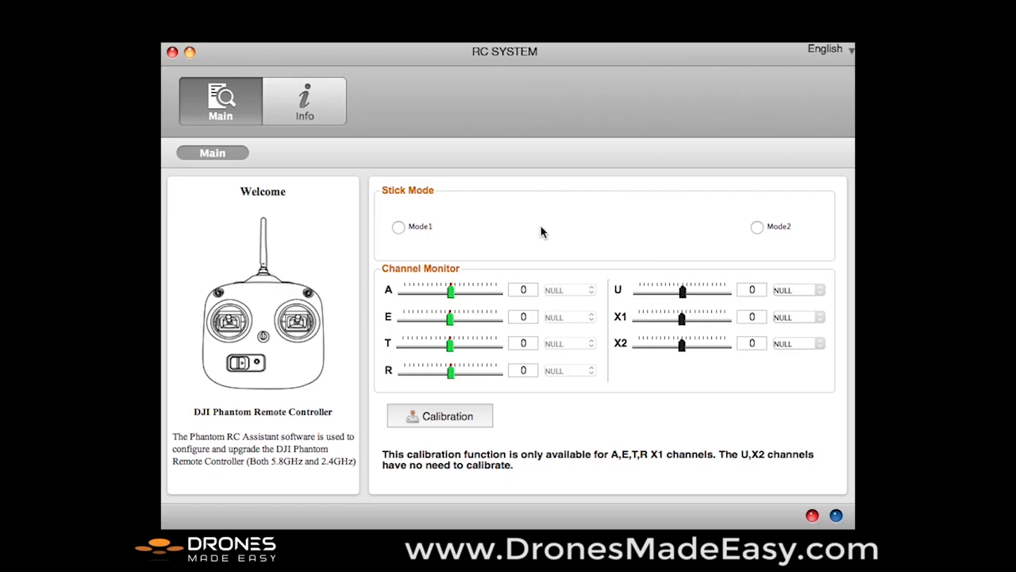
pyautogui.moveTo(532, 232)
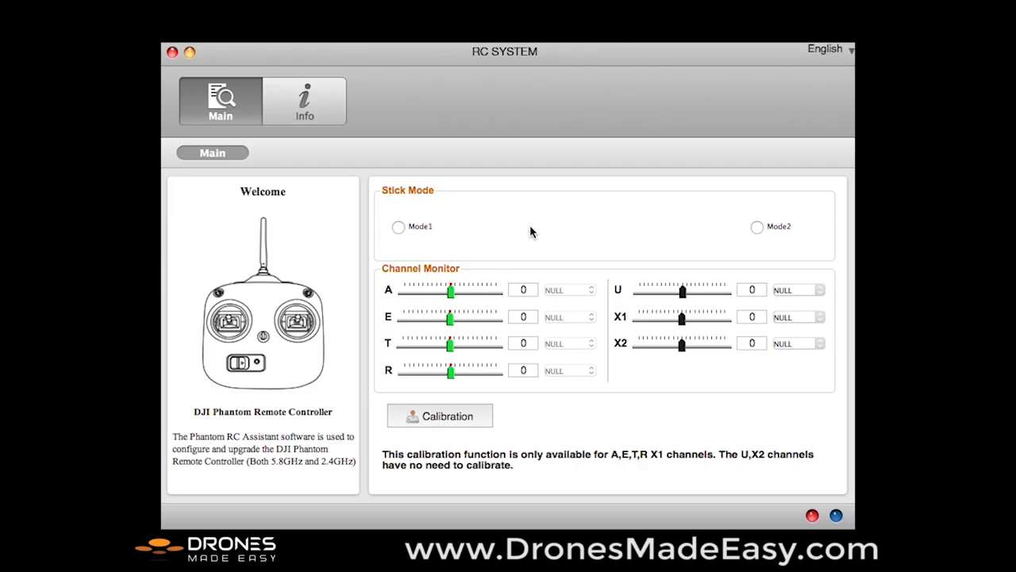
pyautogui.moveTo(527, 238)
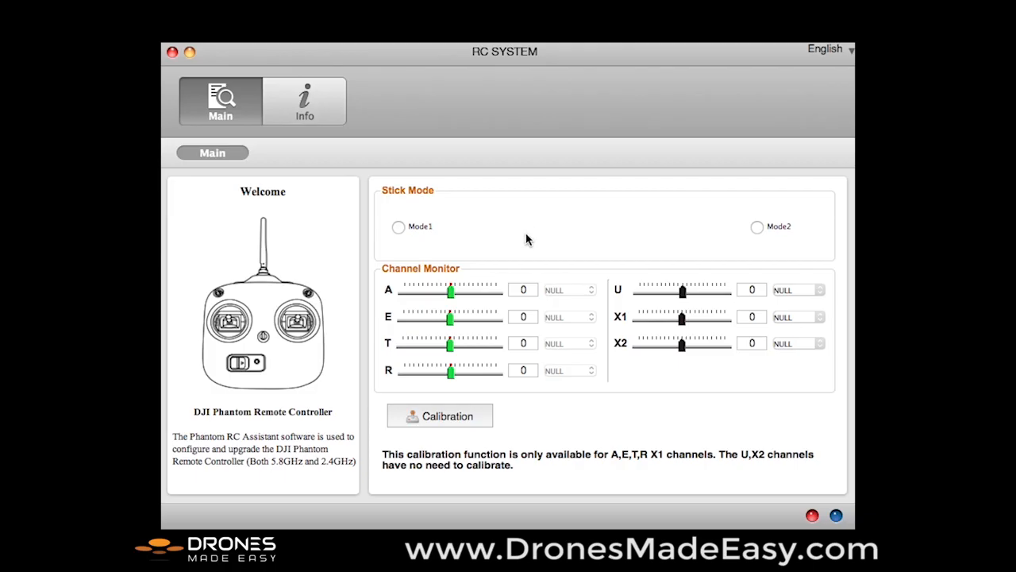
pyautogui.moveTo(559, 232)
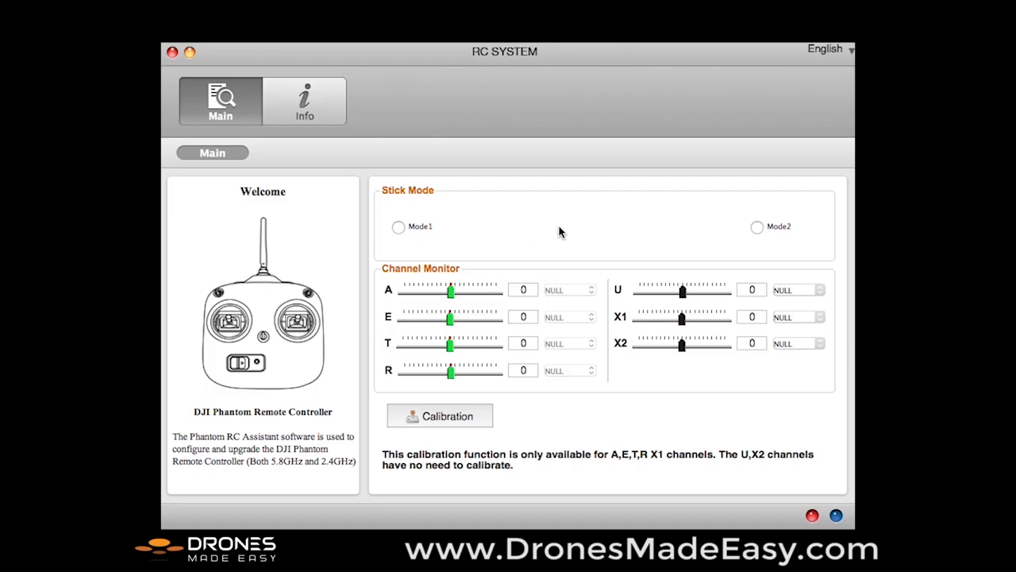
pyautogui.moveTo(651, 239)
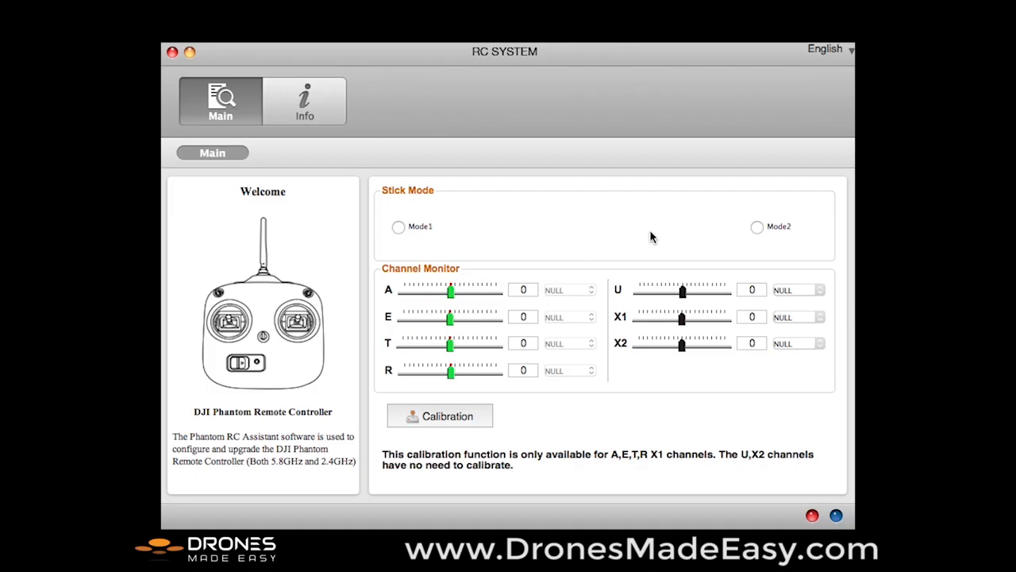
# Step: Select stick Mode 2 and start remote controller calibration, reaching the release-sticks prompt
pyautogui.click(756, 226)
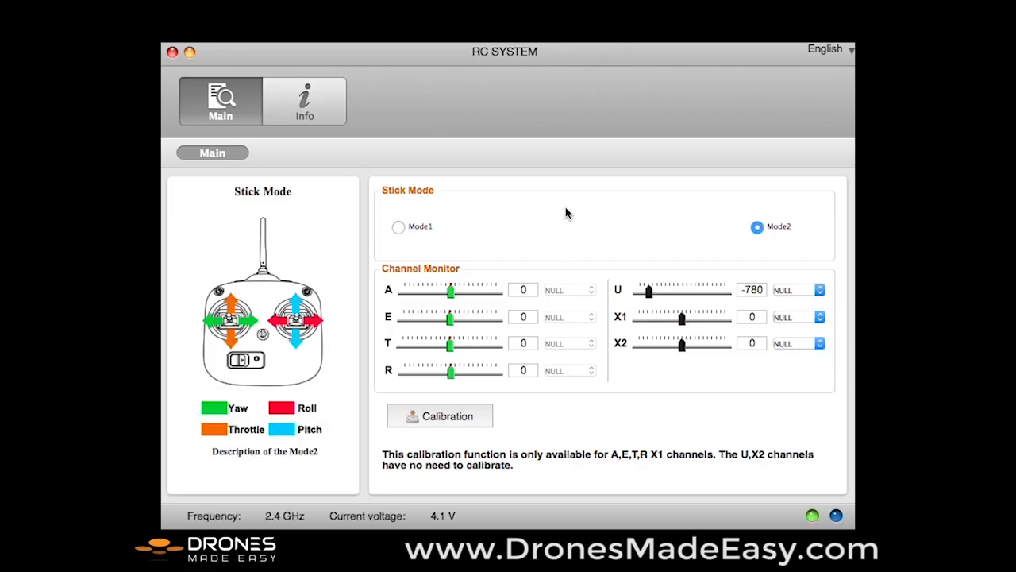
pyautogui.click(440, 416)
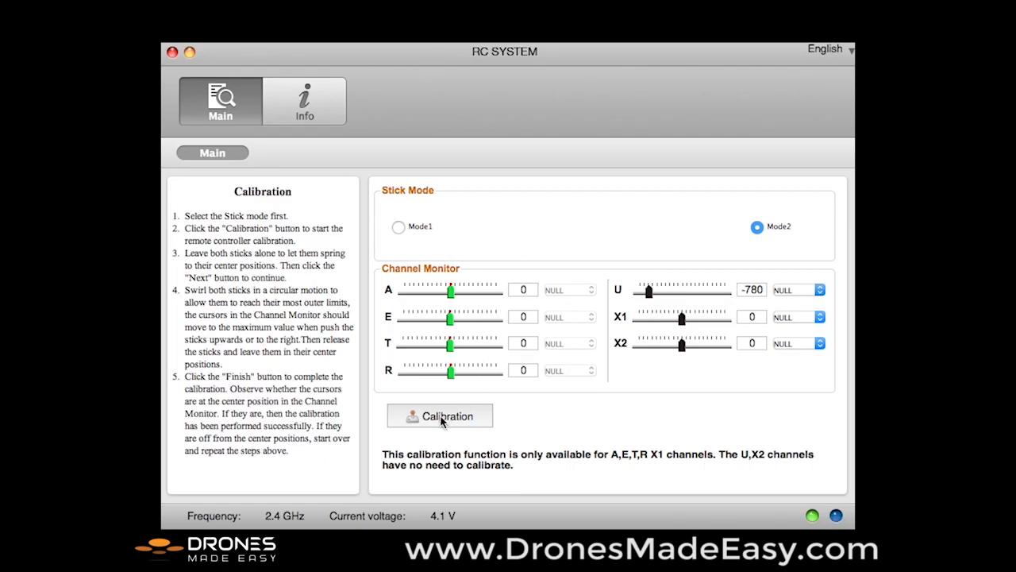
pyautogui.click(440, 416)
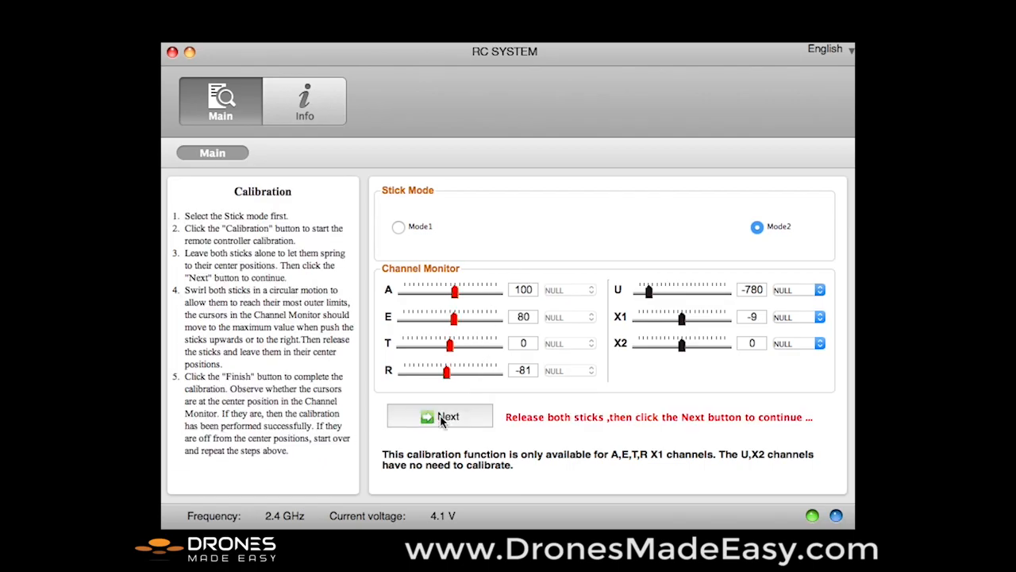
pyautogui.moveTo(465, 423)
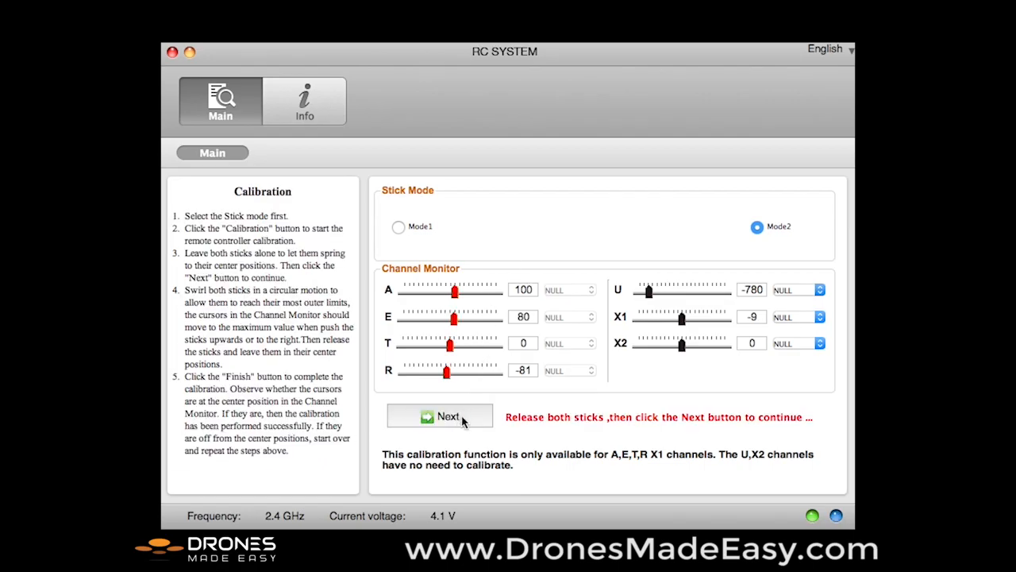
pyautogui.click(440, 416)
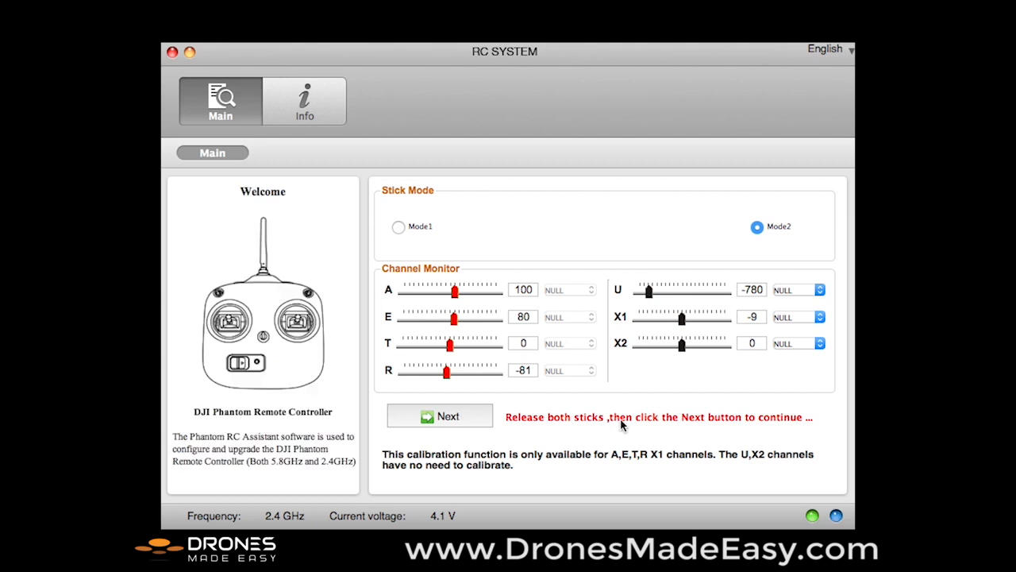
pyautogui.moveTo(696, 443)
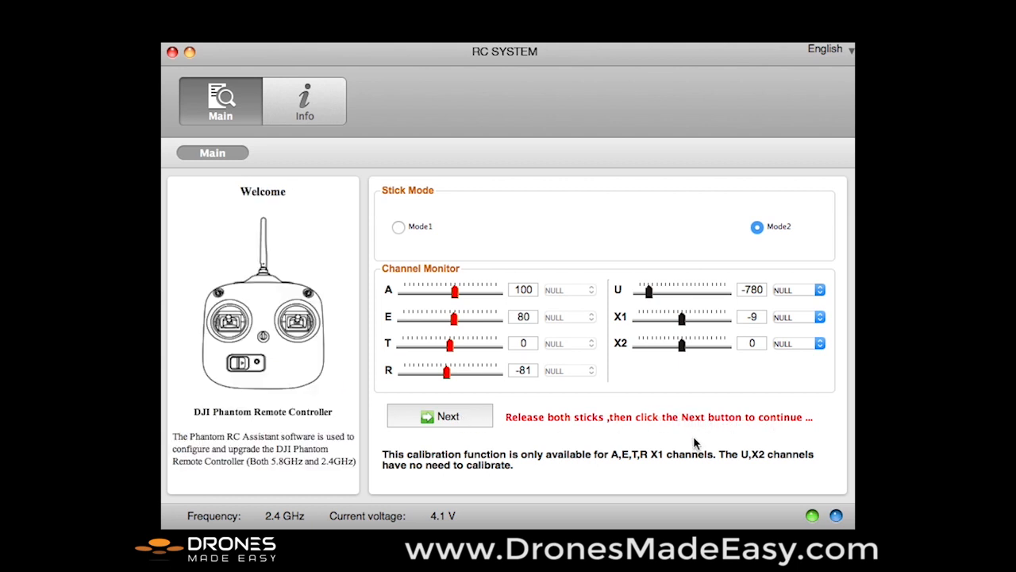
pyautogui.click(438, 416)
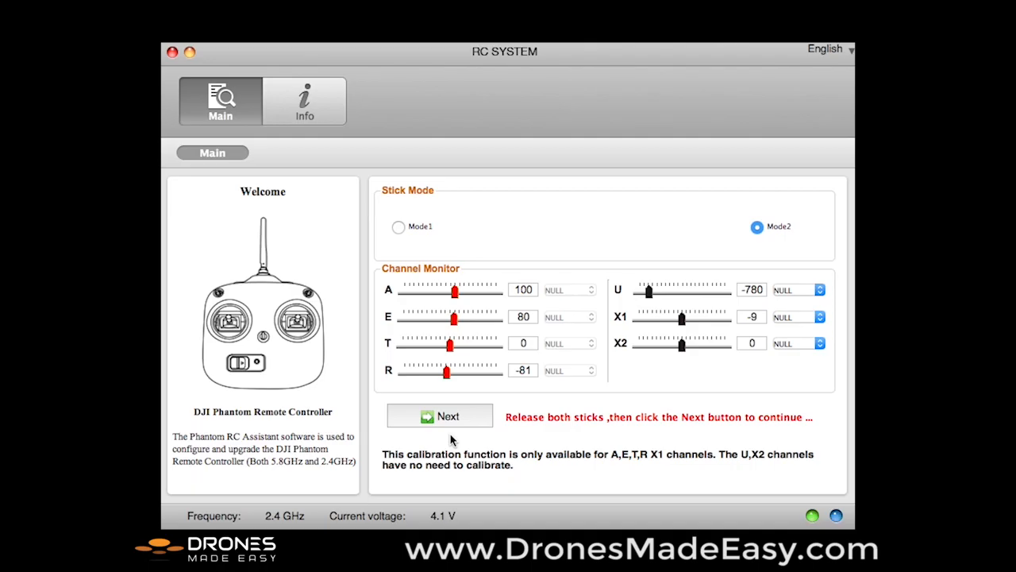
pyautogui.click(440, 416)
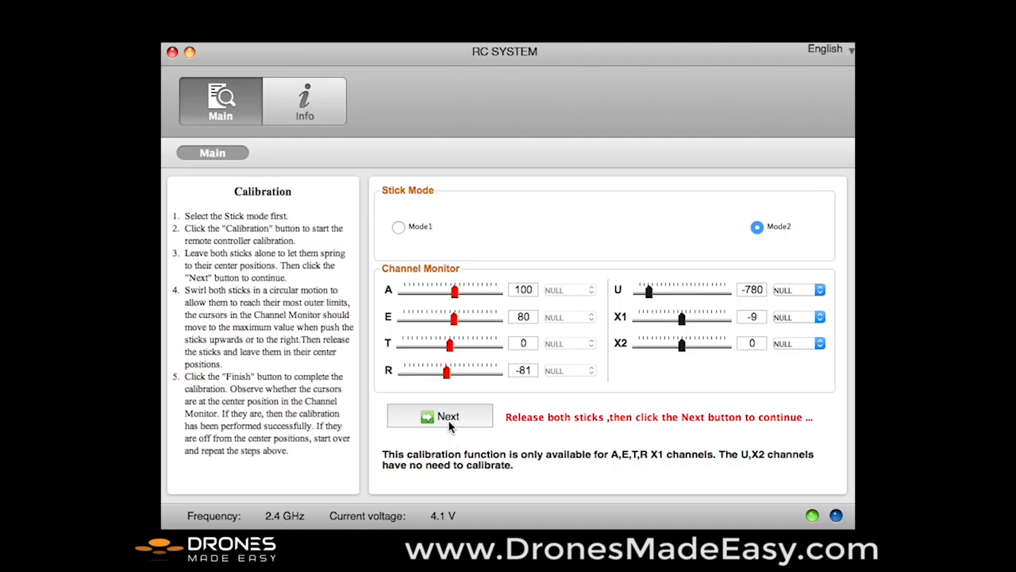
# Step: Continue past the release-sticks prompt and record both sticks' full travel until Finish appears
pyautogui.click(440, 416)
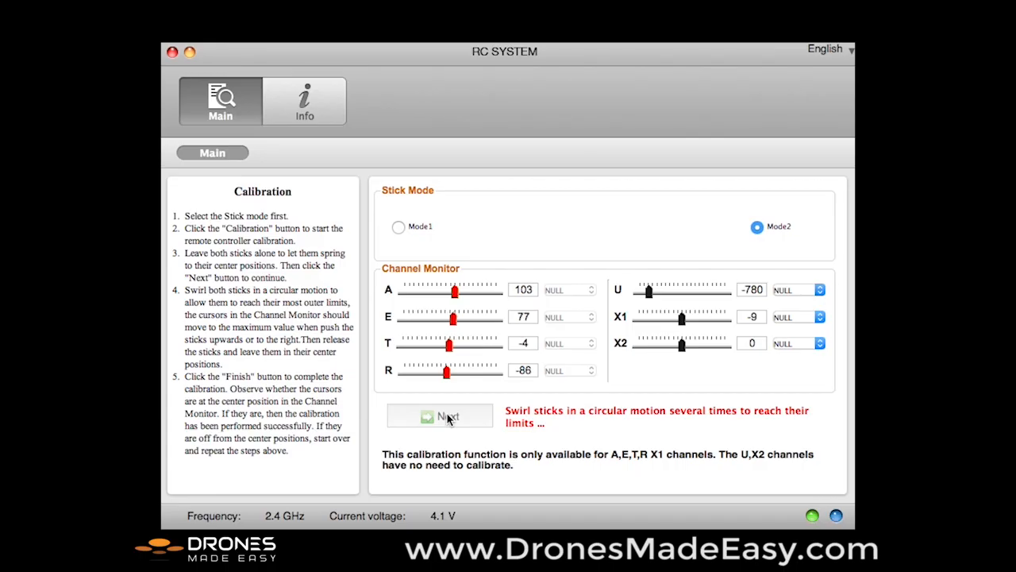
pyautogui.click(439, 416)
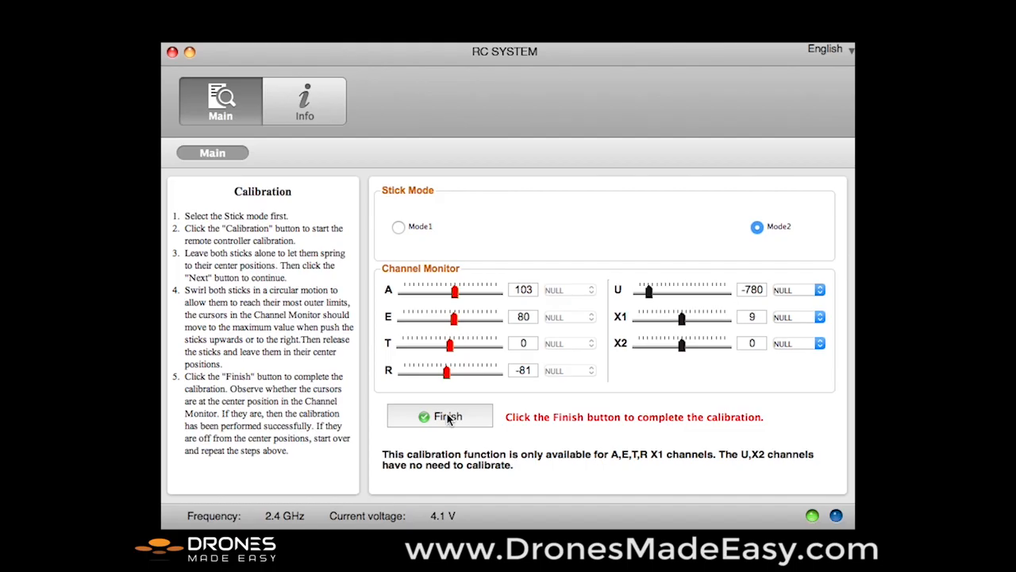
# Step: Finish stick calibration and show the Info page with software 1.2 and firmware 1.0.2.26
pyautogui.click(439, 417)
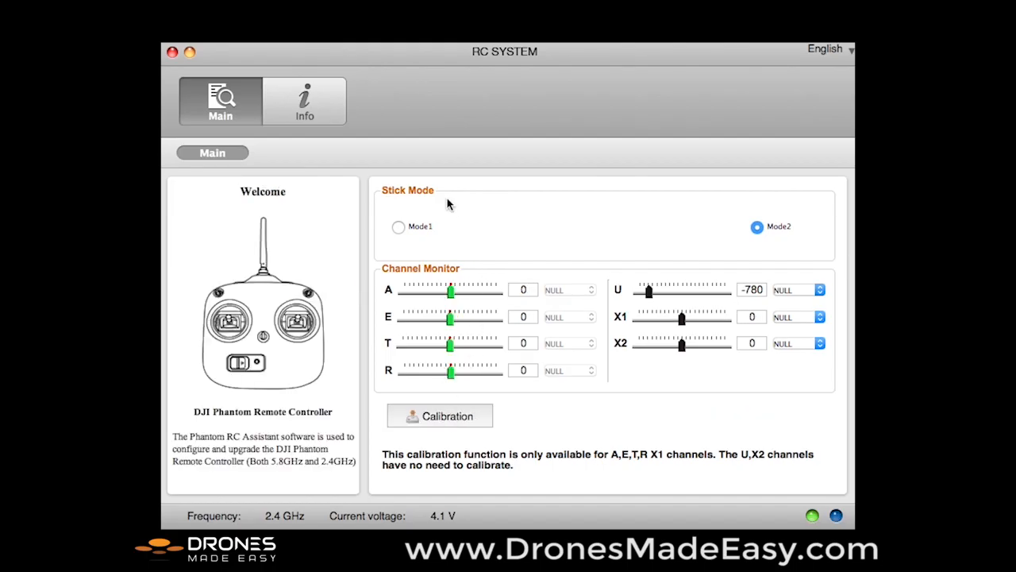
pyautogui.click(305, 101)
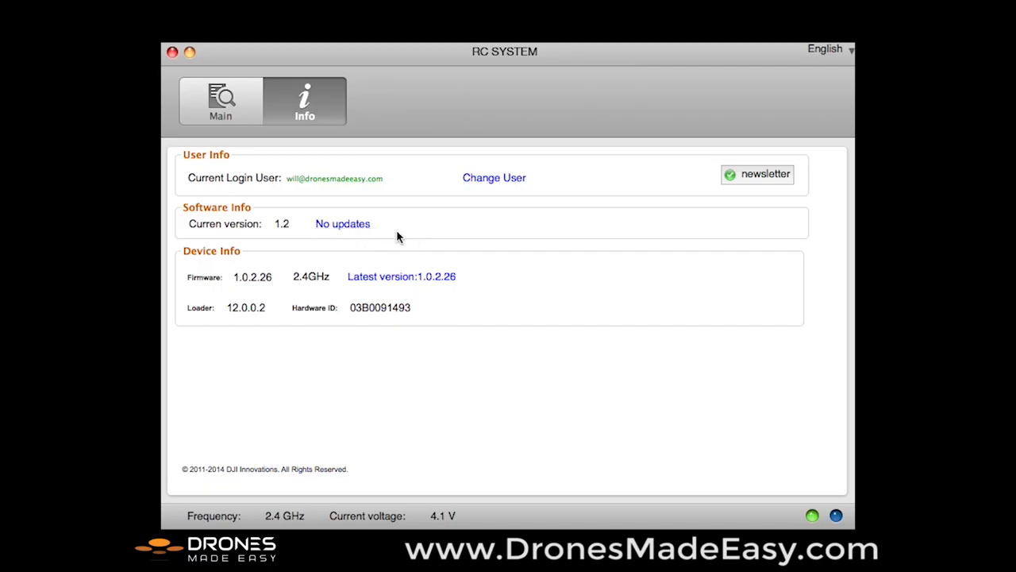
pyautogui.moveTo(411, 232)
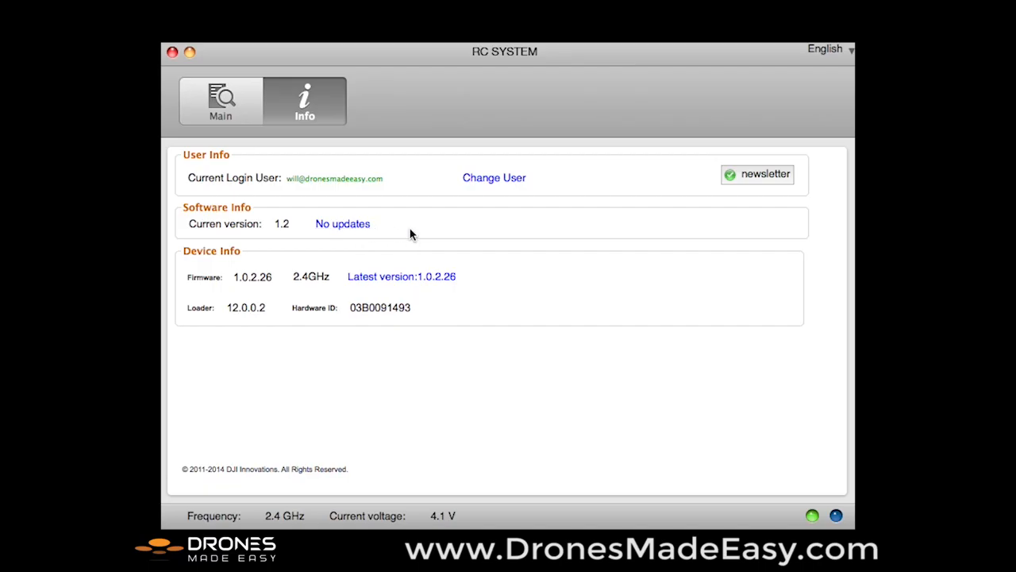
pyautogui.moveTo(532, 120)
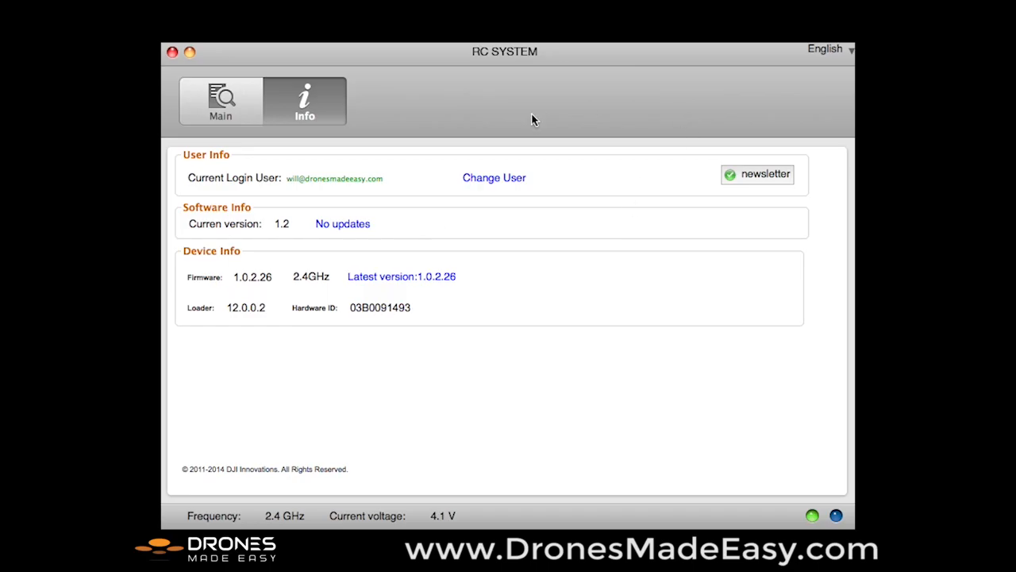
pyautogui.moveTo(391, 241)
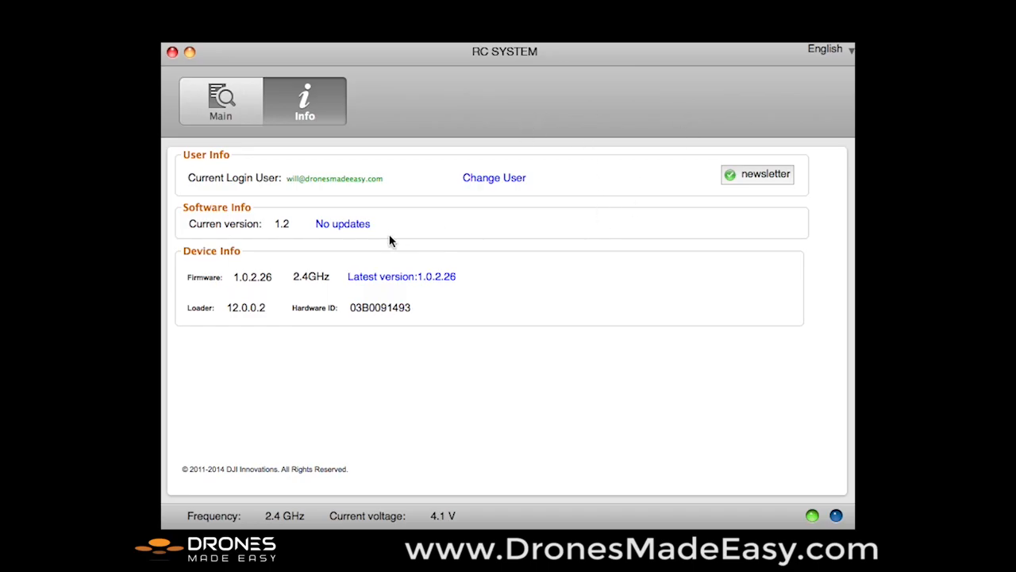
pyautogui.moveTo(397, 237)
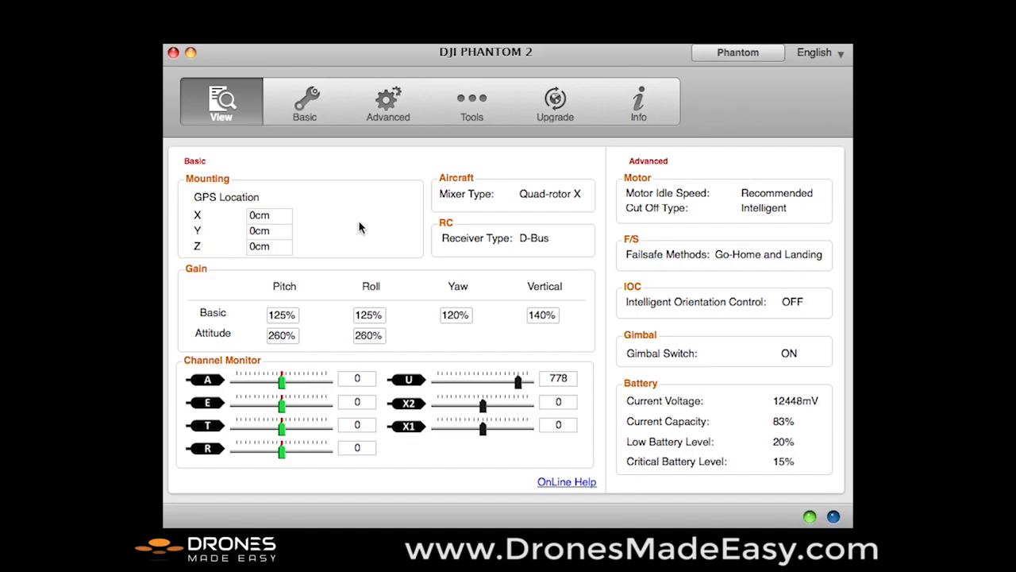
pyautogui.moveTo(359, 173)
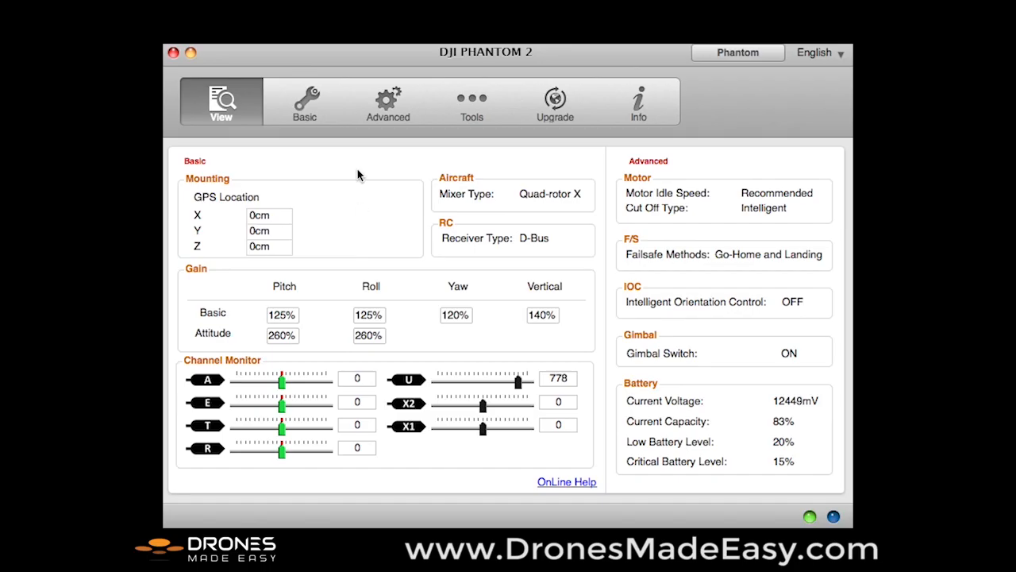
pyautogui.moveTo(470, 105)
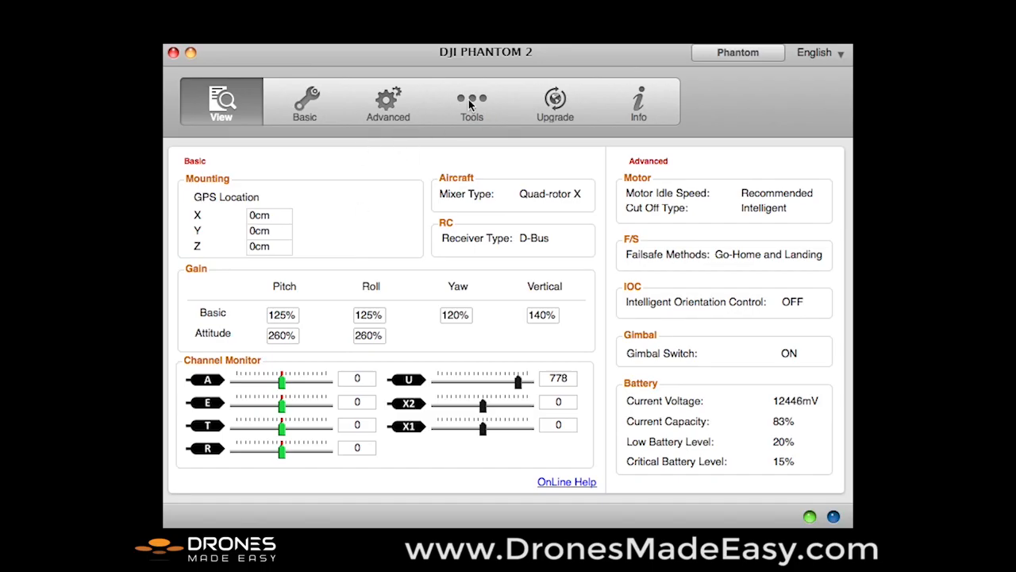
# Step: Show the Tools page with IMU gyroscope, acceleration and compass readings
pyautogui.click(472, 102)
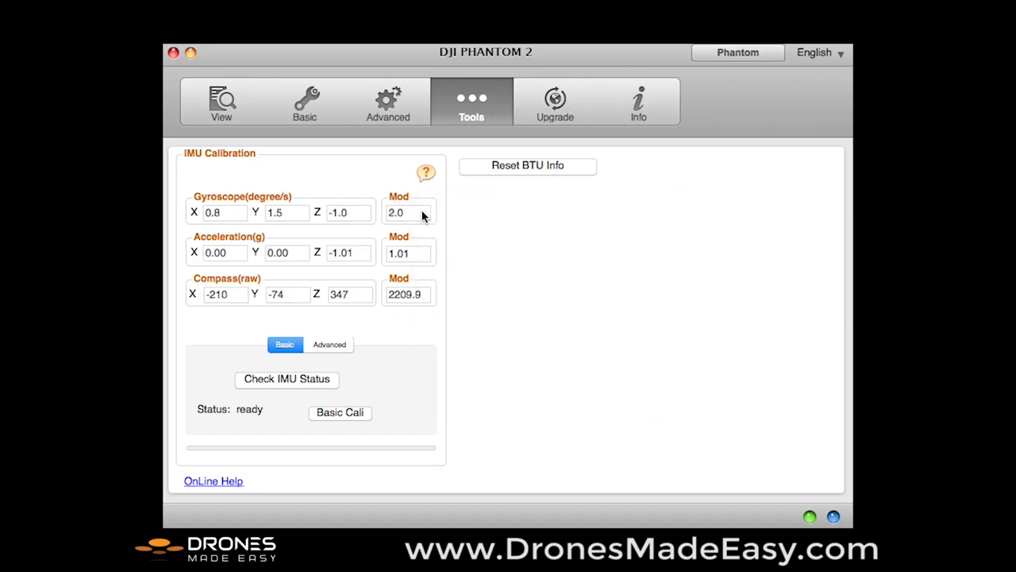
# Step: Run Advanced Cali, confirming the stationary-level prompt and temperature warning, until the green check appears
pyautogui.click(328, 343)
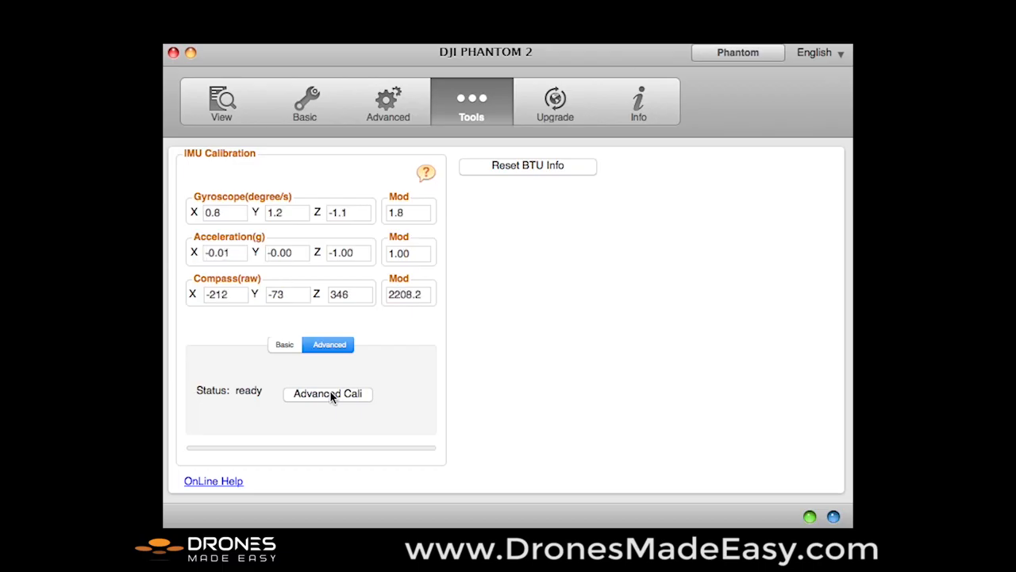
pyautogui.click(327, 394)
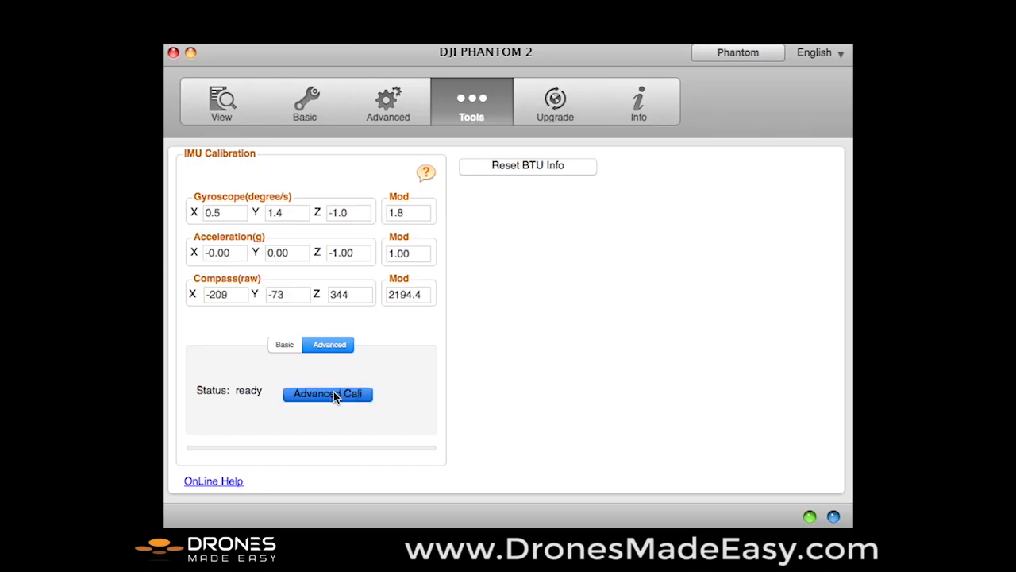
pyautogui.click(327, 394)
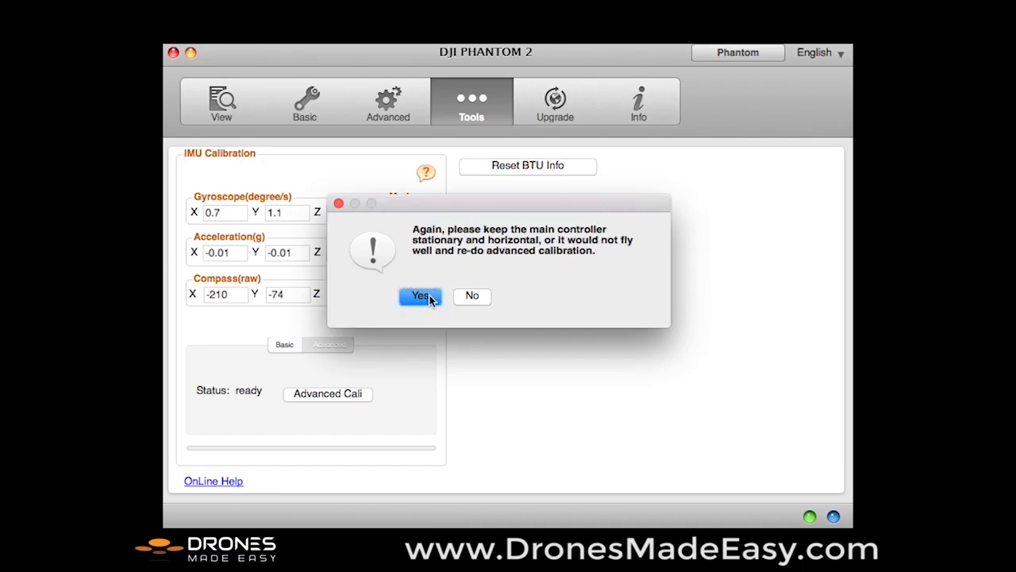
pyautogui.click(419, 295)
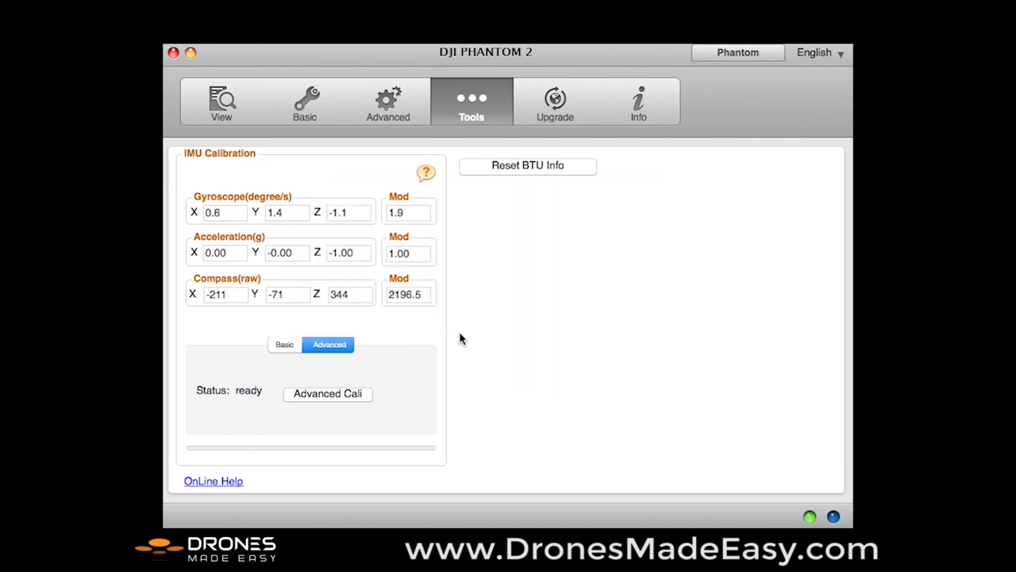
pyautogui.click(327, 394)
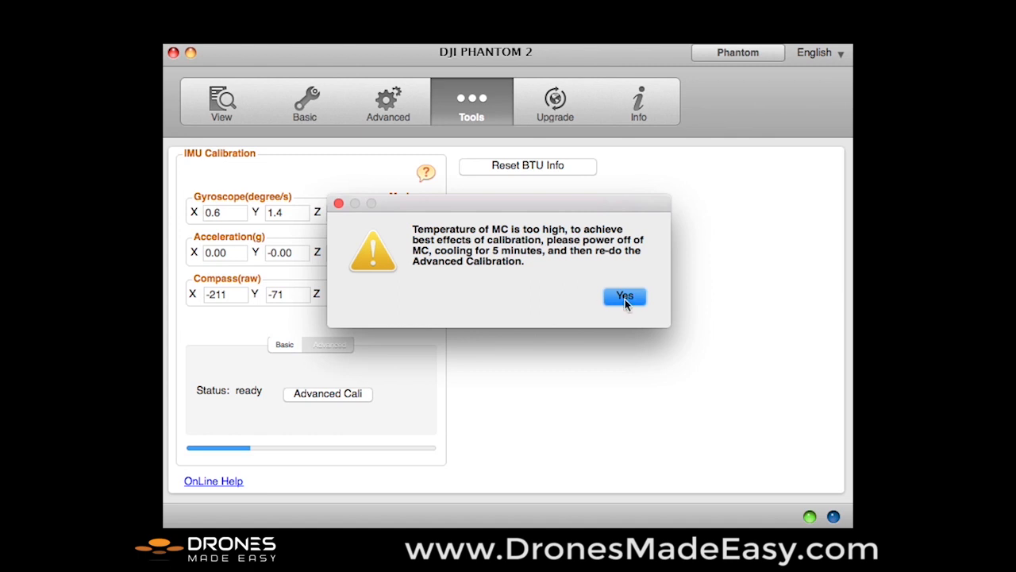
pyautogui.click(624, 297)
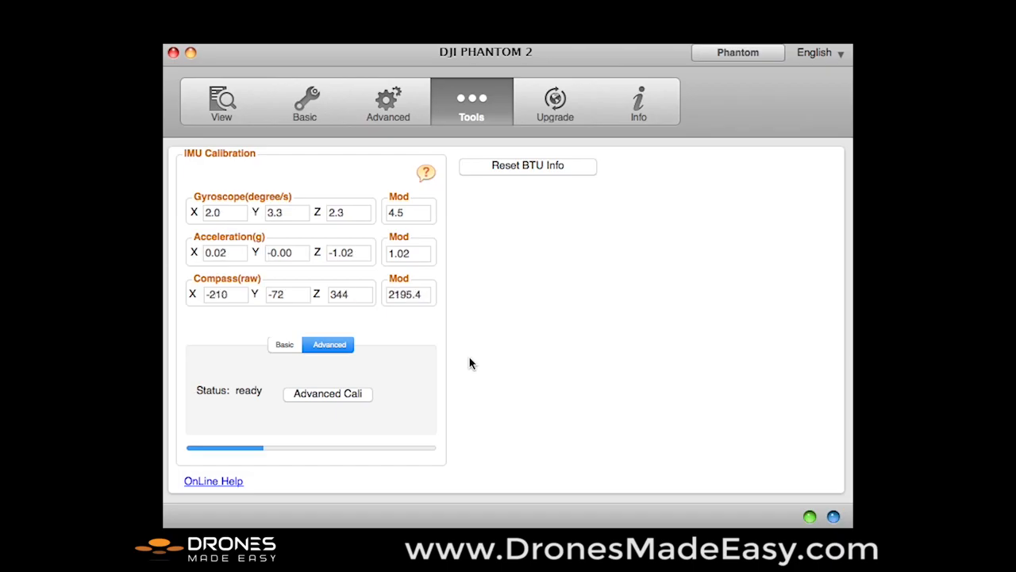
pyautogui.click(328, 394)
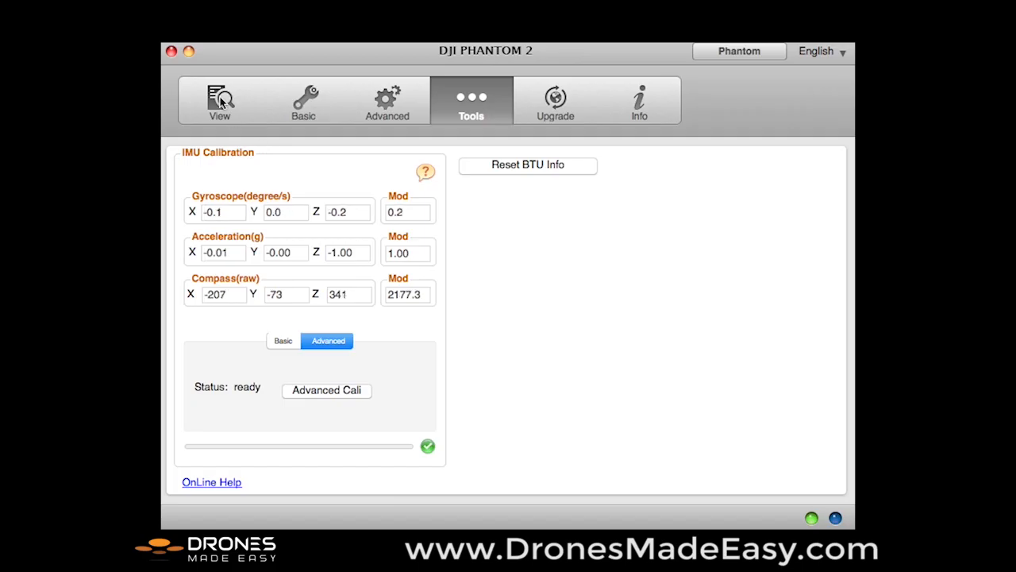
# Step: Return to the View page and check the vertical gain's 50–250 valid range
pyautogui.click(219, 98)
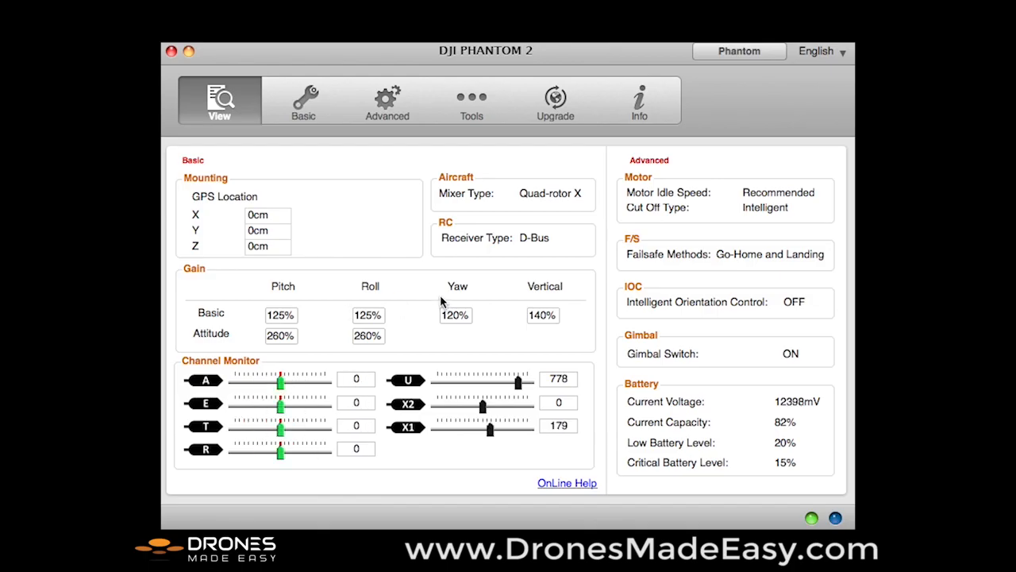
pyautogui.moveTo(489, 428); pyautogui.dragTo(435, 429)
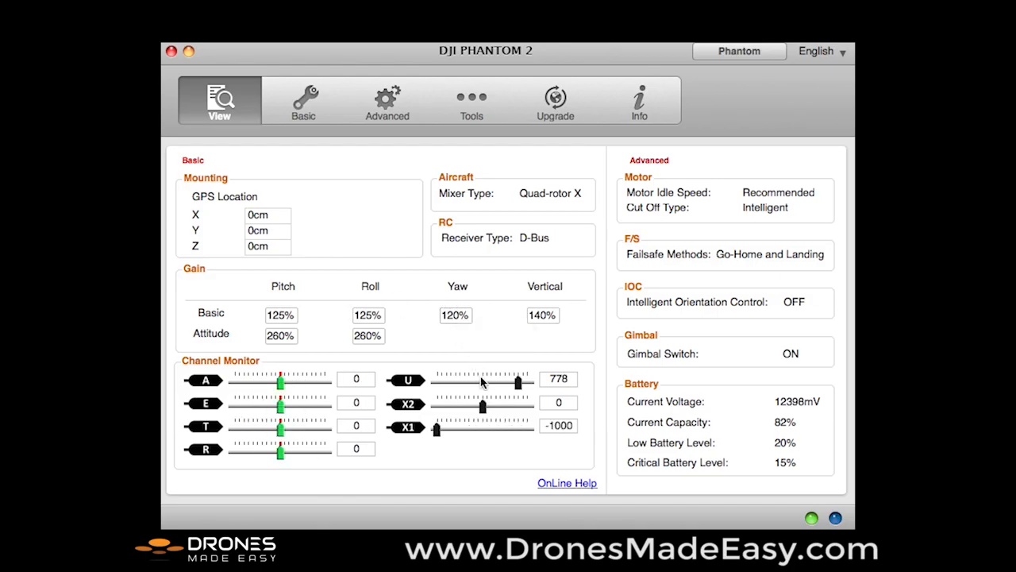
pyautogui.click(543, 315)
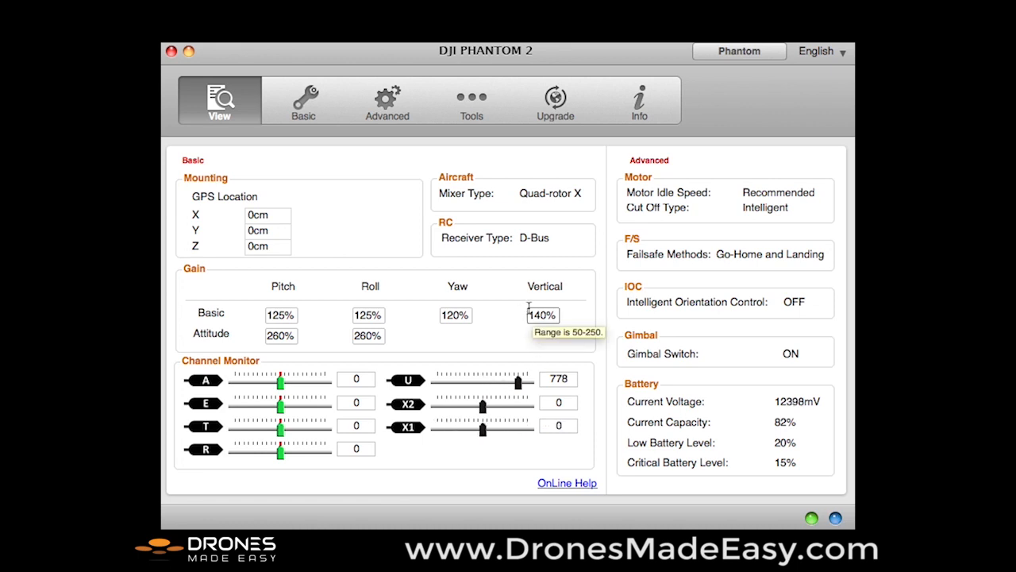
pyautogui.moveTo(613, 340)
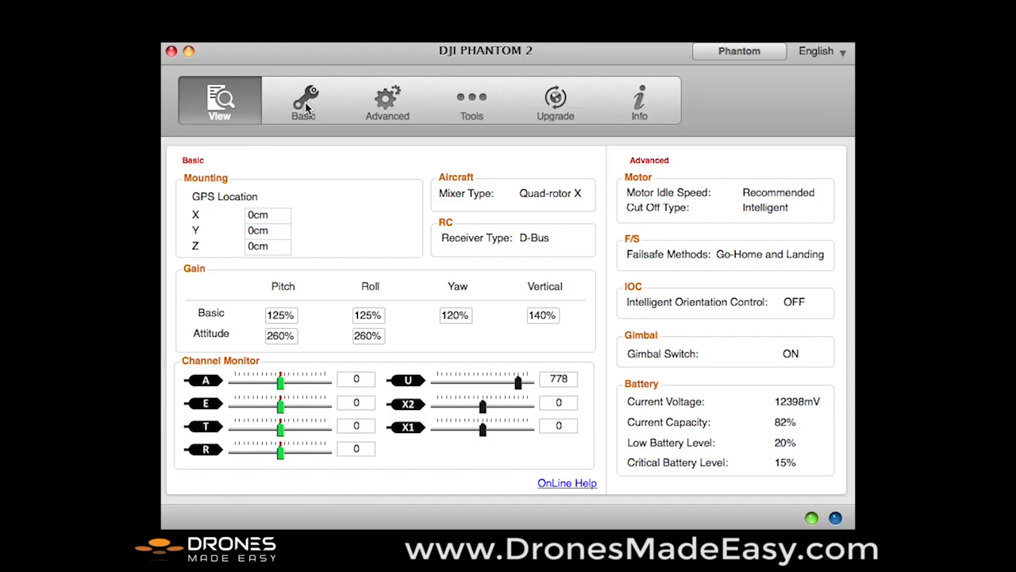
# Step: Show the Basic RC page with command stick calibration, sticks monitor and control mode switch
pyautogui.click(304, 99)
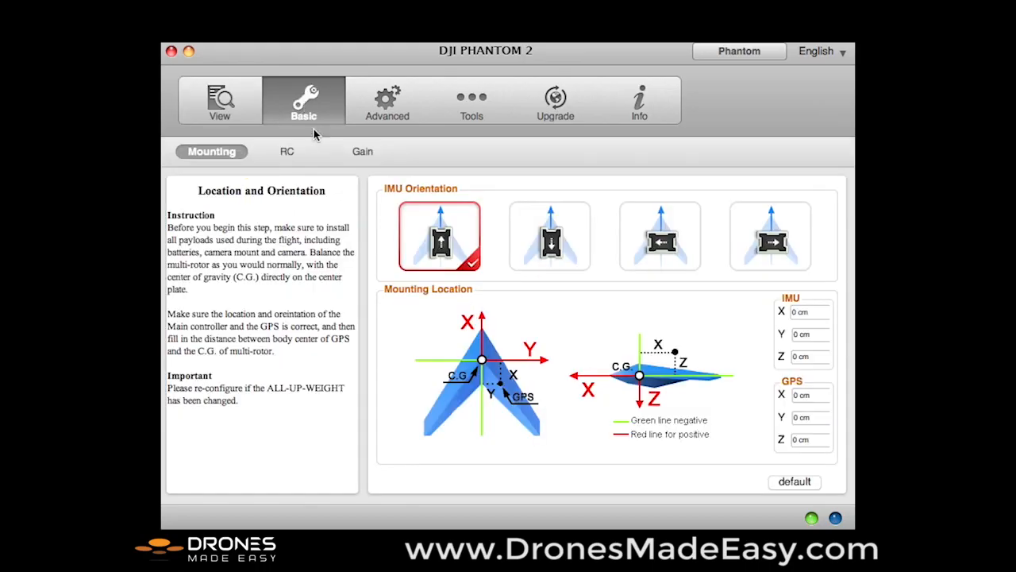
pyautogui.click(285, 150)
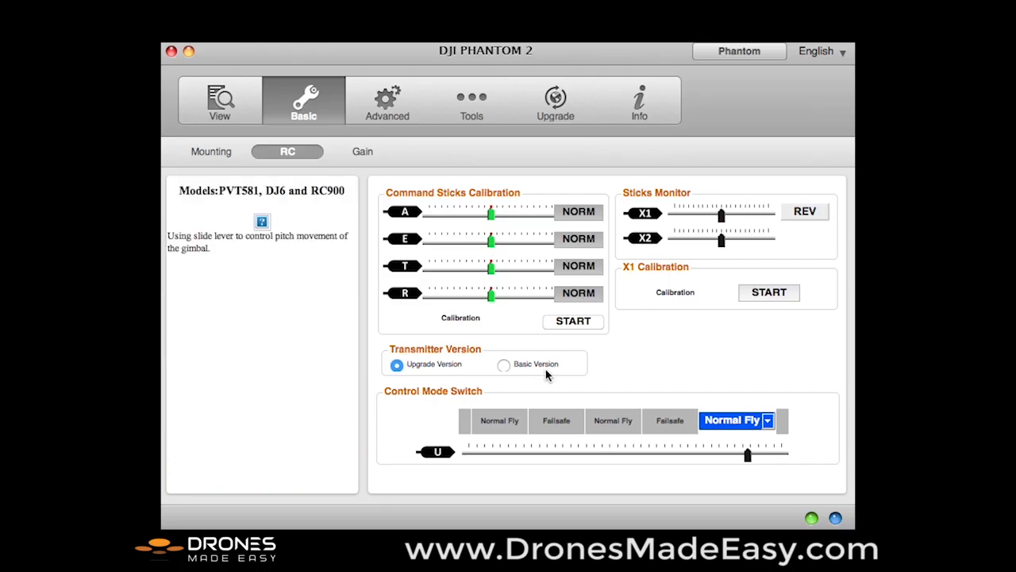
pyautogui.moveTo(531, 373)
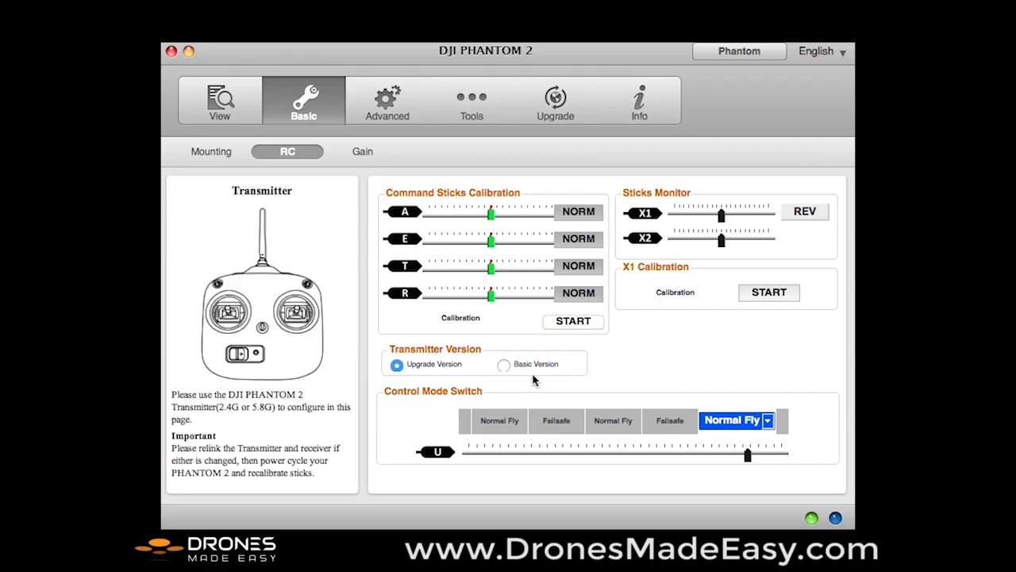
pyautogui.moveTo(500, 359)
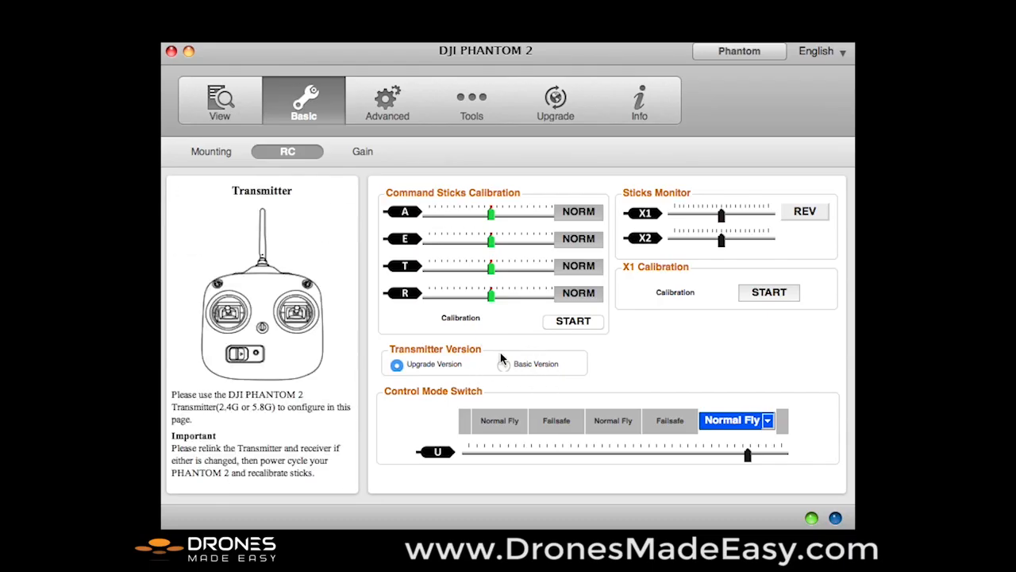
pyautogui.moveTo(566, 382)
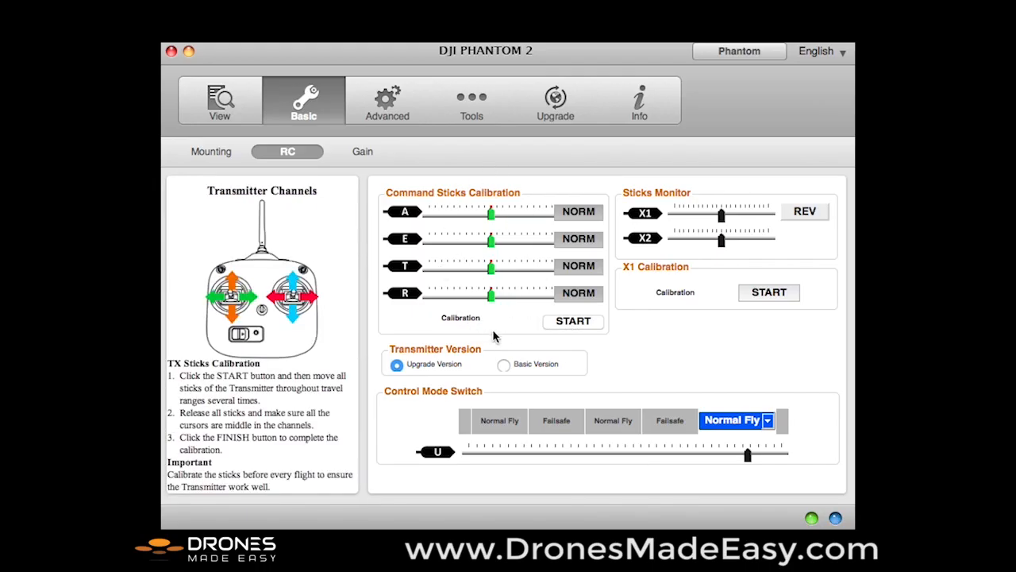
pyautogui.moveTo(510, 330)
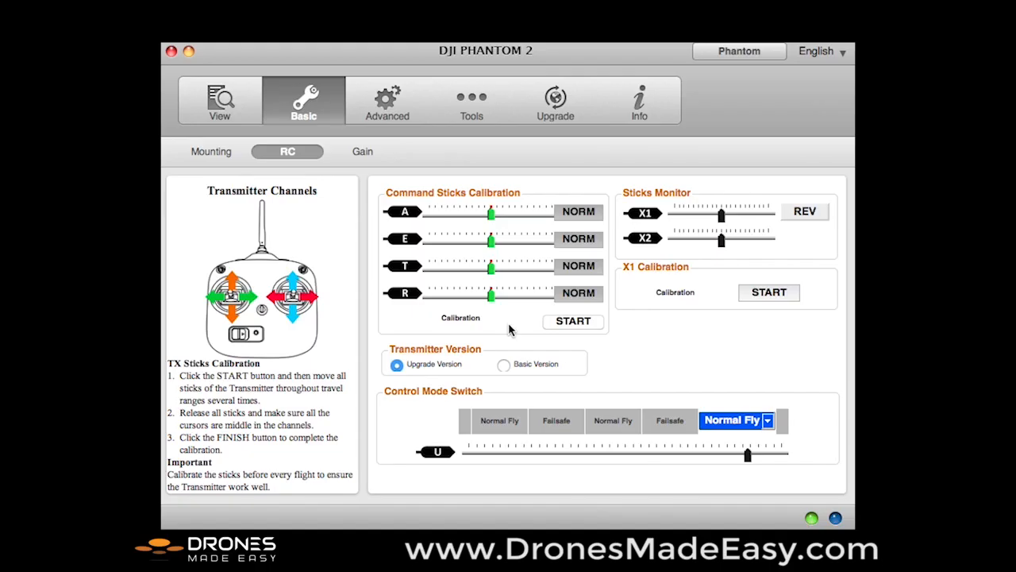
pyautogui.moveTo(512, 314)
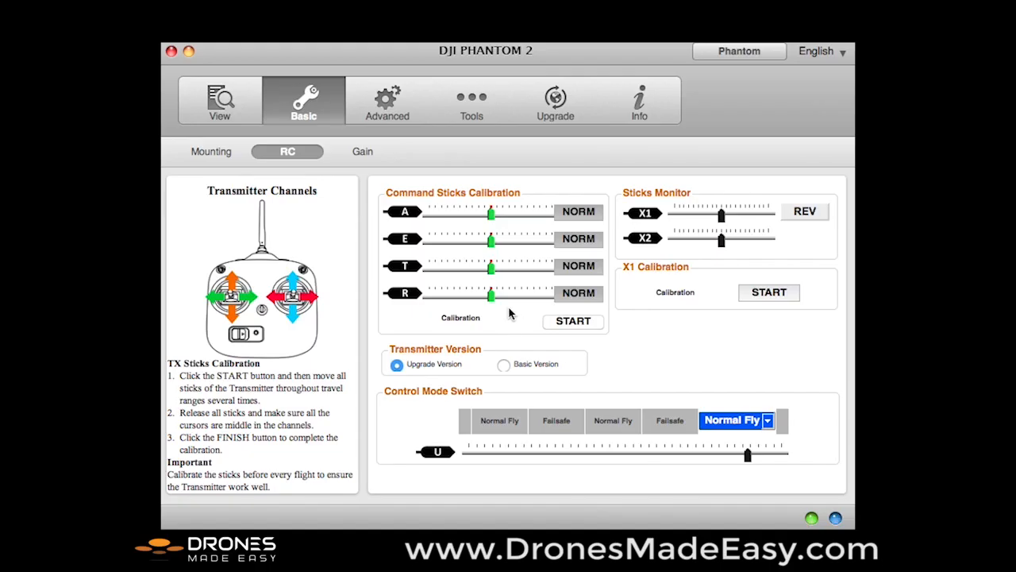
pyautogui.moveTo(437, 204)
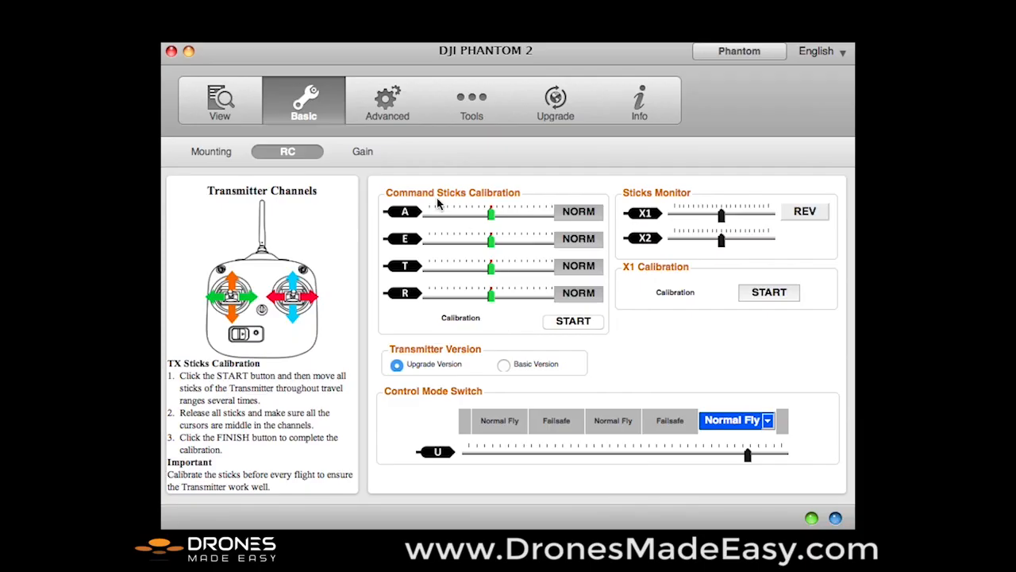
# Step: Review the Gain page, then show the Advanced Battery page (12389 mV, 81% charge, 82% life)
pyautogui.click(362, 151)
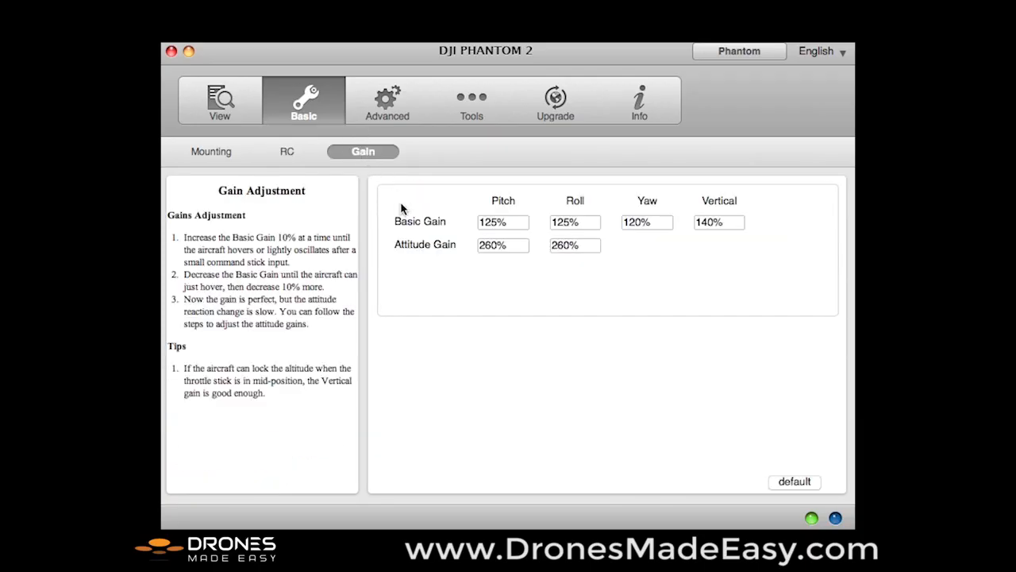
pyautogui.moveTo(667, 302)
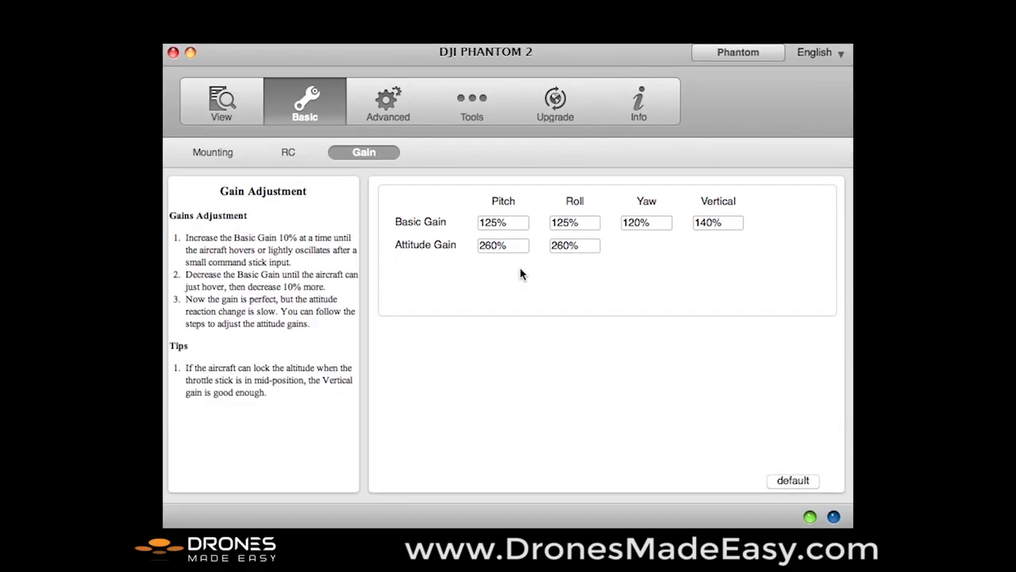
pyautogui.moveTo(560, 284)
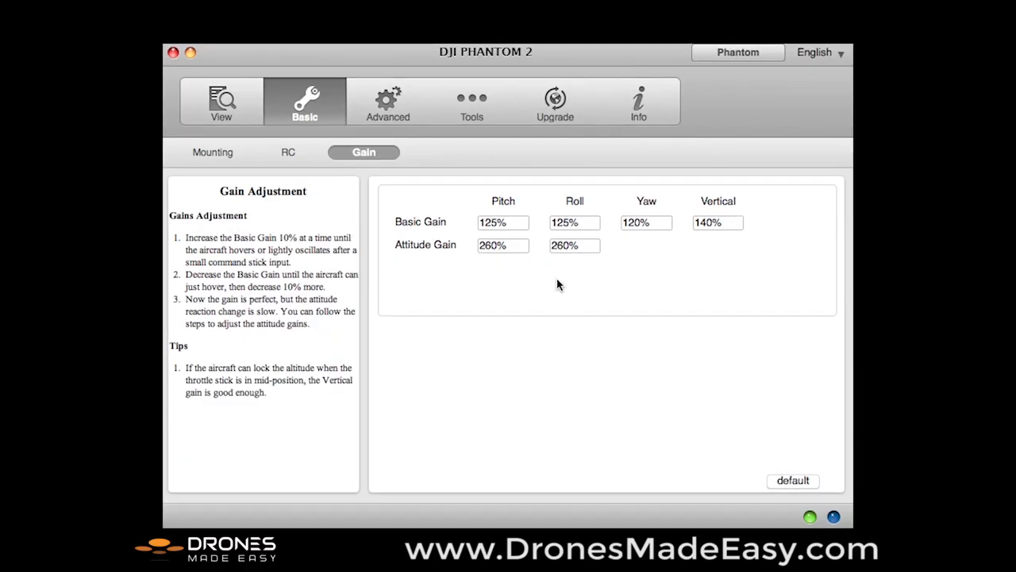
pyautogui.moveTo(580, 284)
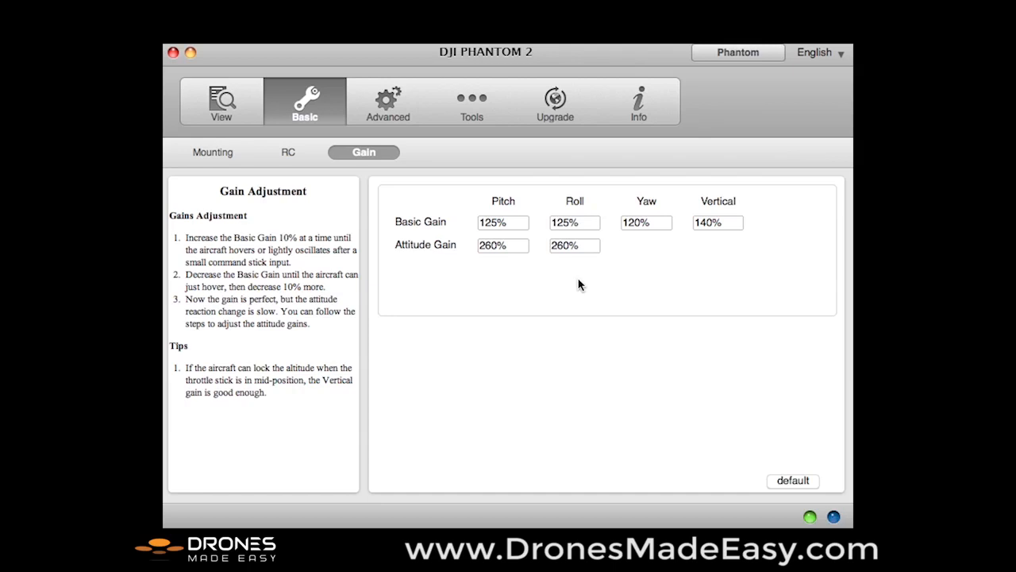
pyautogui.moveTo(644, 284)
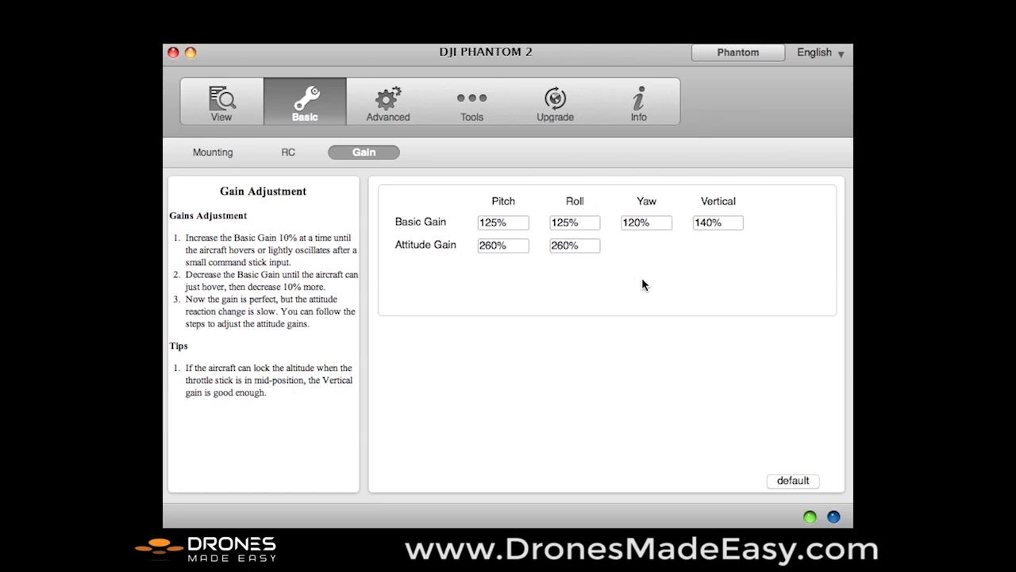
pyautogui.moveTo(531, 286)
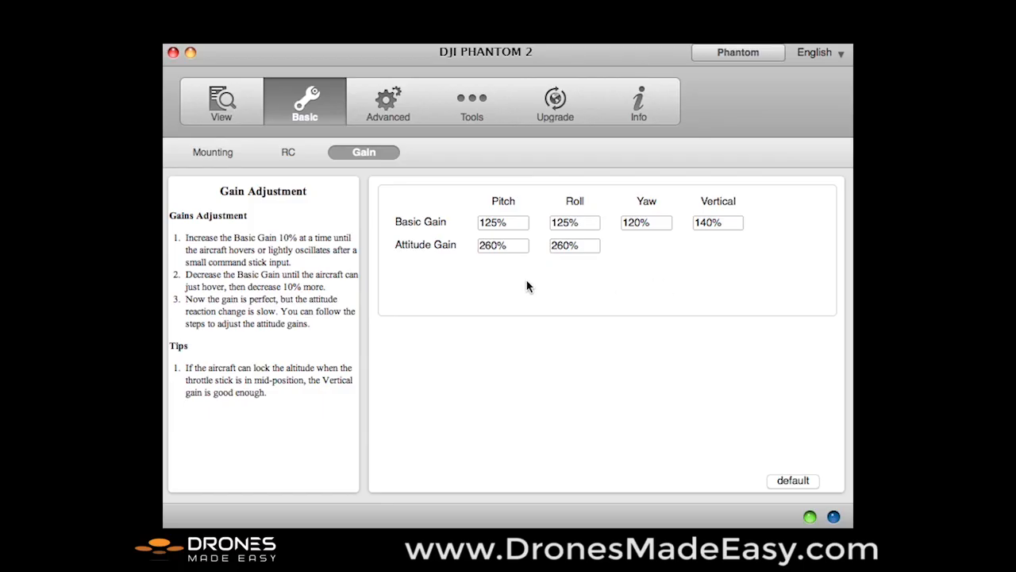
pyautogui.moveTo(586, 282)
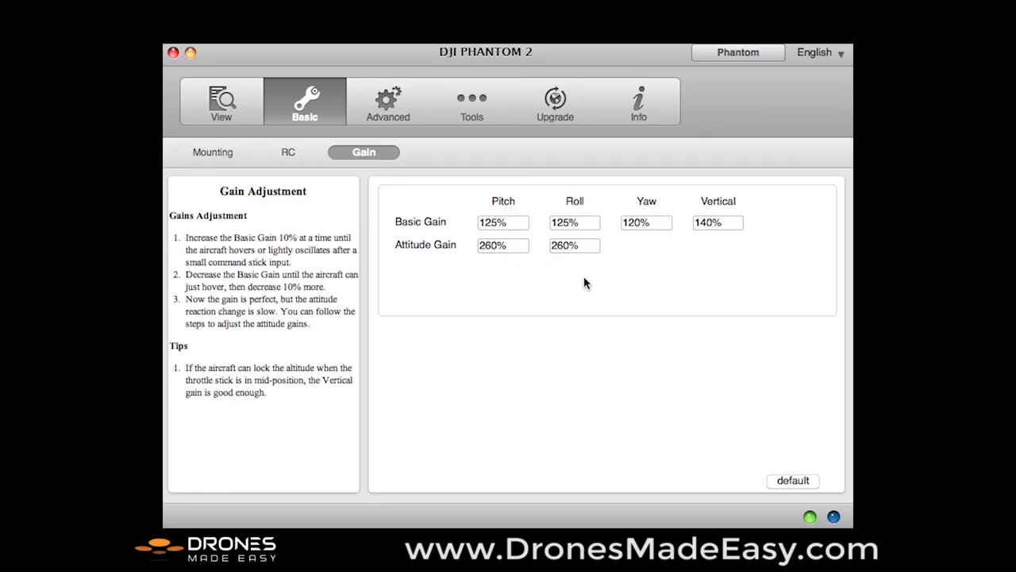
pyautogui.moveTo(578, 297)
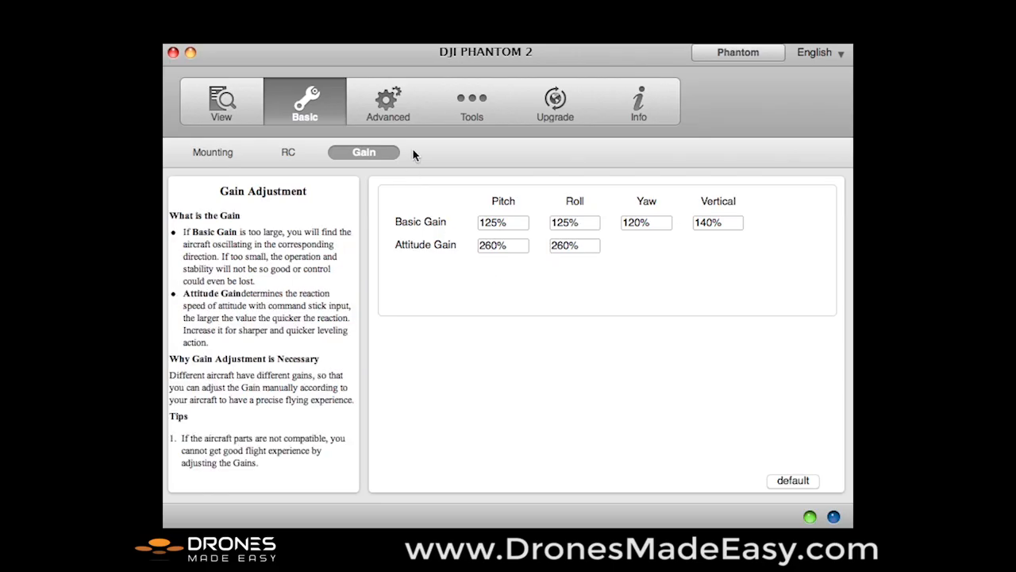
pyautogui.click(387, 100)
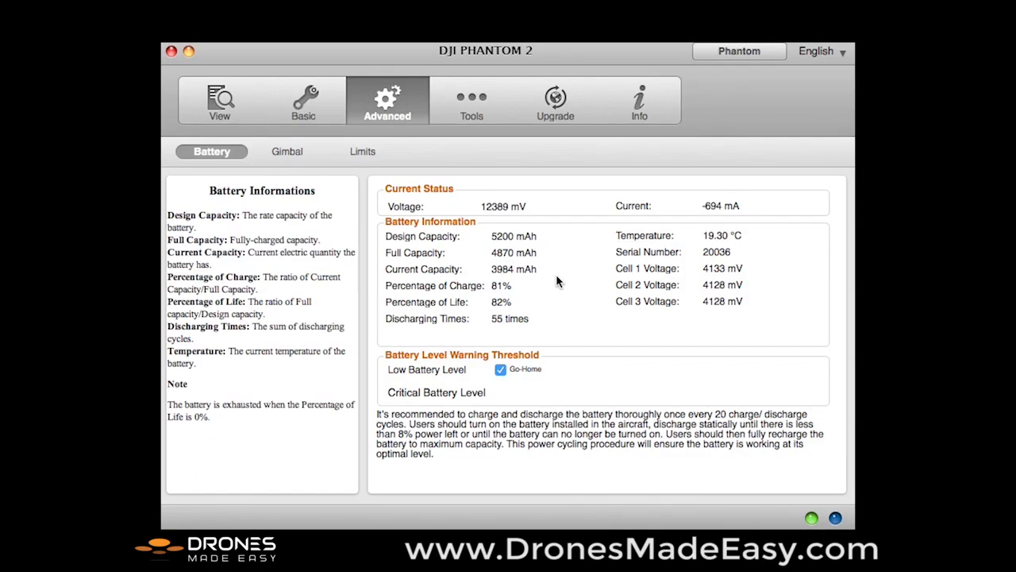
pyautogui.click(286, 151)
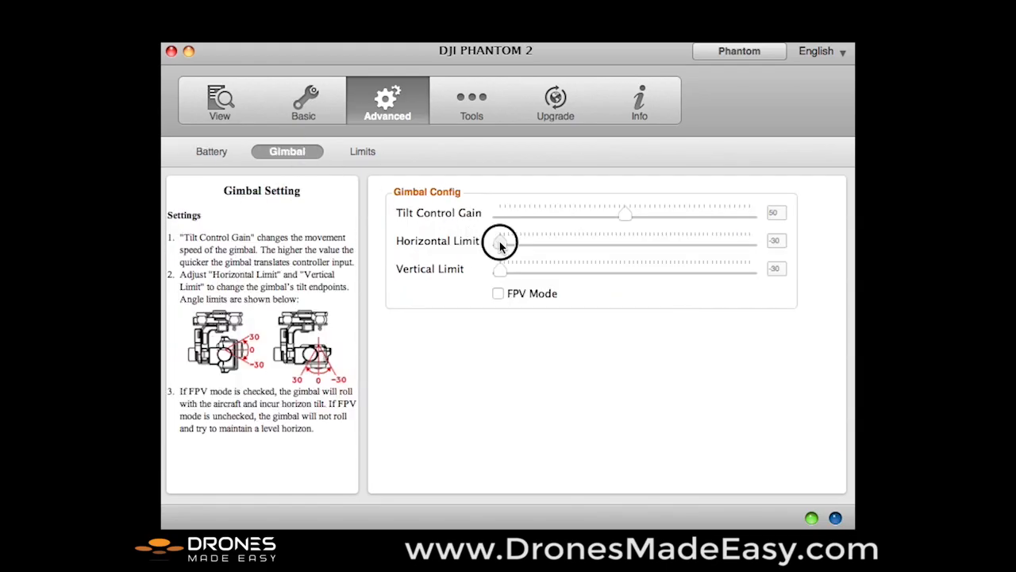
pyautogui.moveTo(502, 242); pyautogui.dragTo(625, 241)
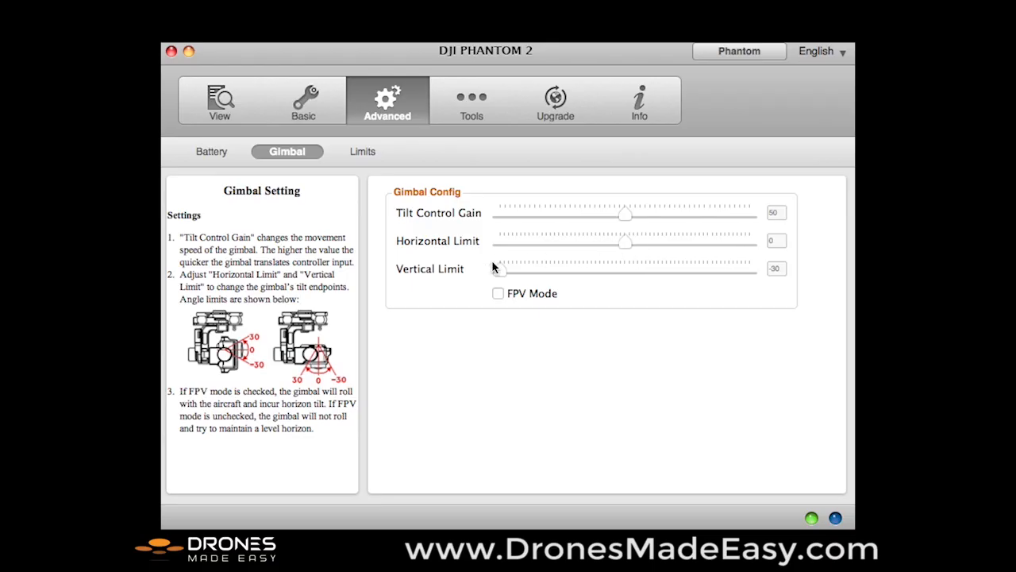
pyautogui.moveTo(498, 269); pyautogui.dragTo(625, 268)
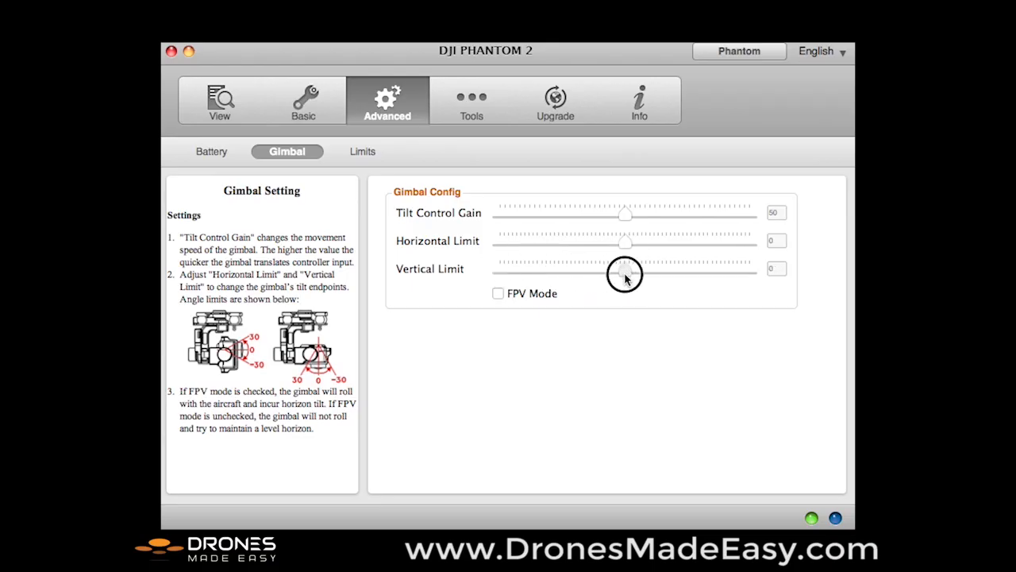
pyautogui.moveTo(578, 279)
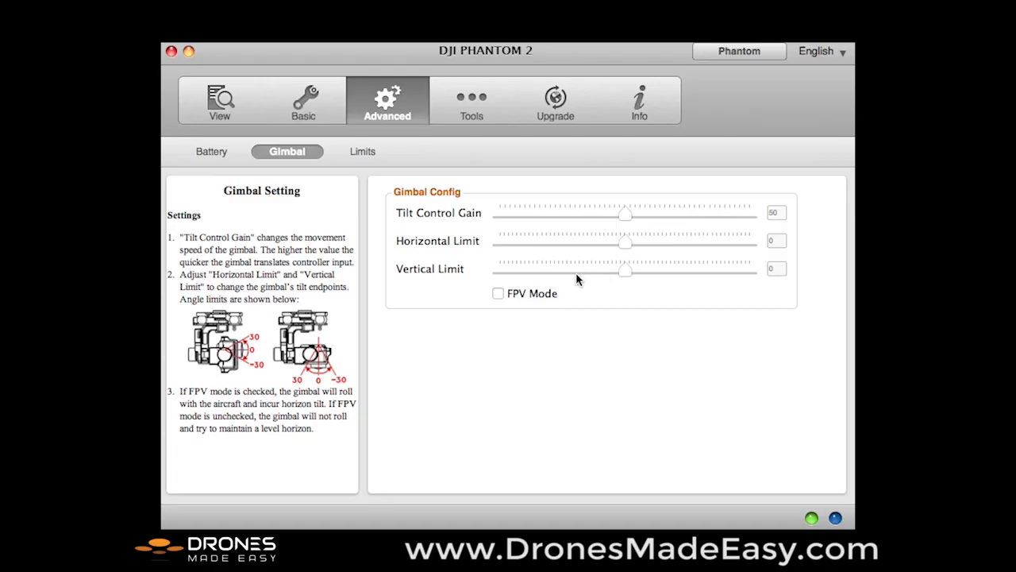
pyautogui.moveTo(591, 292)
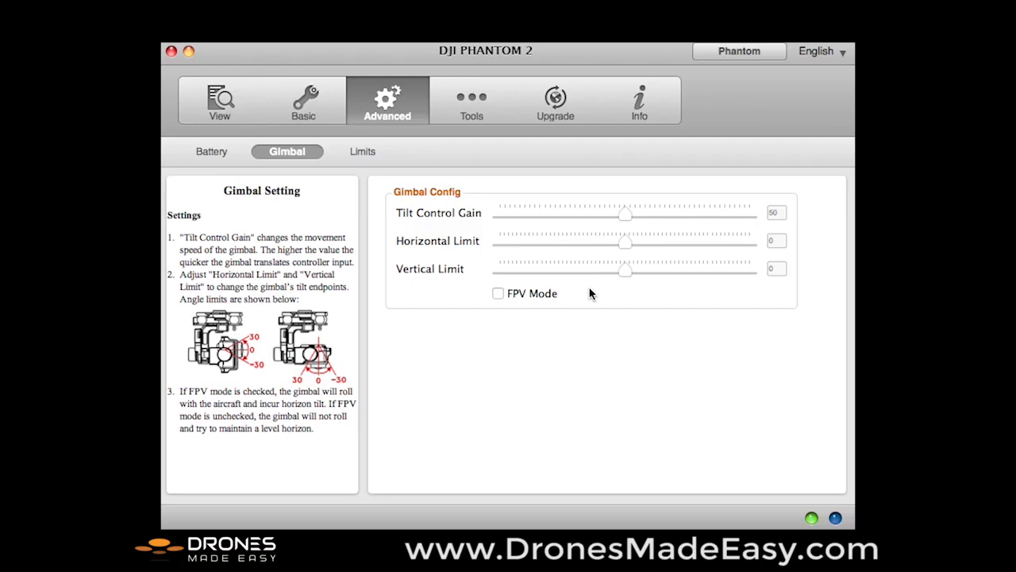
pyautogui.moveTo(603, 294)
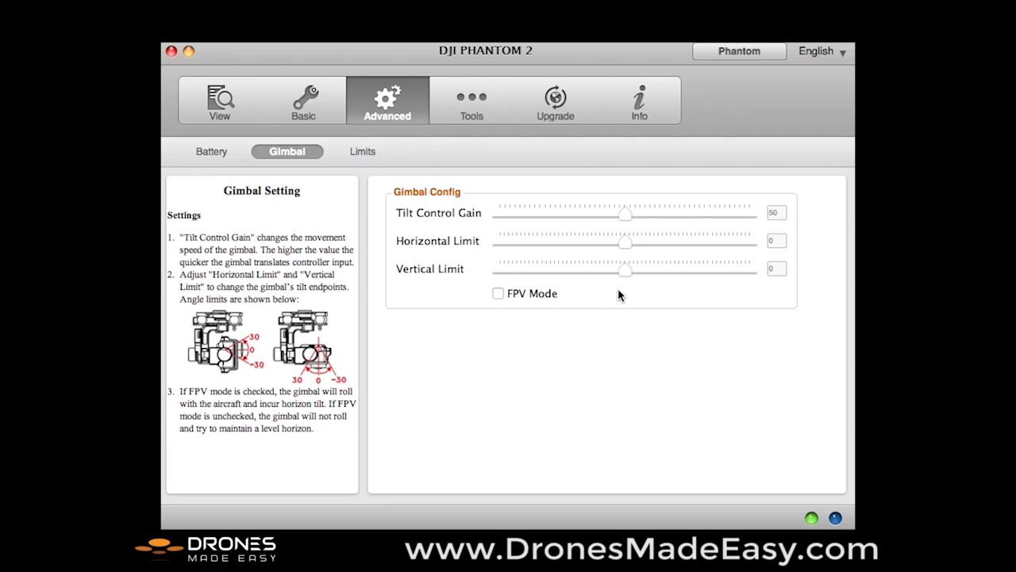
pyautogui.moveTo(569, 264)
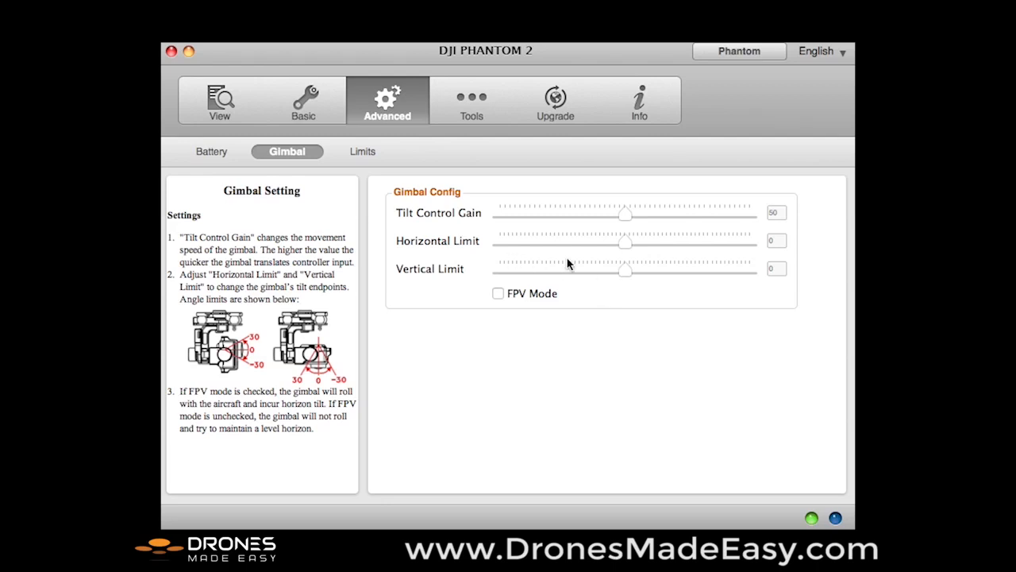
pyautogui.moveTo(562, 246)
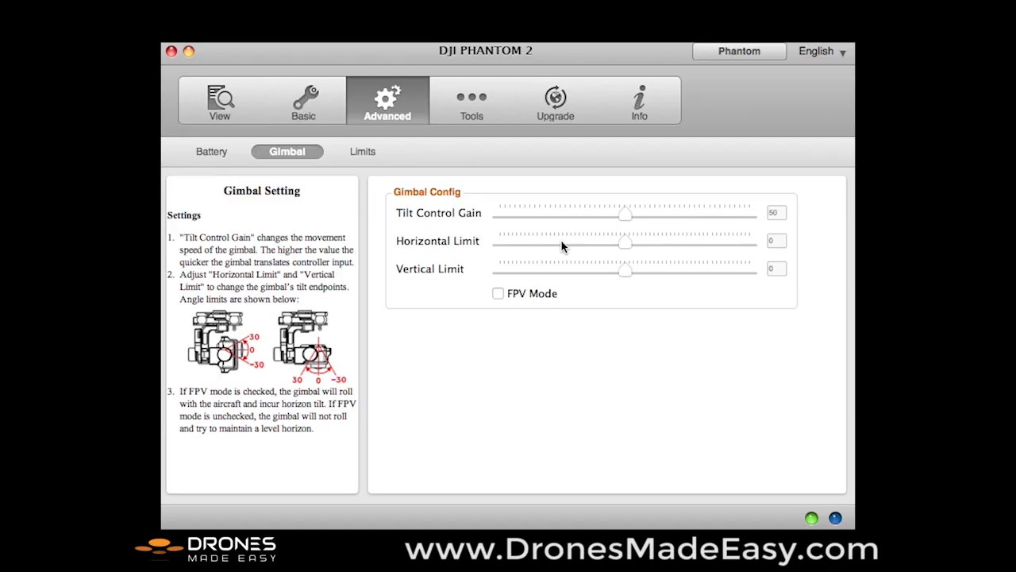
# Step: Show flight limits in feet (394 ft max height) and the special-area flight limits
pyautogui.click(362, 151)
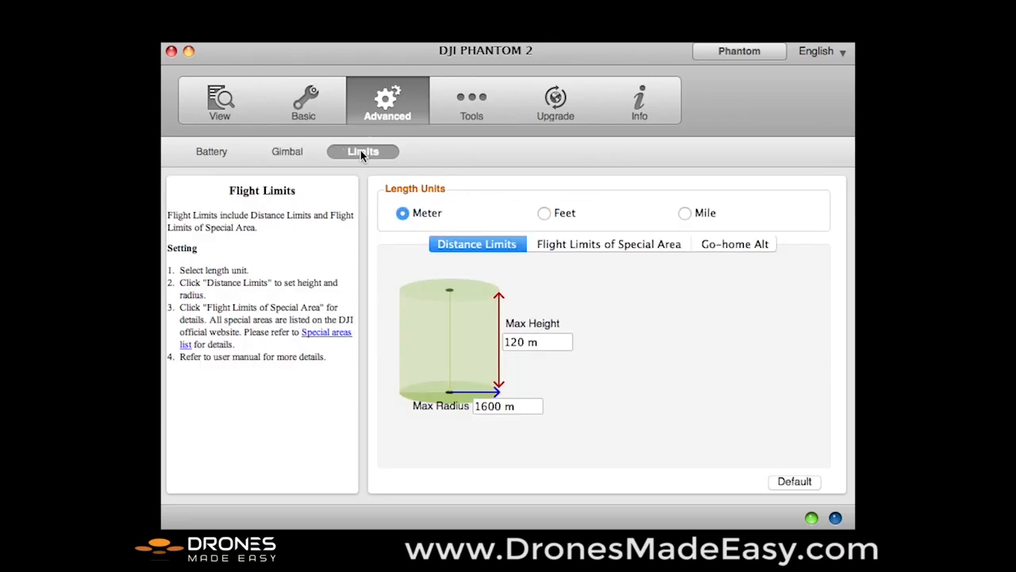
pyautogui.moveTo(537, 201)
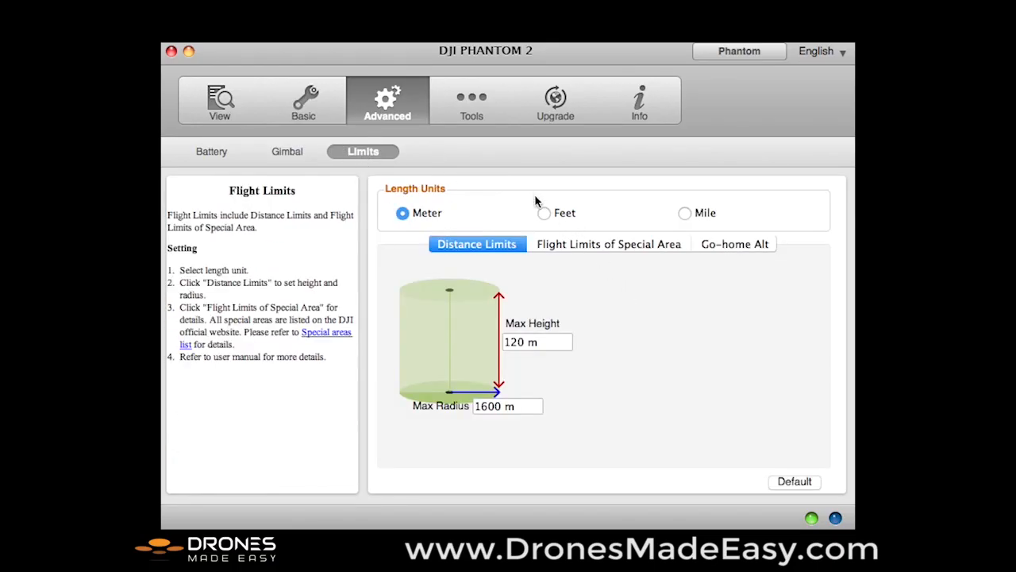
pyautogui.click(544, 213)
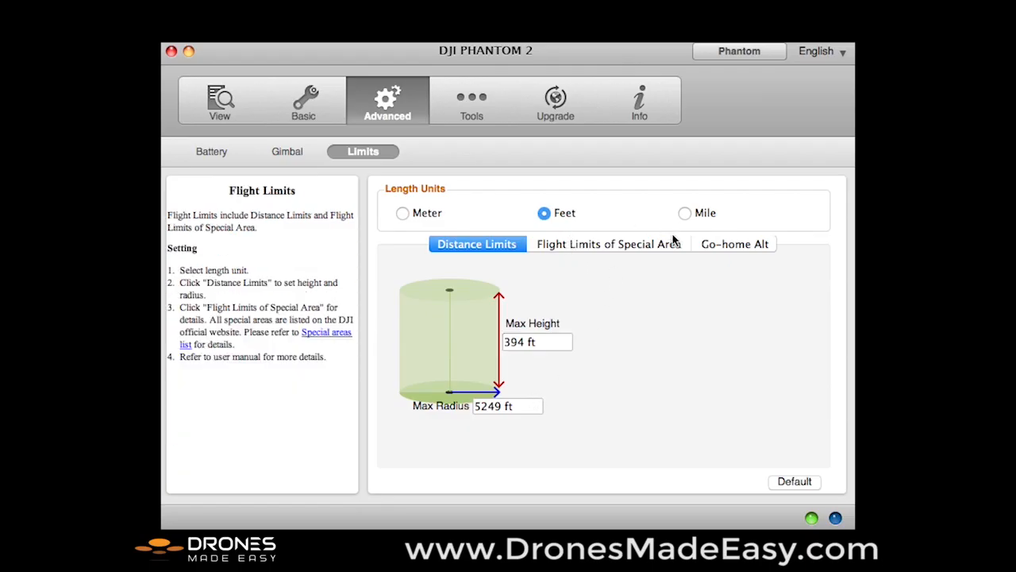
pyautogui.click(609, 244)
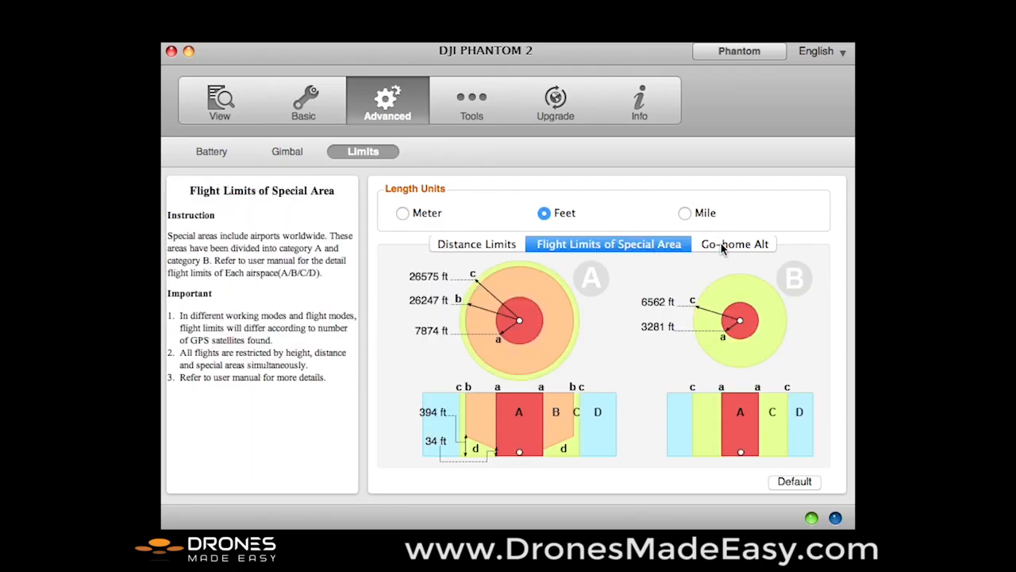
# Step: Write a go-home altitude of 100 ft to the aircraft and return to the IMU Tools page
pyautogui.click(733, 244)
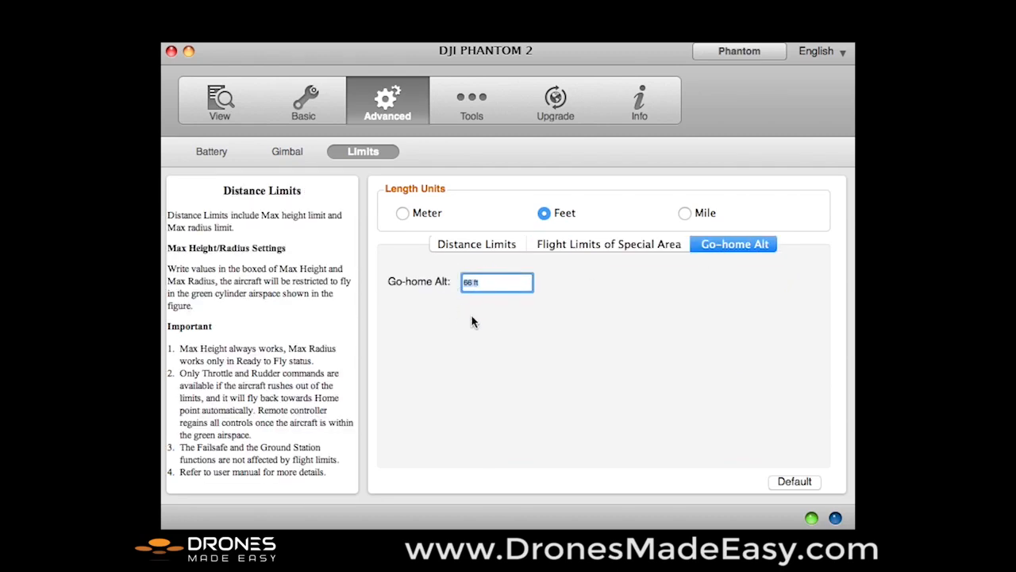
pyautogui.moveTo(499, 316)
pyautogui.write('100ft')
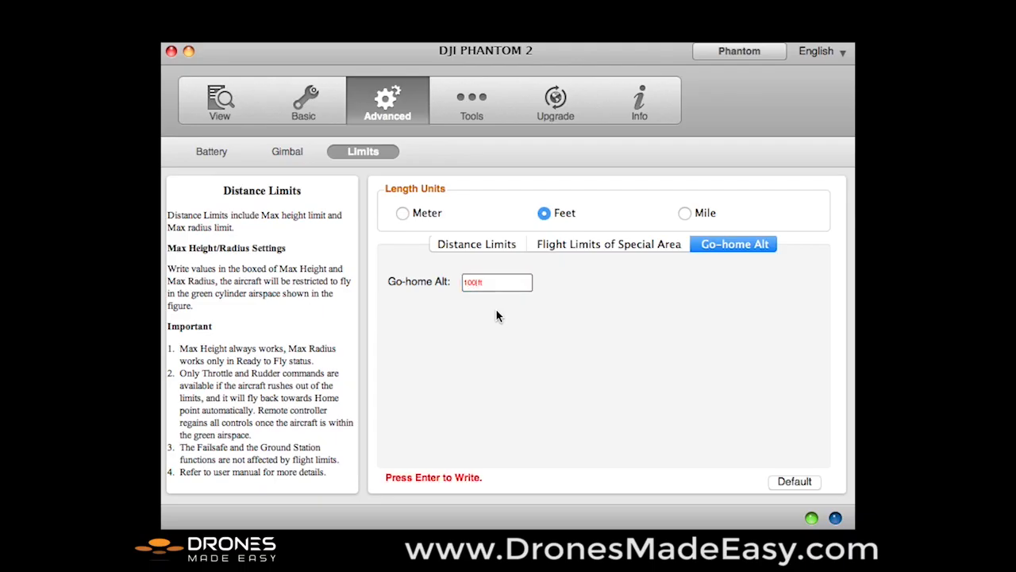
pyautogui.press('enter')
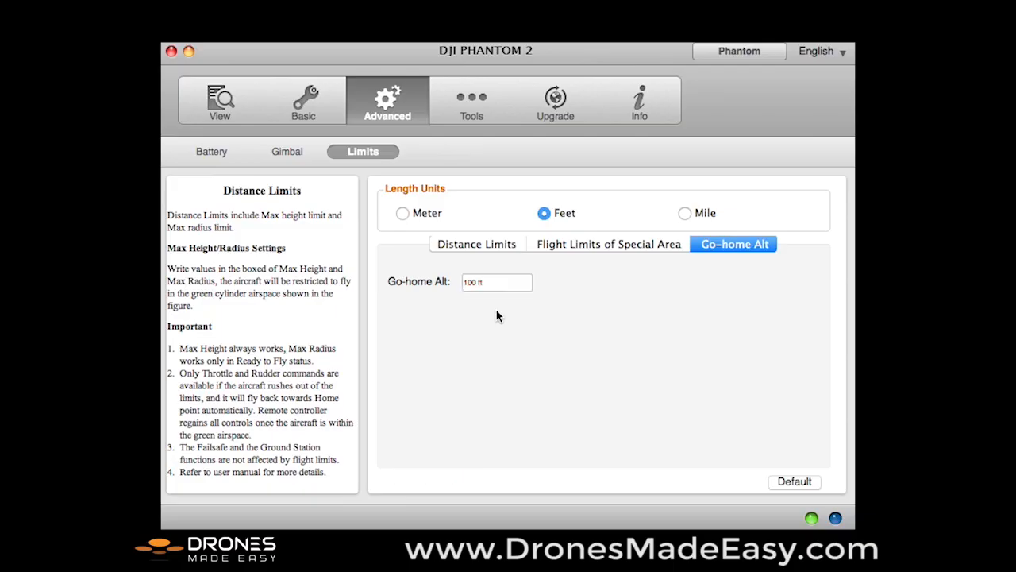
pyautogui.moveTo(623, 353)
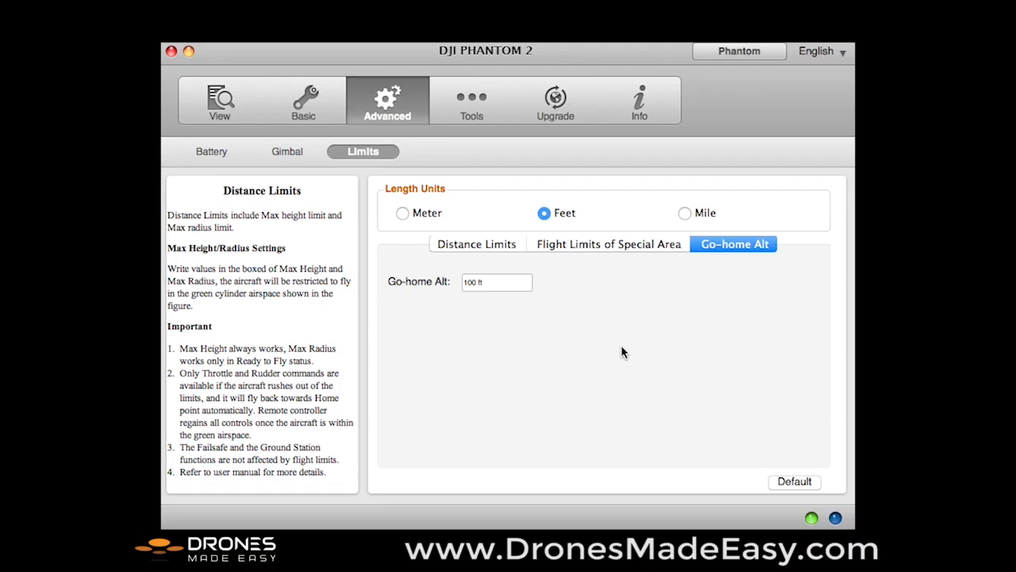
pyautogui.moveTo(455, 312)
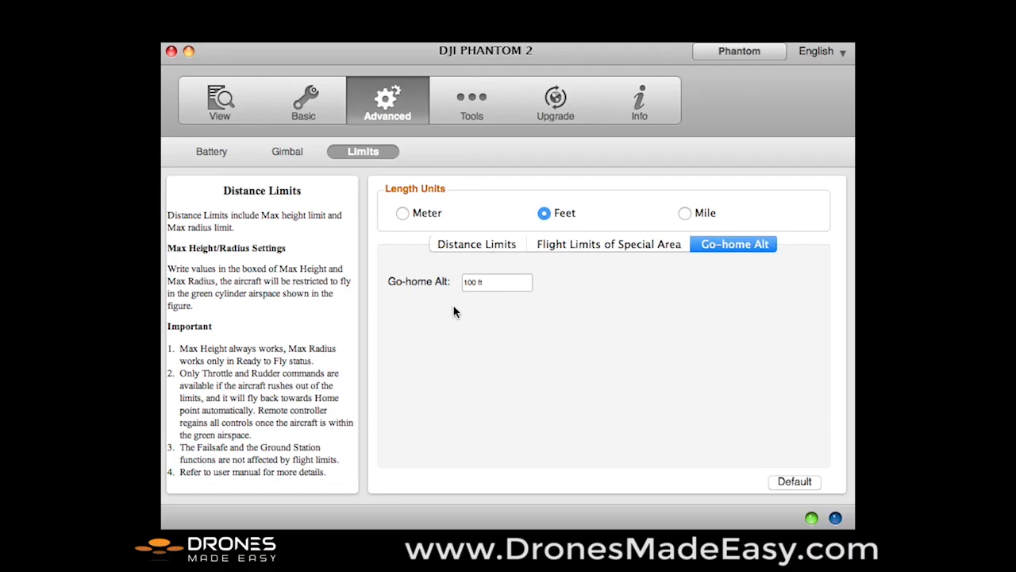
pyautogui.moveTo(507, 318)
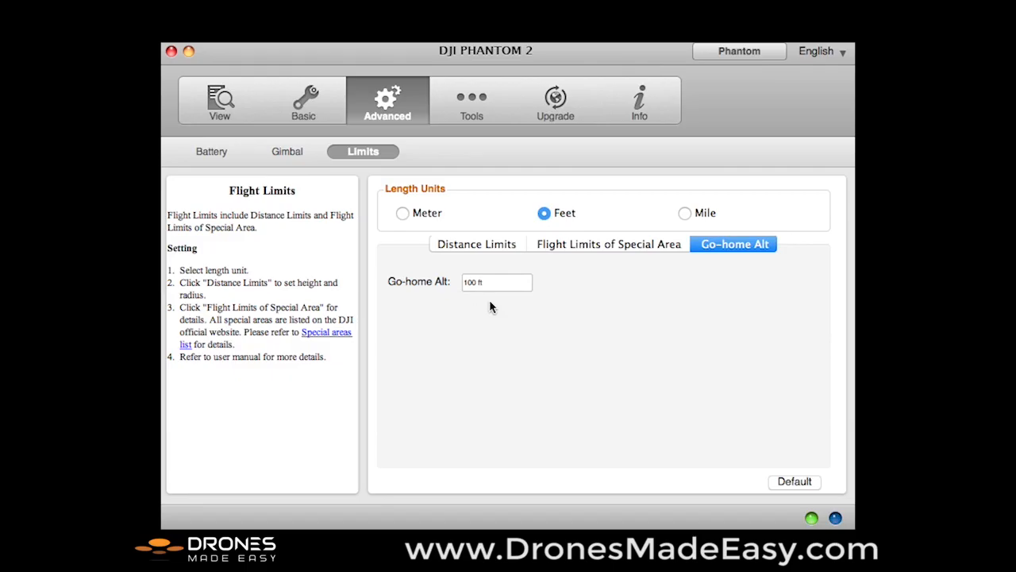
pyautogui.moveTo(502, 304)
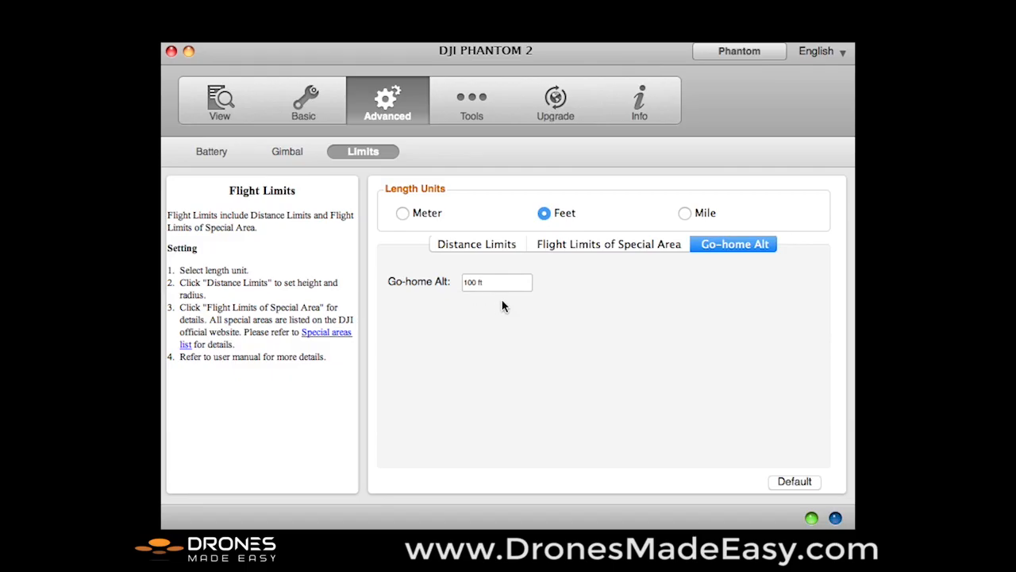
pyautogui.moveTo(472, 266)
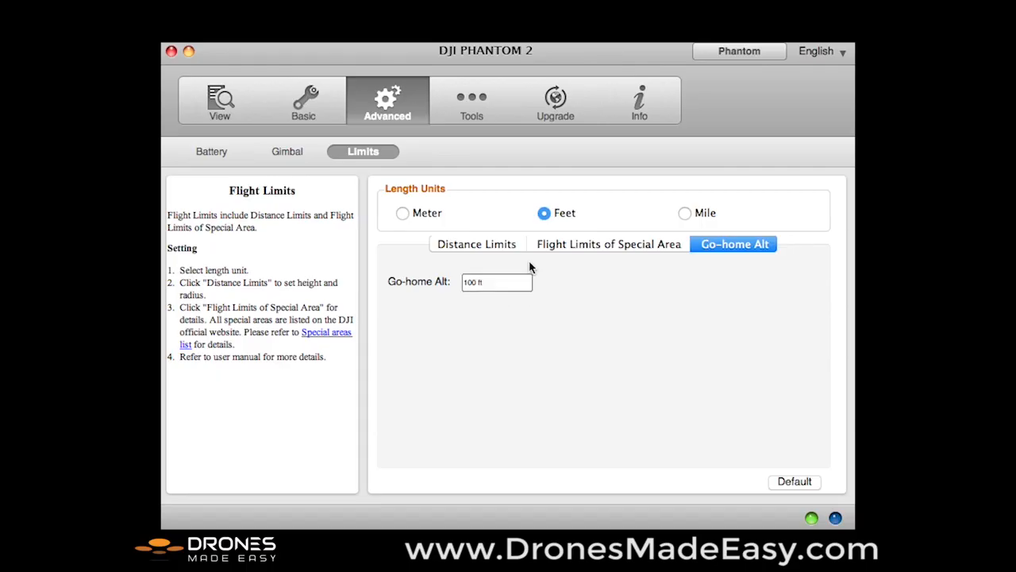
pyautogui.click(470, 98)
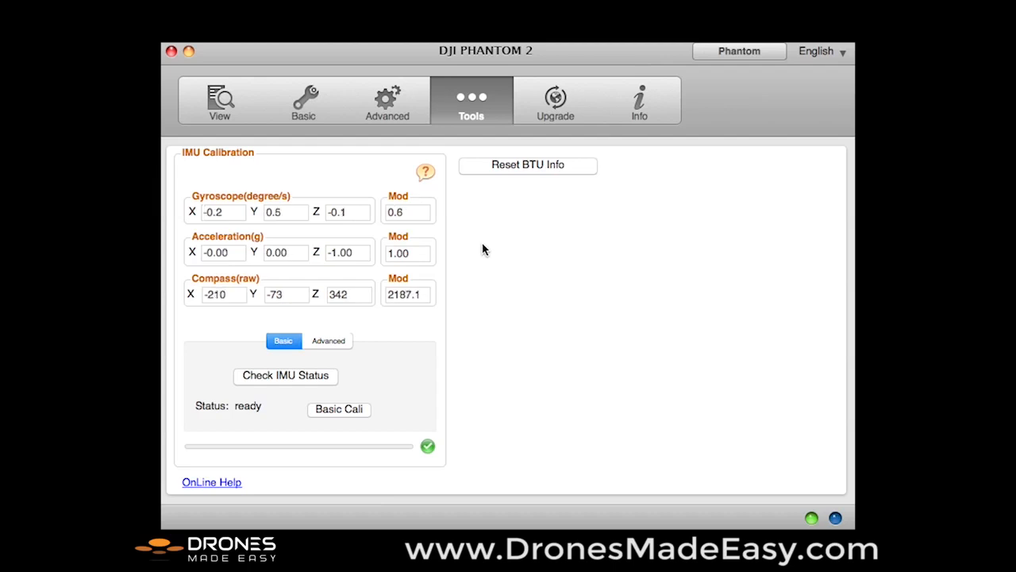
# Step: Show the Upgrade page listing firmware versions with a new H3-3D IMU version available
pyautogui.click(555, 102)
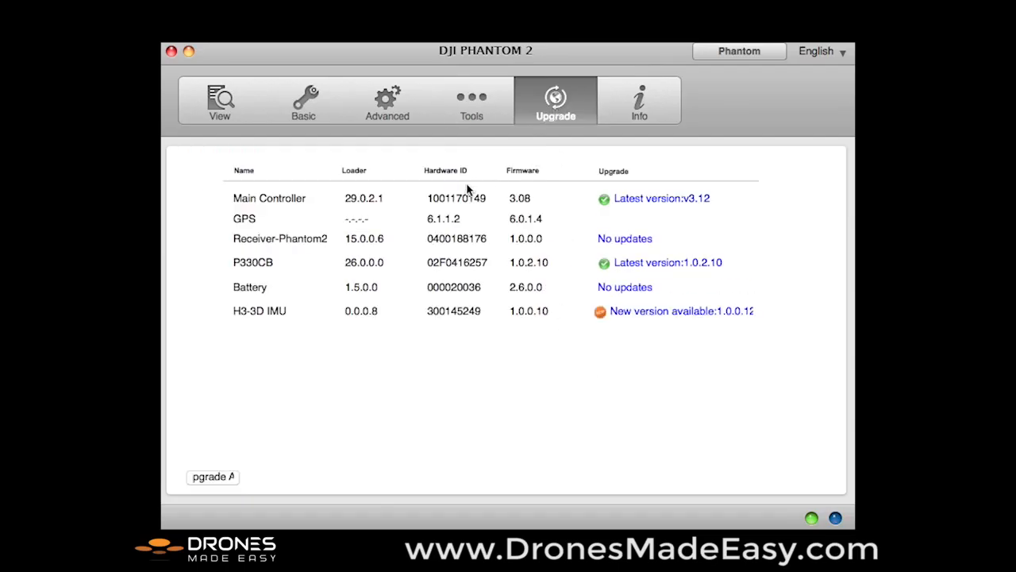
pyautogui.moveTo(578, 206)
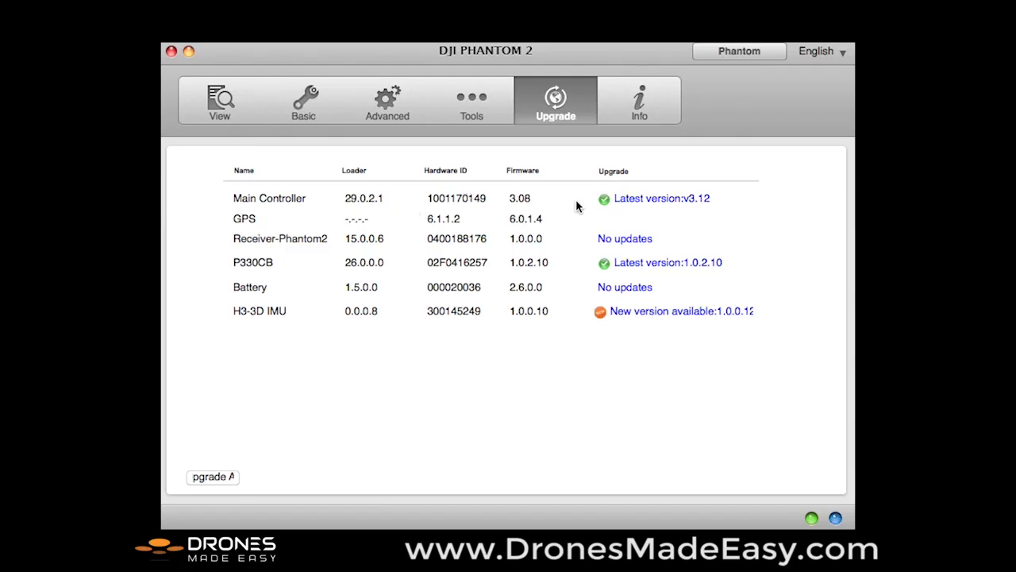
pyautogui.moveTo(697, 230)
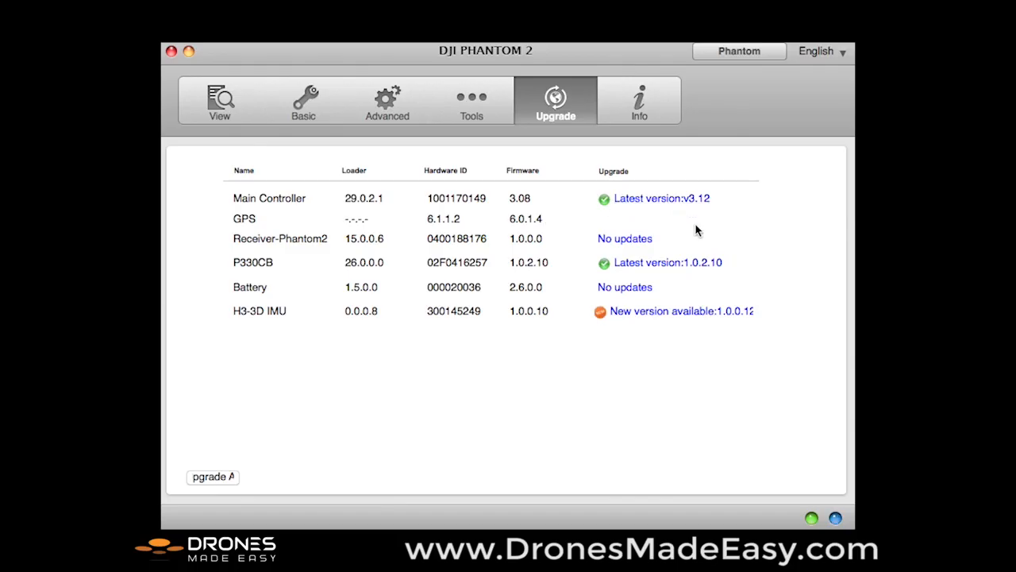
pyautogui.moveTo(654, 223)
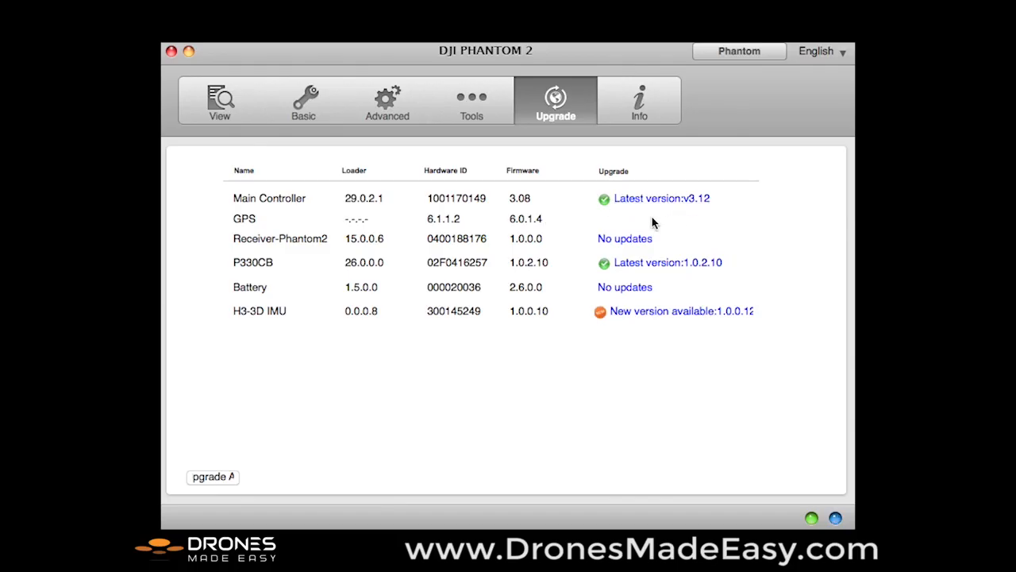
pyautogui.moveTo(684, 219)
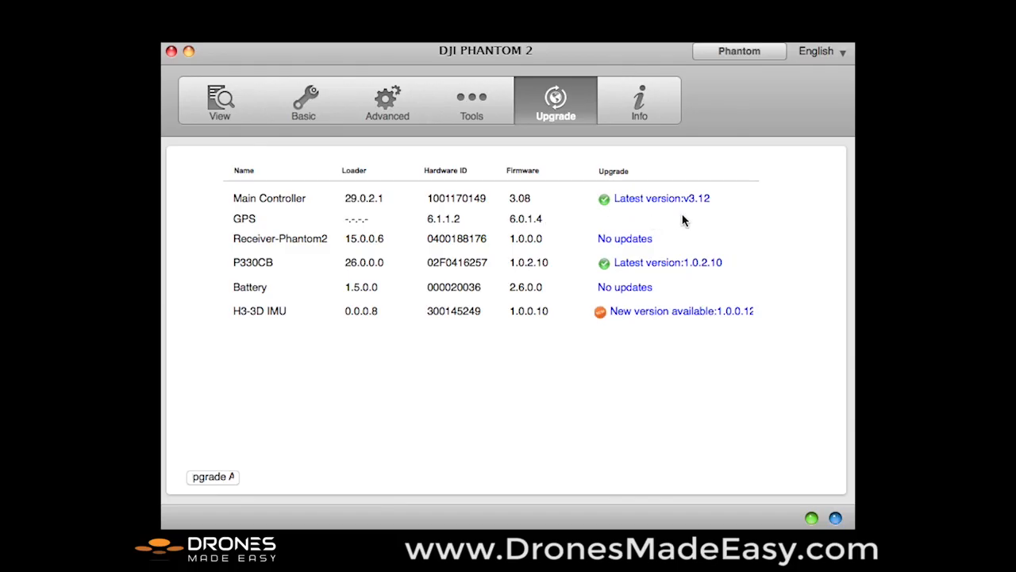
pyautogui.moveTo(660, 198)
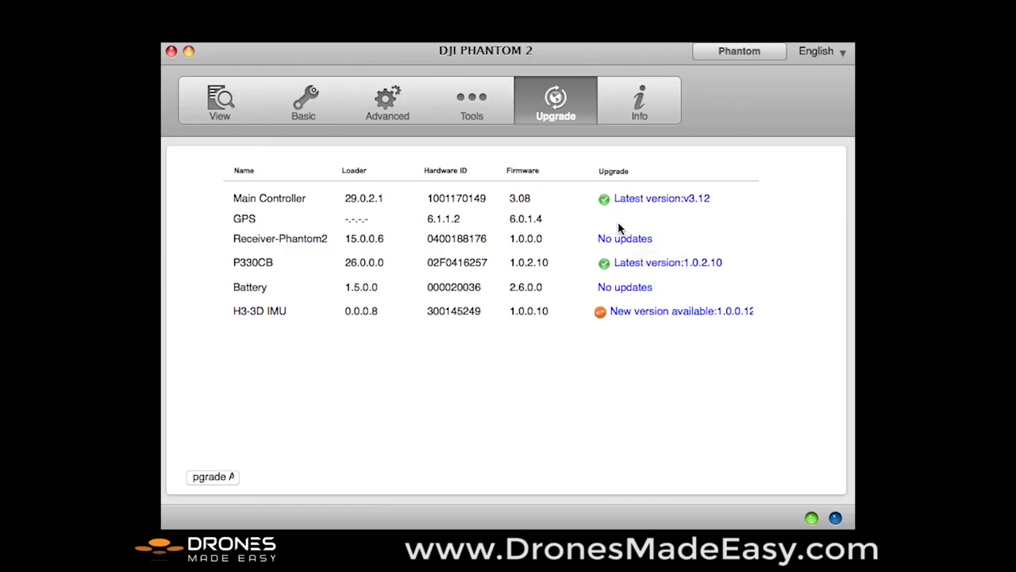
pyautogui.moveTo(626, 231)
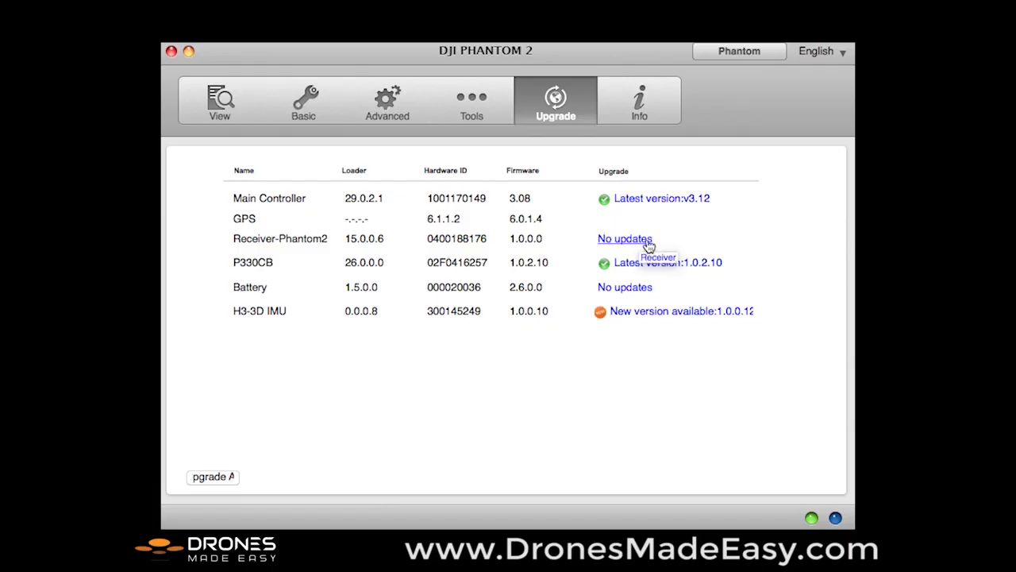
pyautogui.moveTo(684, 285)
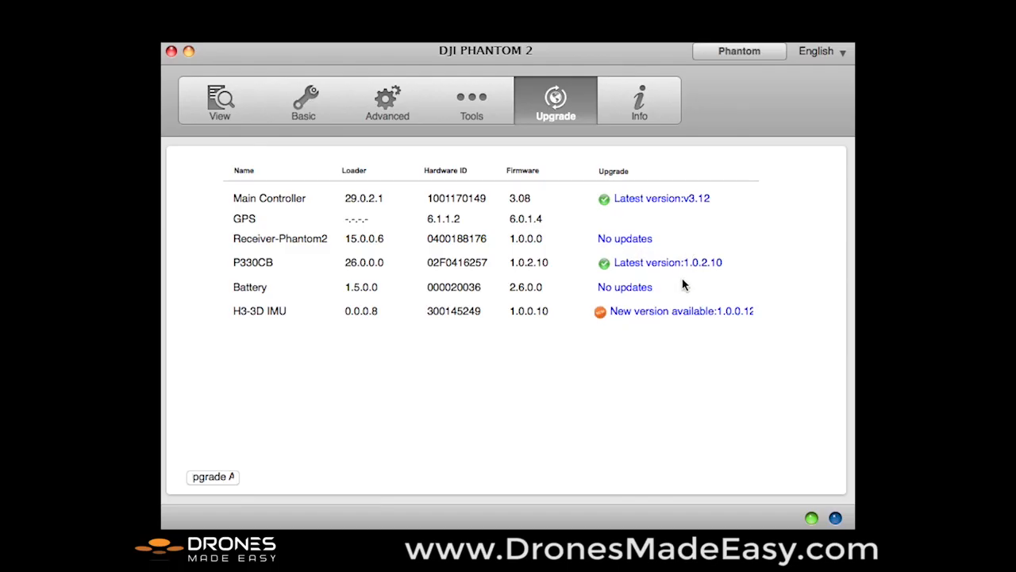
pyautogui.moveTo(626, 288)
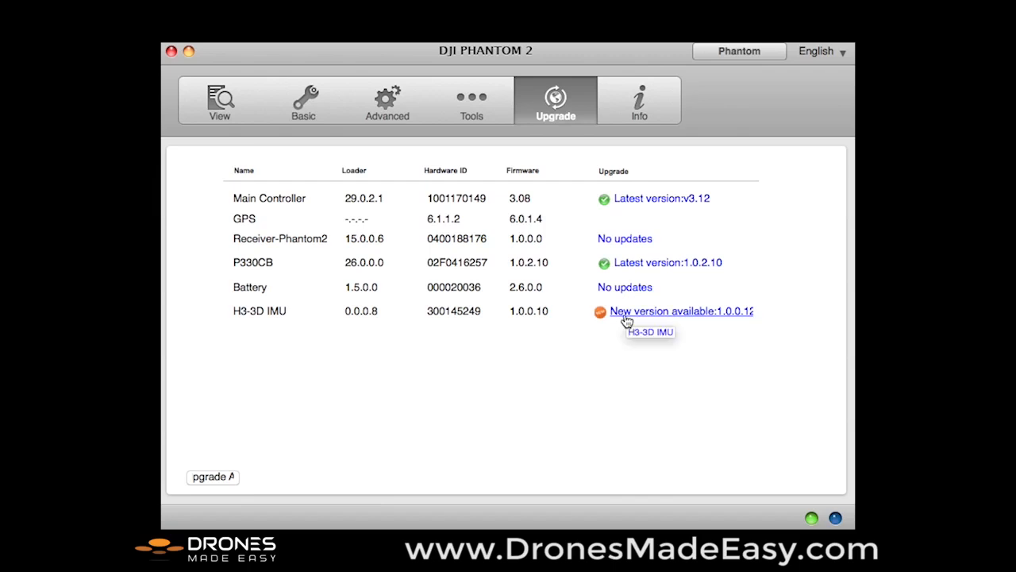
# Step: Upgrade the H3-3D IMU firmware from 1.0.0.10 to 1.0.0.12 and acknowledge success
pyautogui.click(681, 310)
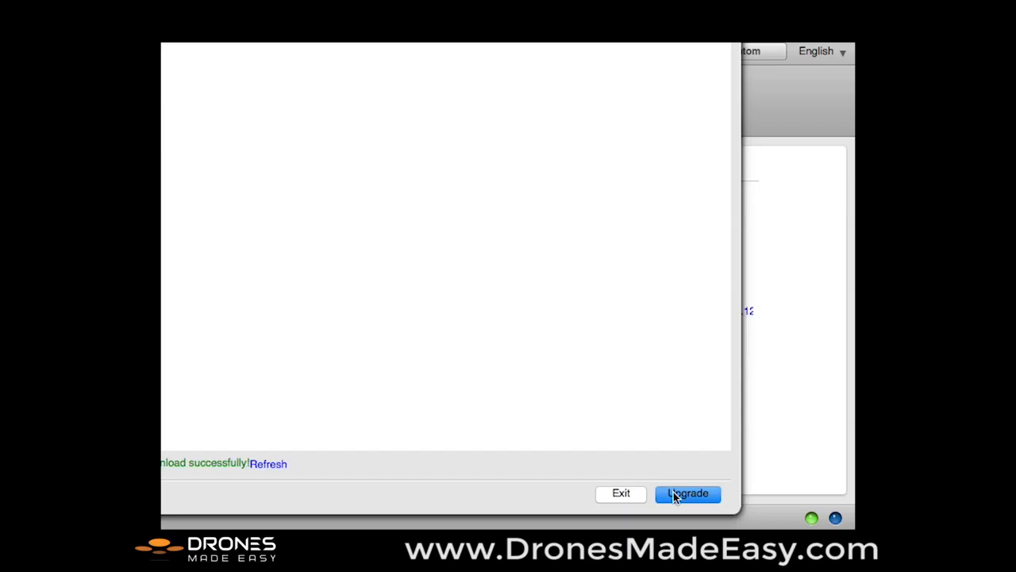
pyautogui.click(687, 492)
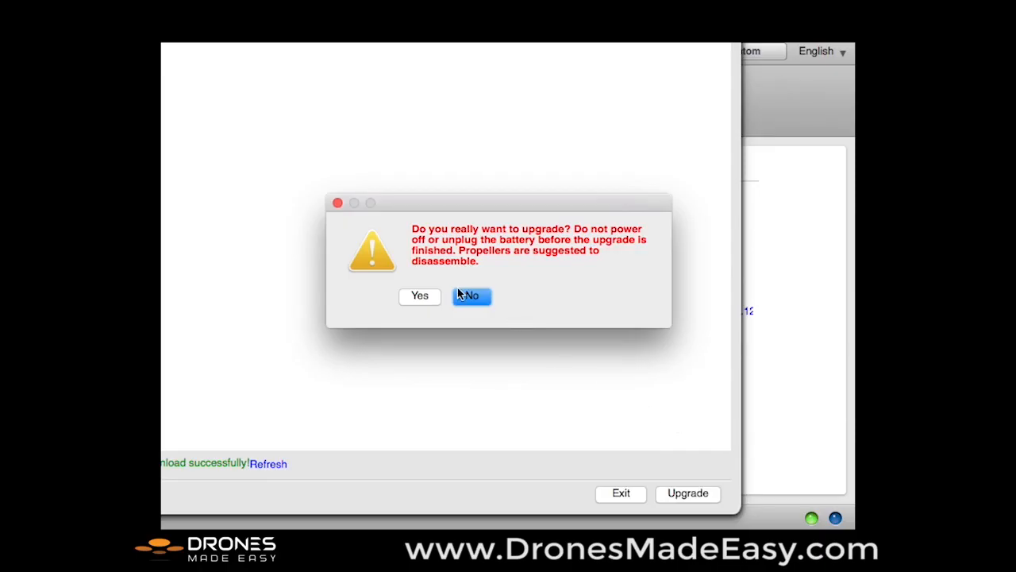
pyautogui.click(419, 295)
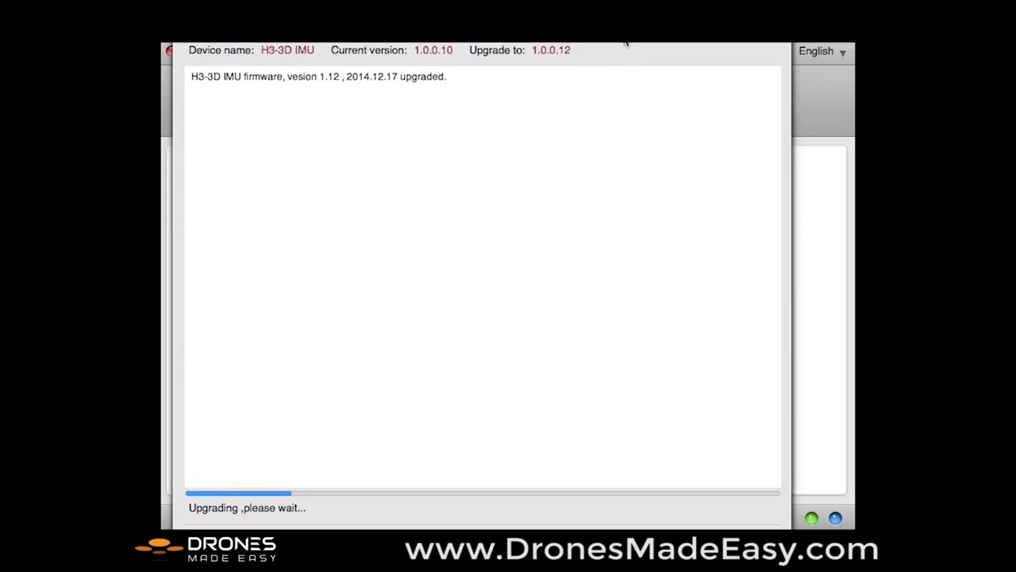
pyautogui.moveTo(622, 169)
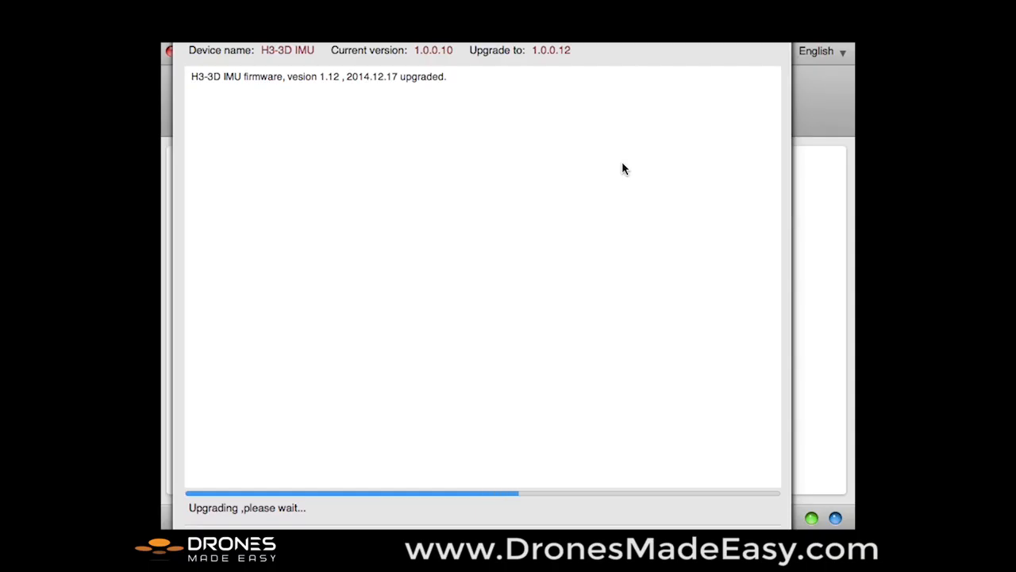
pyautogui.moveTo(629, 160)
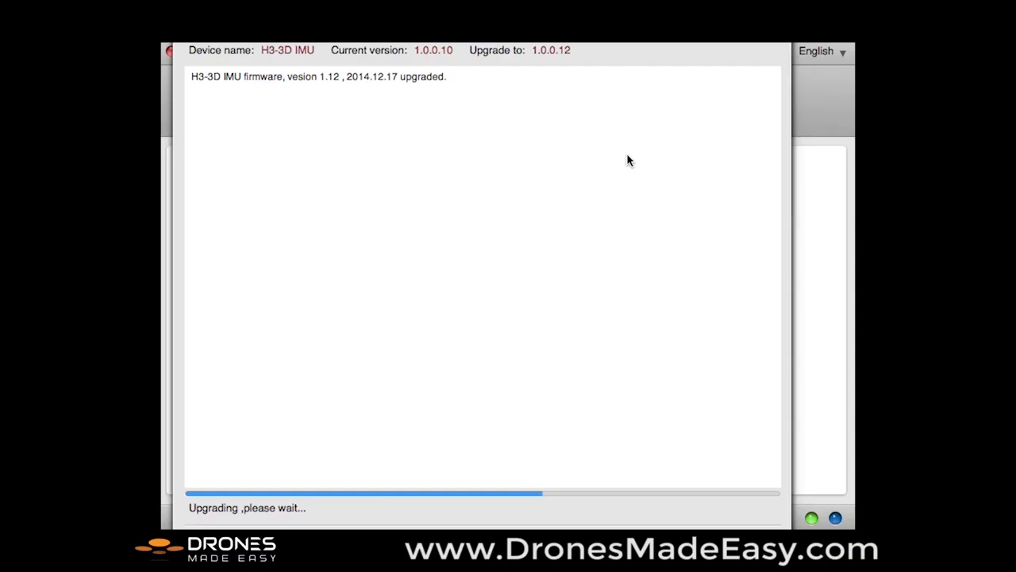
pyautogui.moveTo(657, 131)
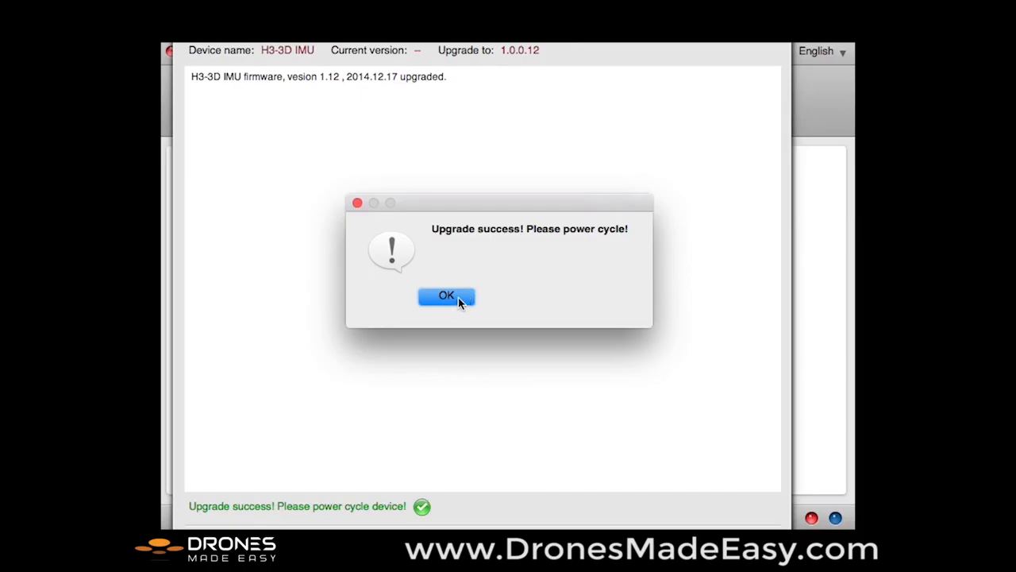
pyautogui.click(447, 295)
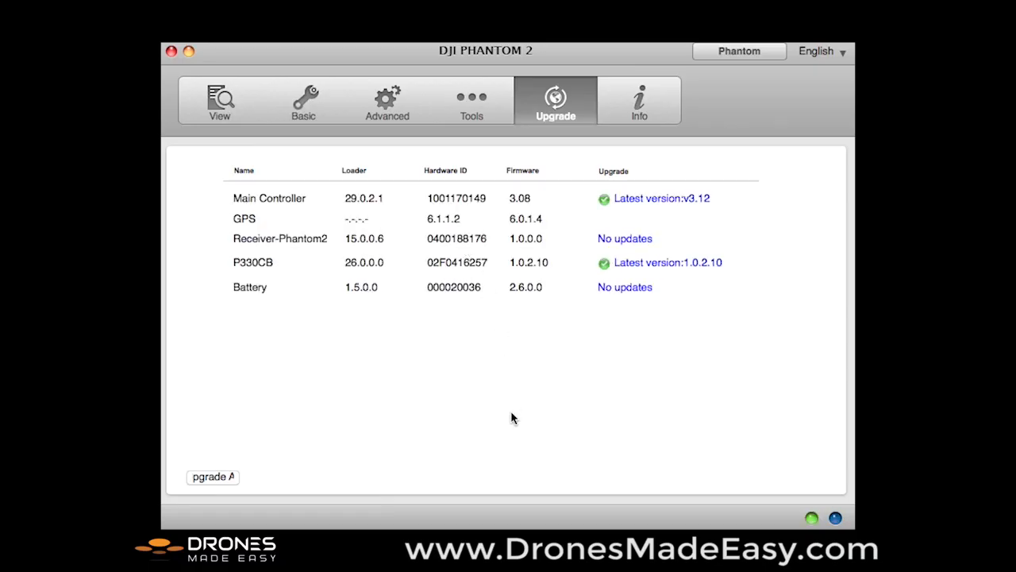
pyautogui.moveTo(359, 316)
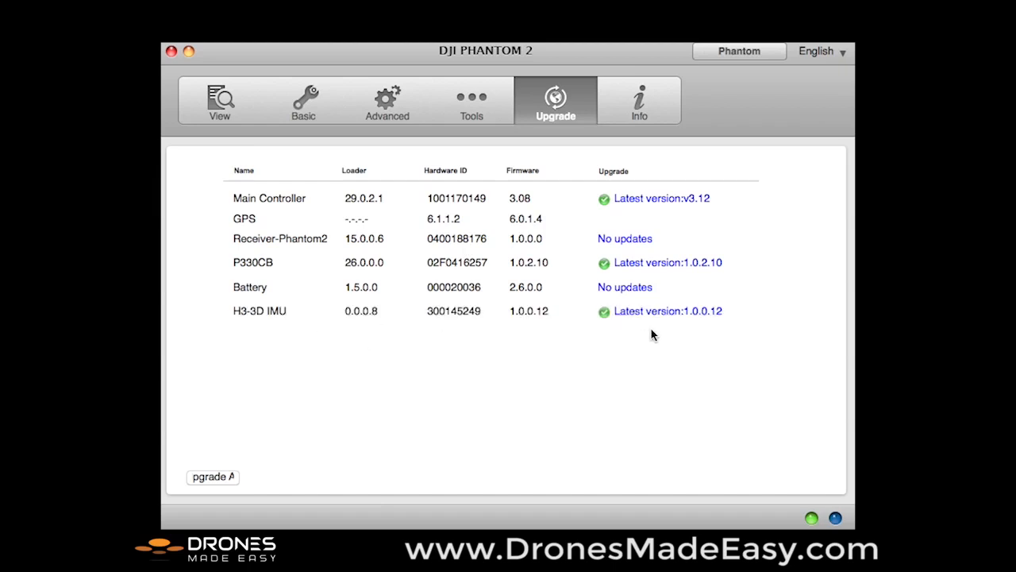
pyautogui.moveTo(533, 362)
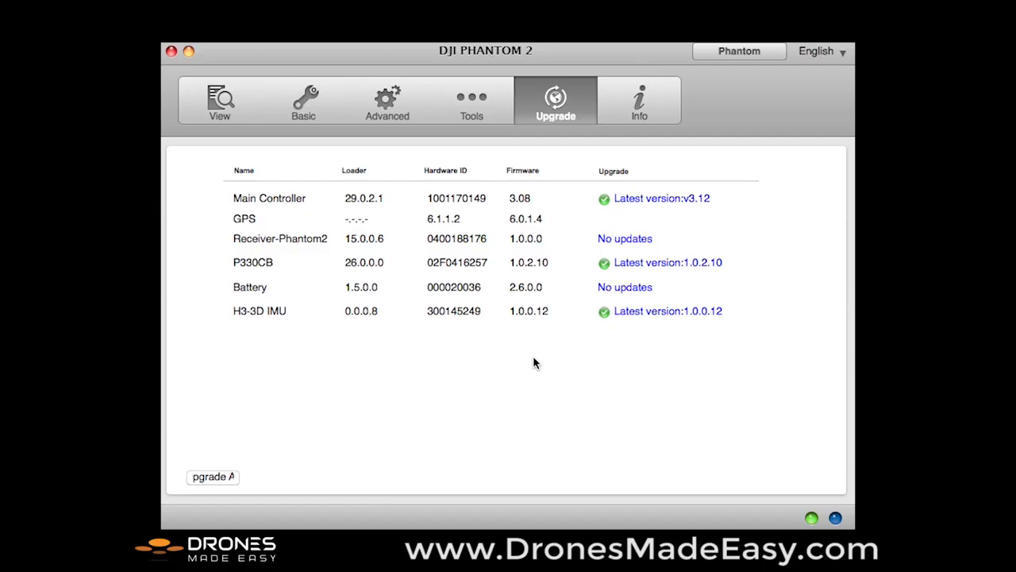
pyautogui.moveTo(333, 333)
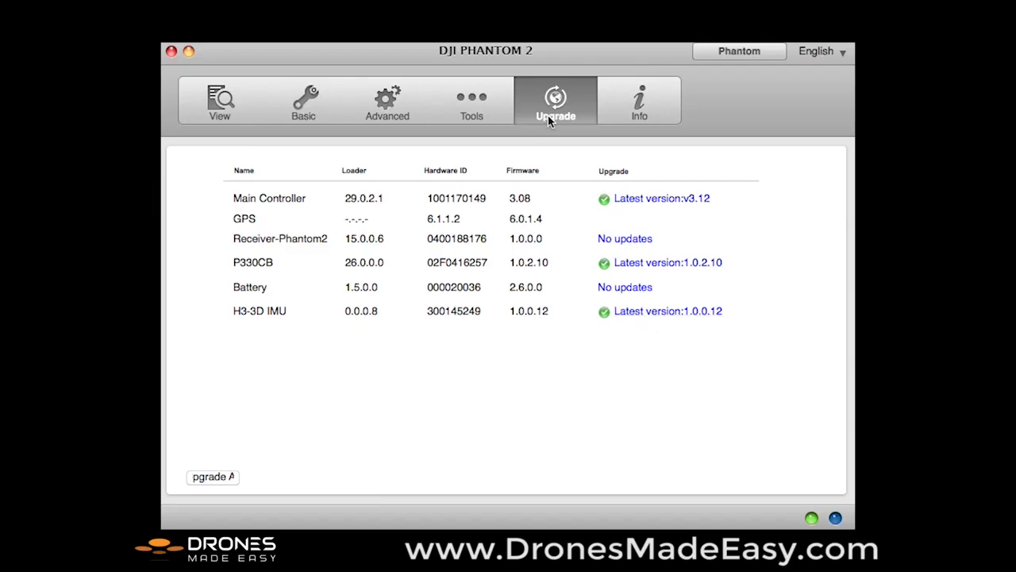
pyautogui.moveTo(725, 92)
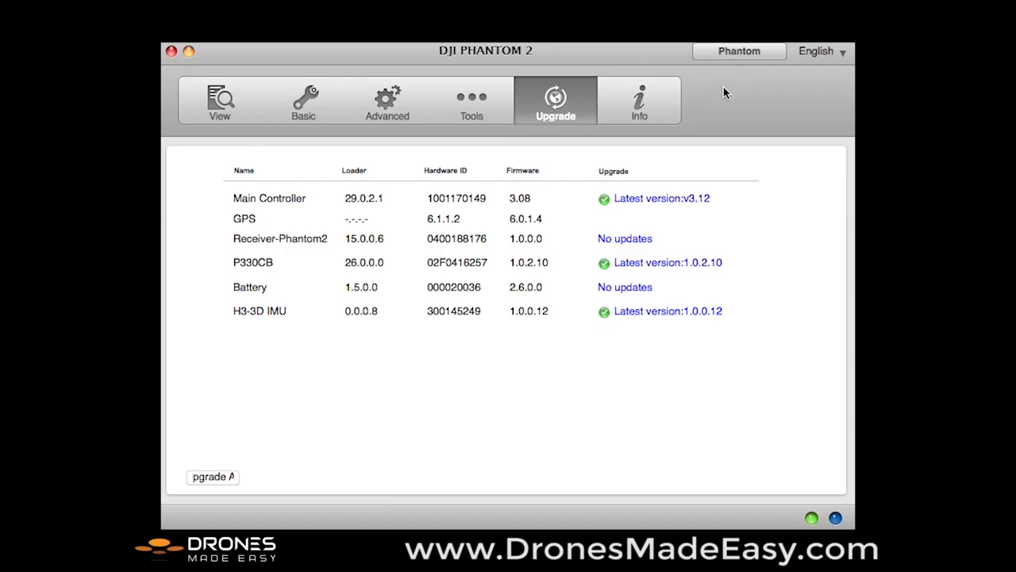
pyautogui.moveTo(737, 57)
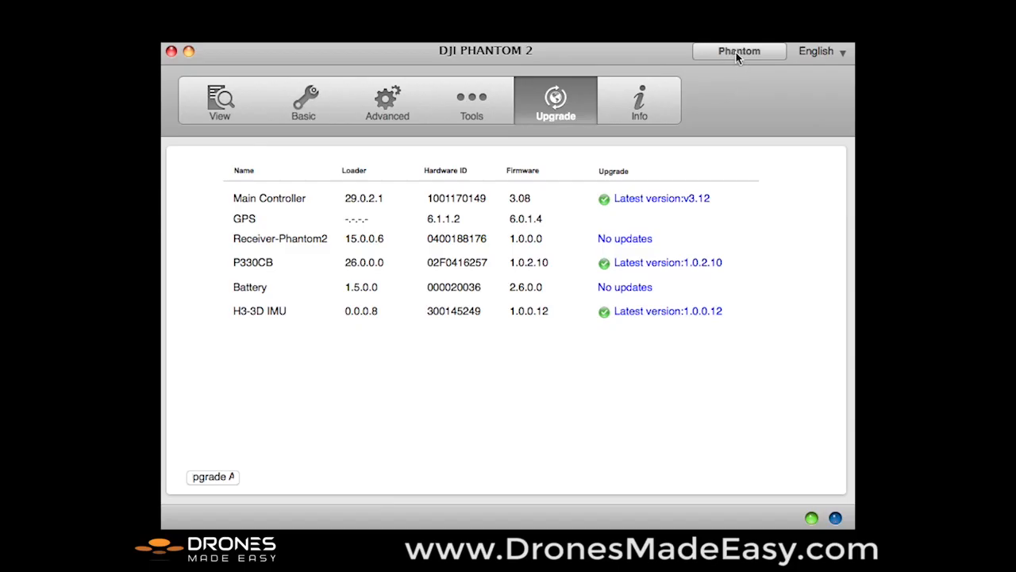
pyautogui.moveTo(738, 51)
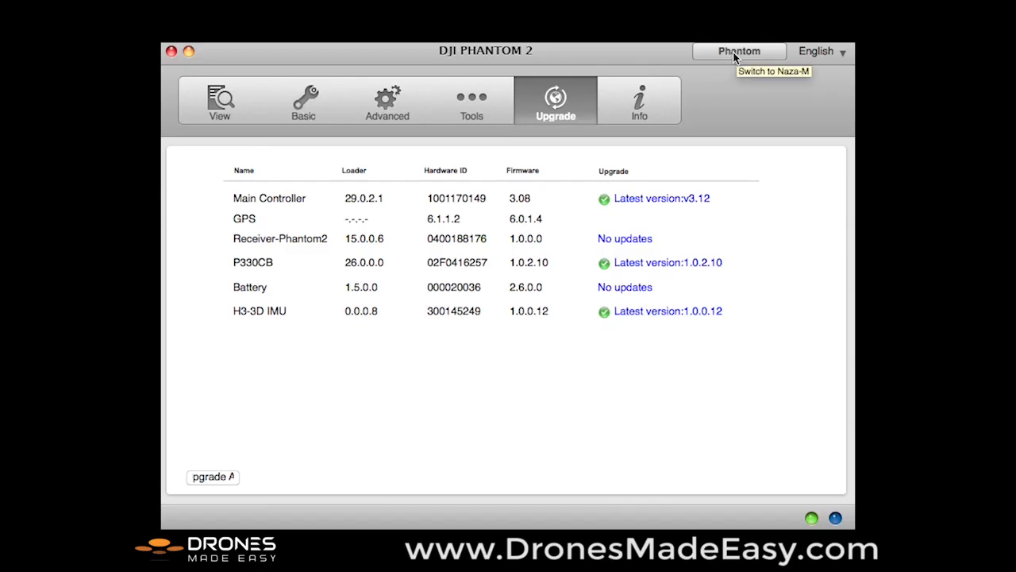
# Step: Switch the aircraft to Naza-M working mode, accepting both warnings
pyautogui.click(738, 50)
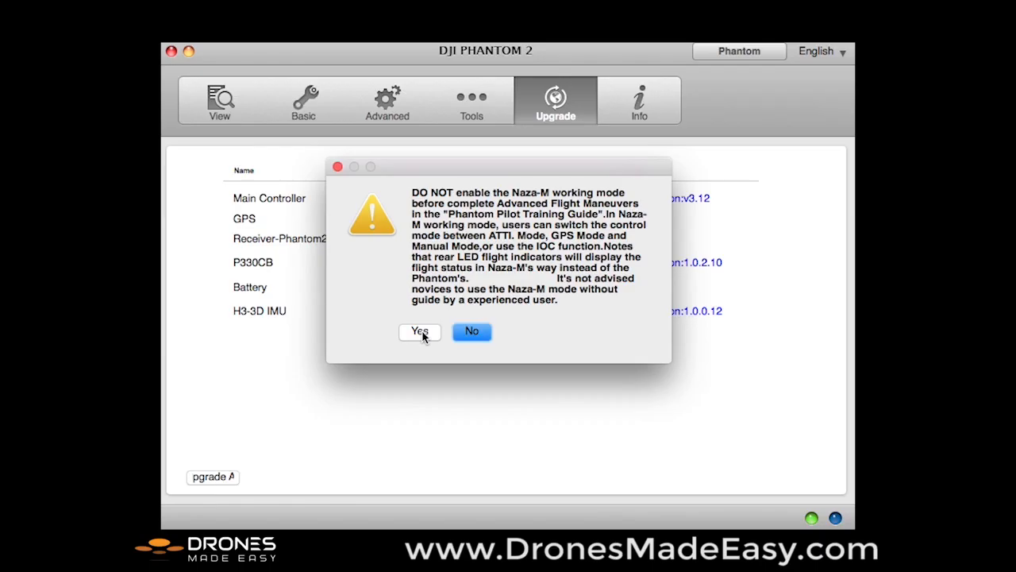
pyautogui.moveTo(423, 332)
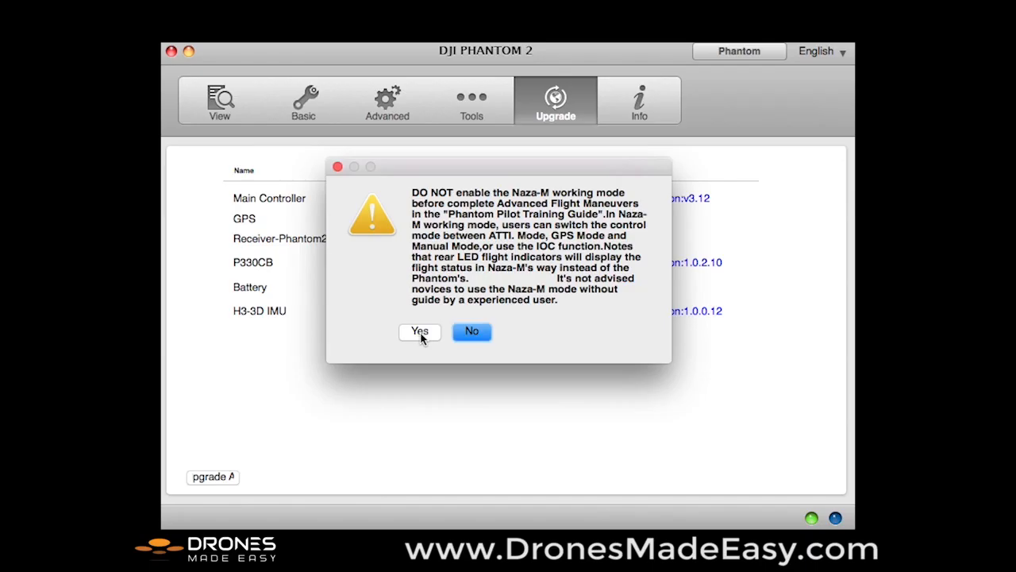
pyautogui.click(419, 332)
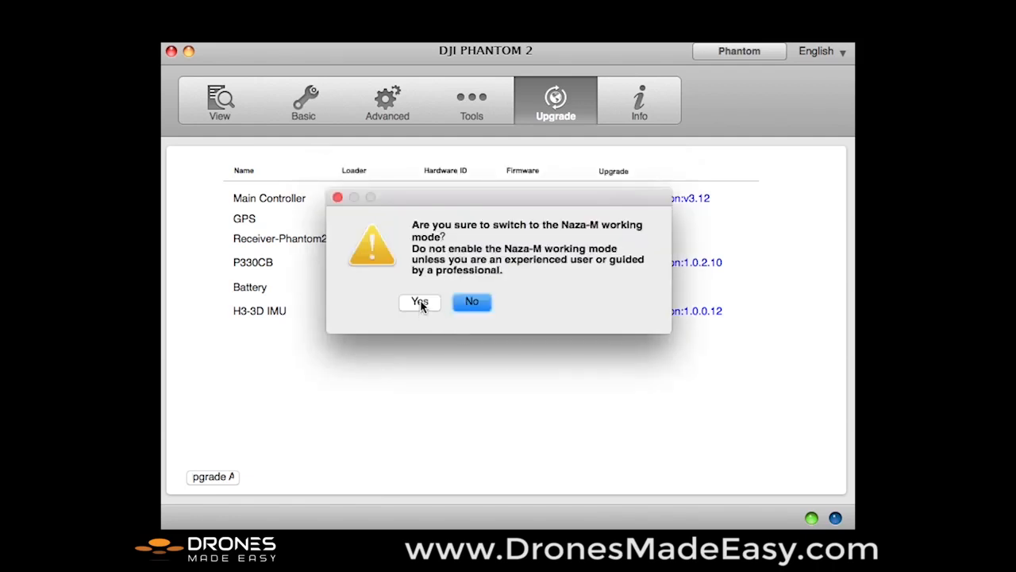
pyautogui.click(419, 302)
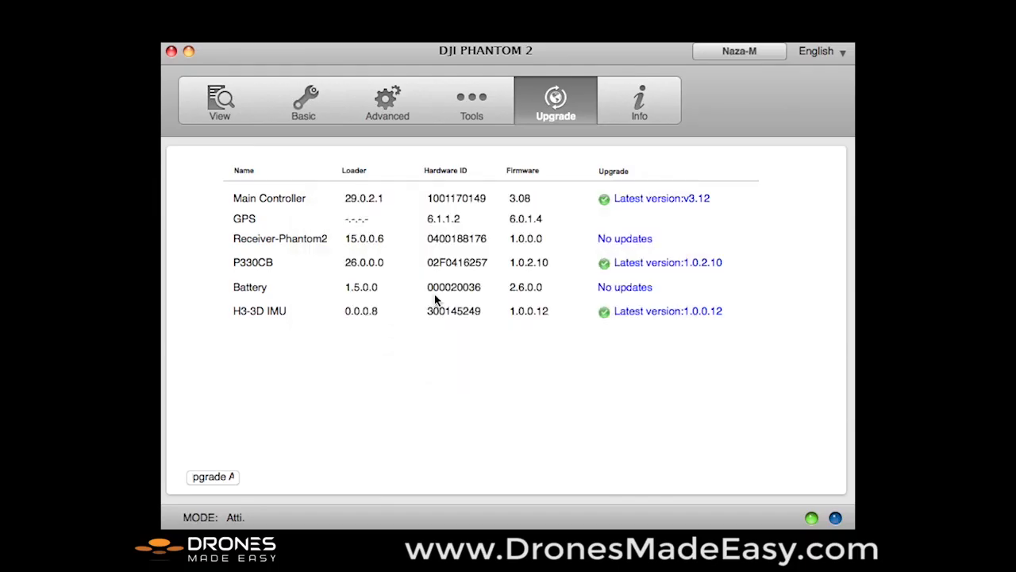
pyautogui.moveTo(738, 89)
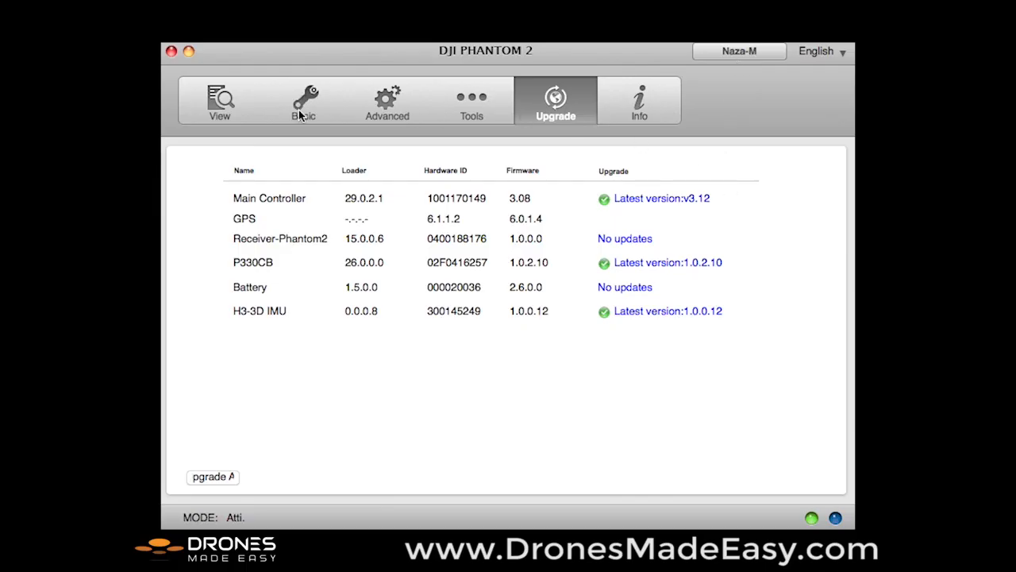
# Step: Go through the Gain and Failsafe pages to the Advanced IOC settings
pyautogui.click(303, 99)
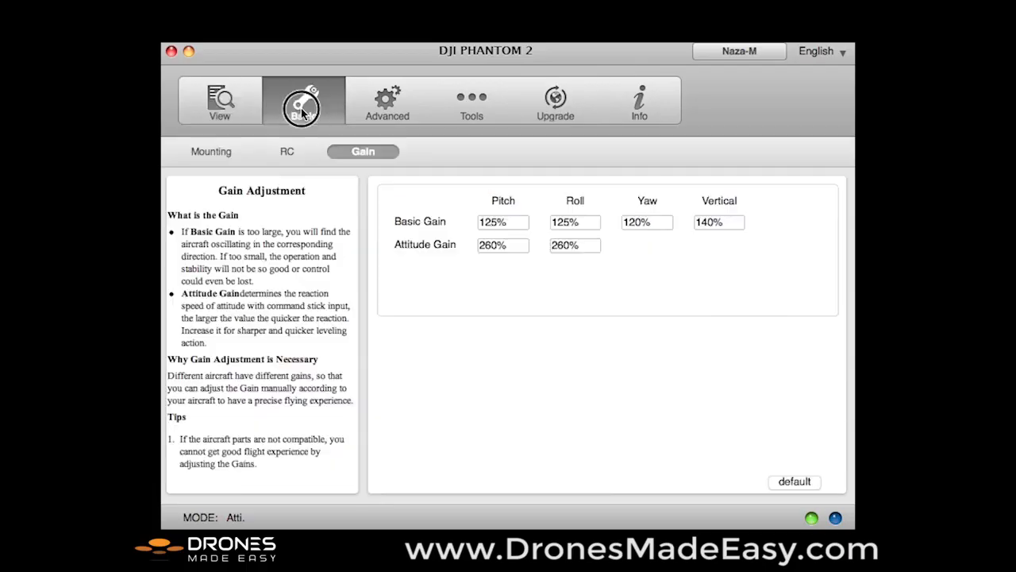
pyautogui.click(388, 98)
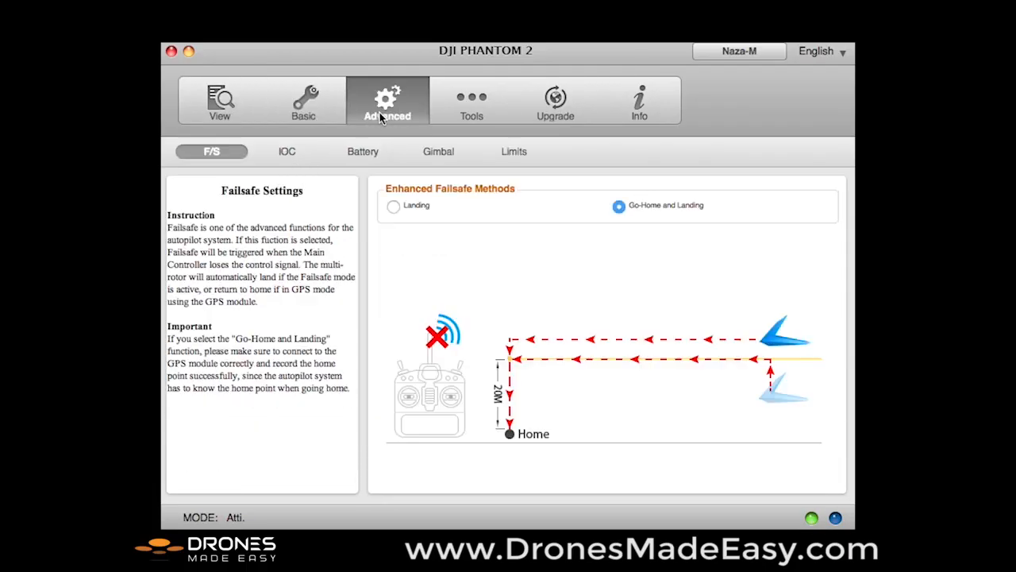
pyautogui.click(286, 151)
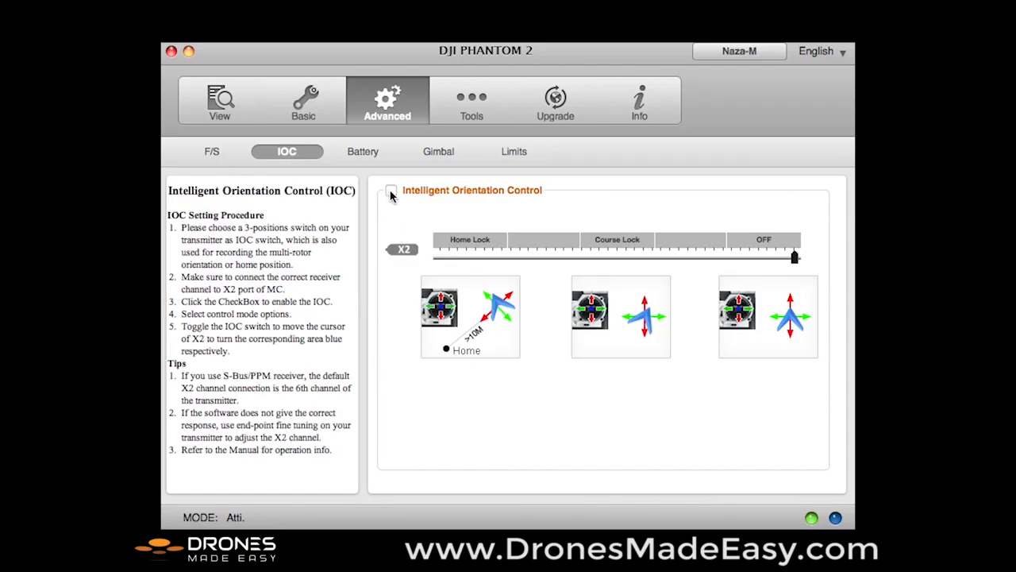
# Step: Enable Intelligent Orientation Control, test the X2 switch, then show the Limits page
pyautogui.click(391, 190)
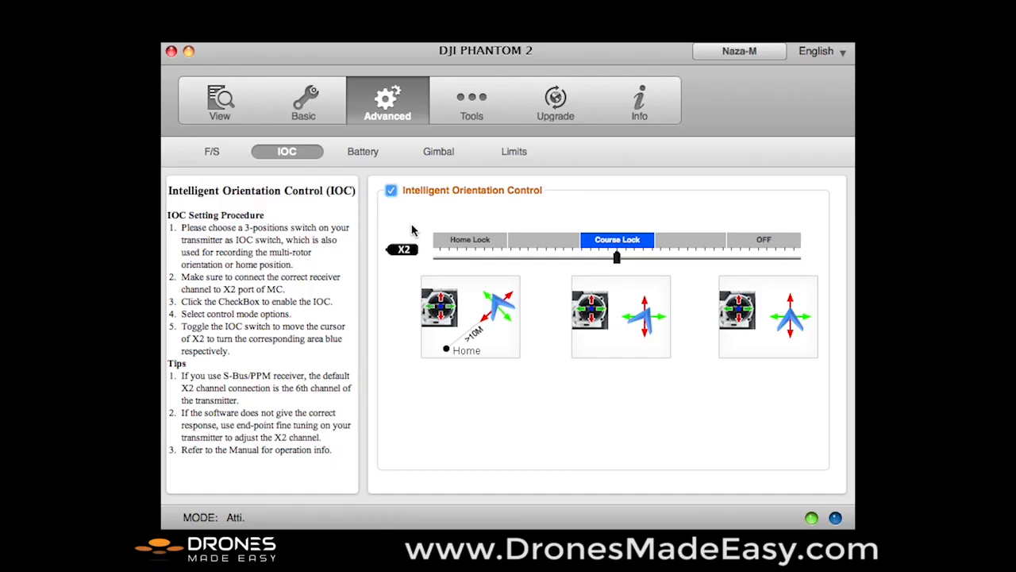
pyautogui.moveTo(616, 255); pyautogui.dragTo(478, 256)
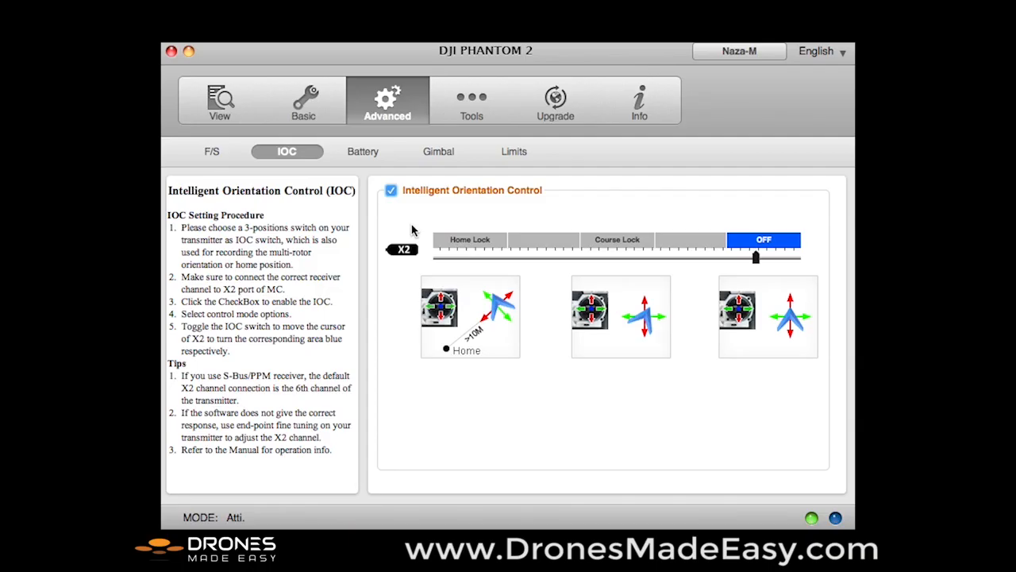
pyautogui.click(515, 151)
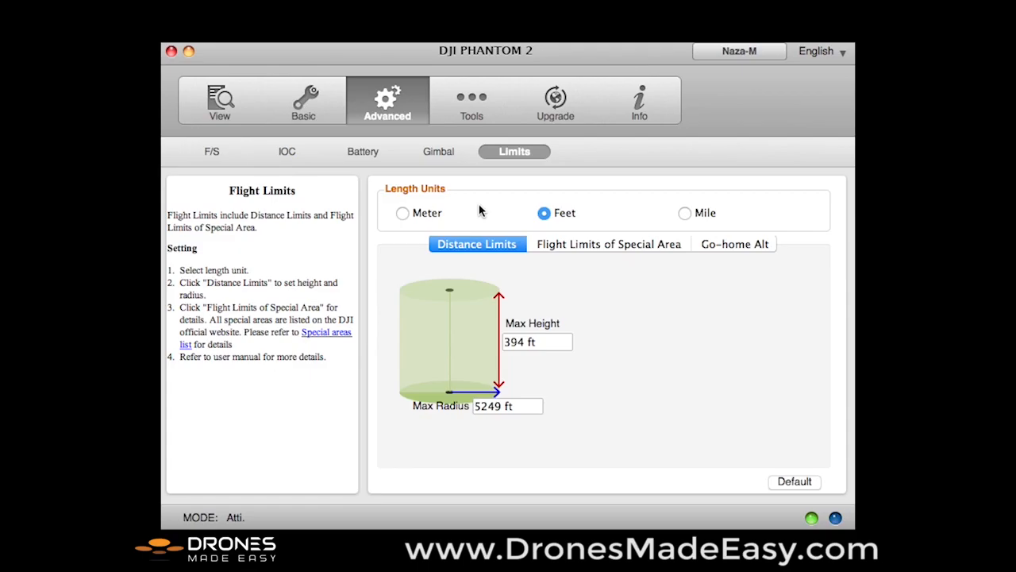
# Step: Show the View overview confirming IOC ON, Go-Home and Landing failsafe, gimbal switch ON
pyautogui.click(219, 99)
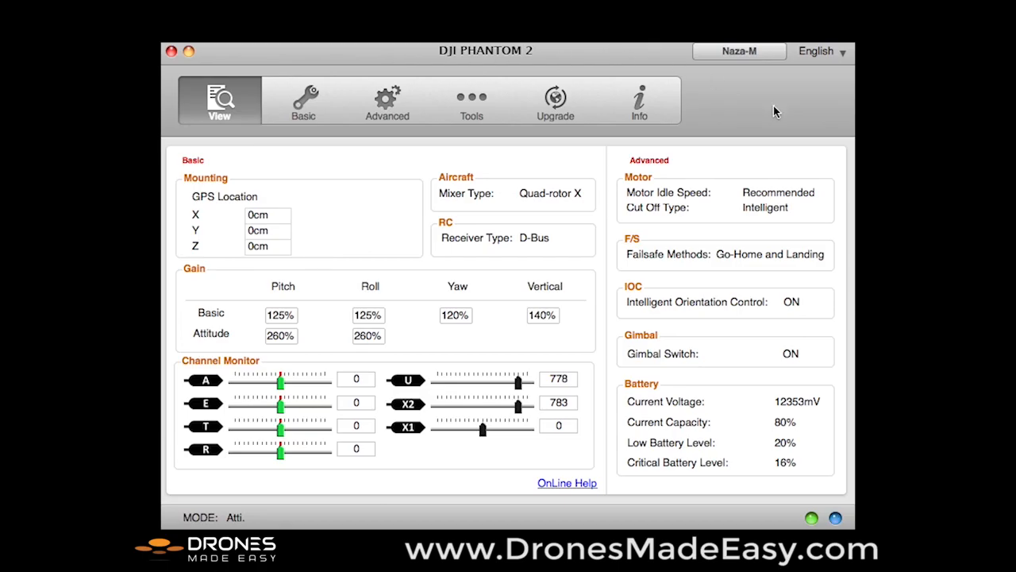
pyautogui.moveTo(570, 148)
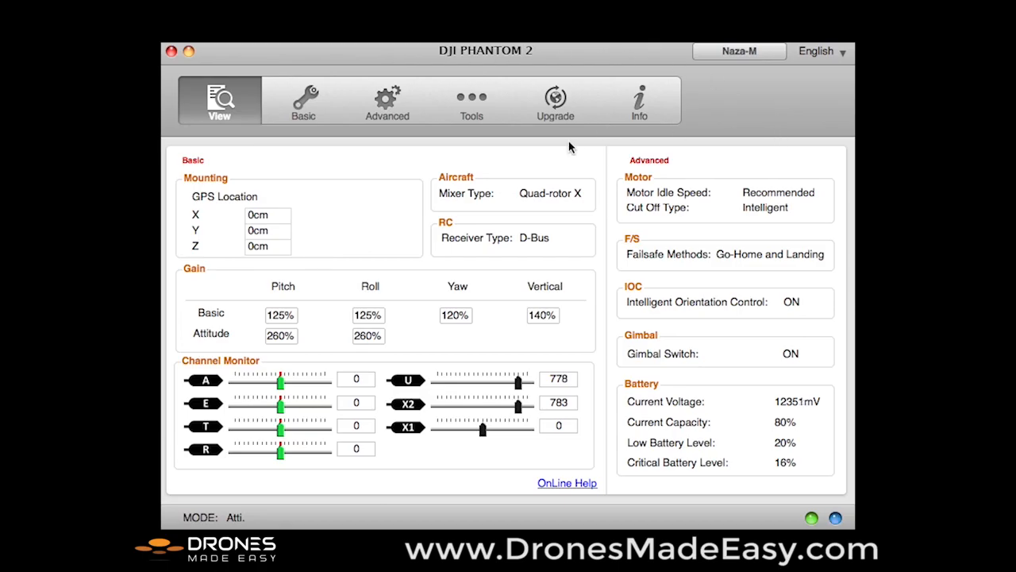